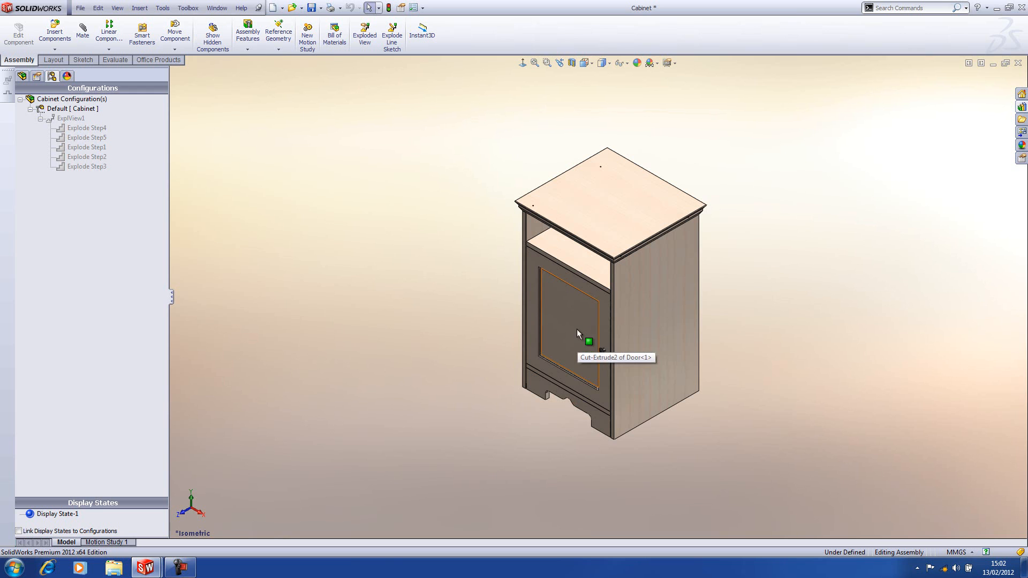
mouse_move(574, 336)
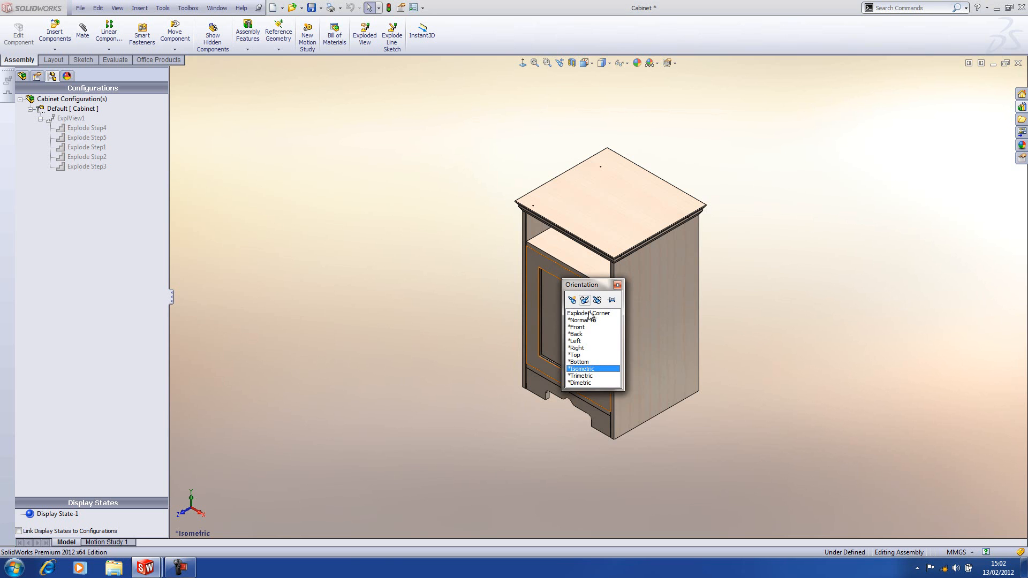
Switch to the Exploded Corner view and play ExplView1 collapsing the cam fittings into the panels.
left_click(586, 313)
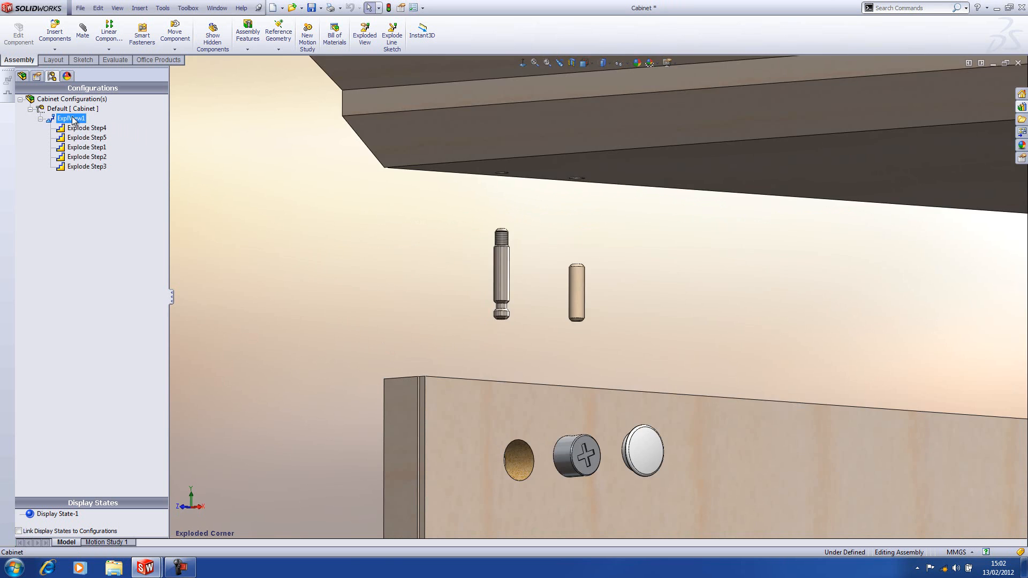
mouse_move(409, 393)
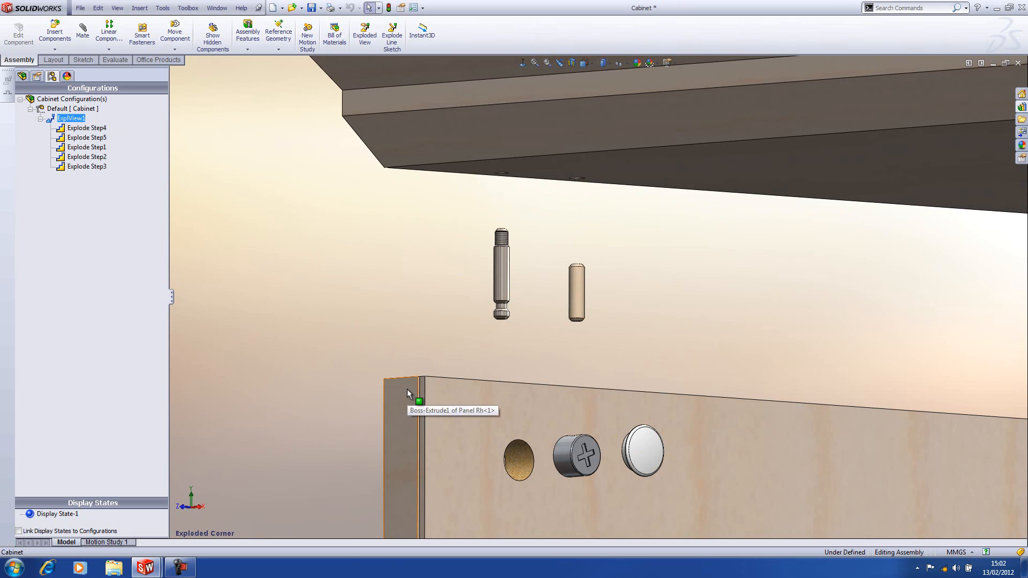
mouse_move(573, 250)
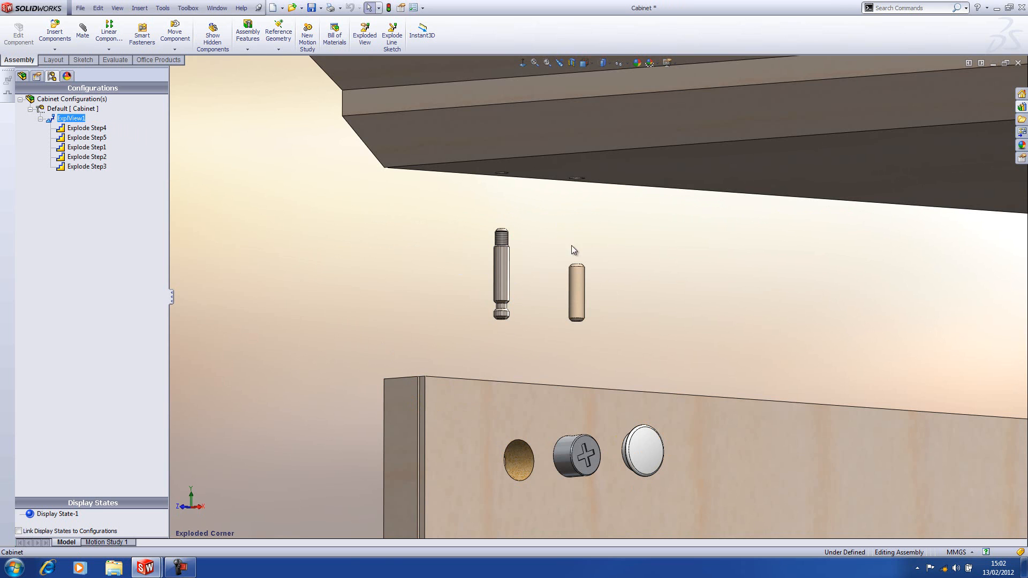
mouse_move(541, 288)
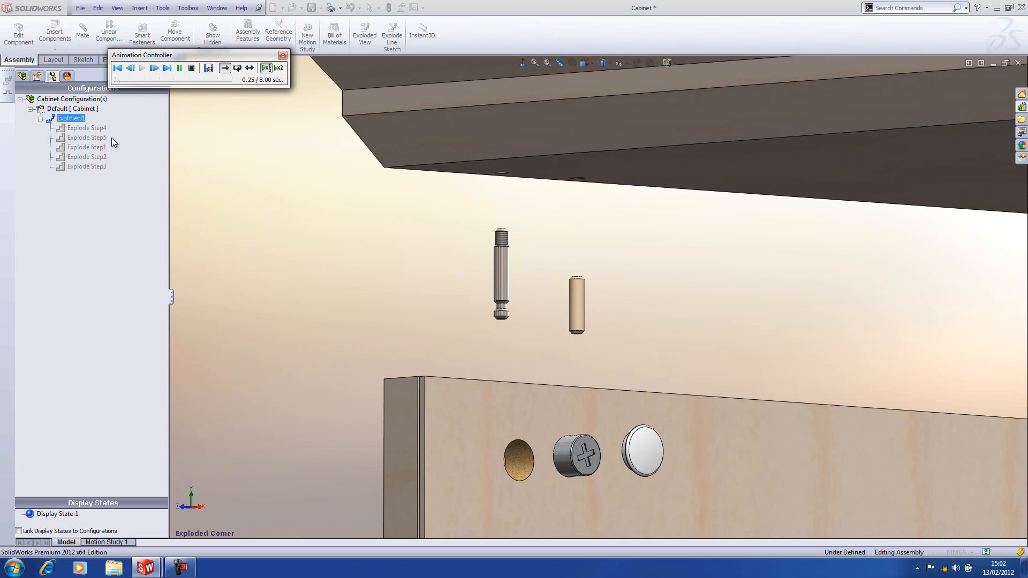
left_click(143, 68)
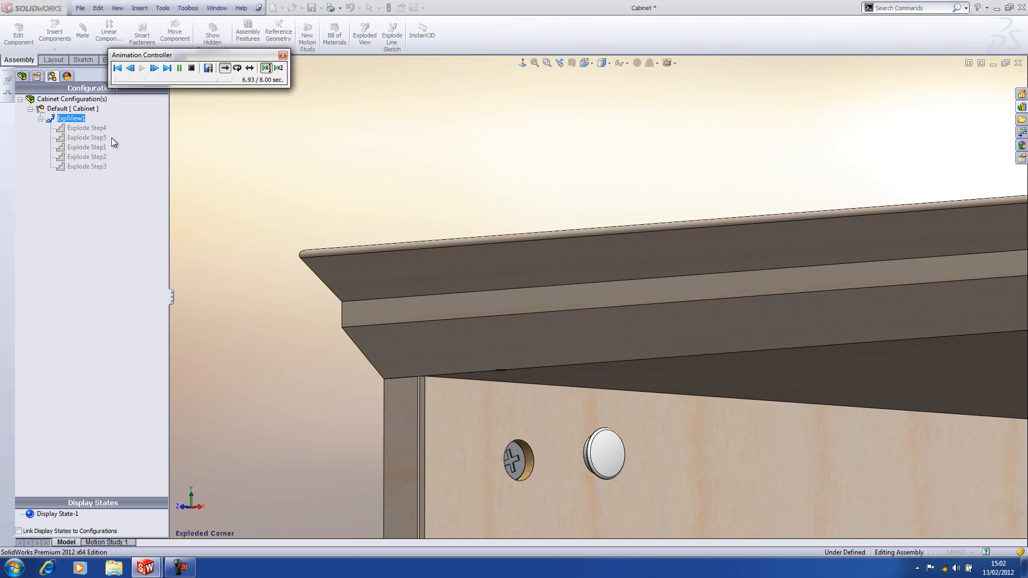
left_click(143, 69)
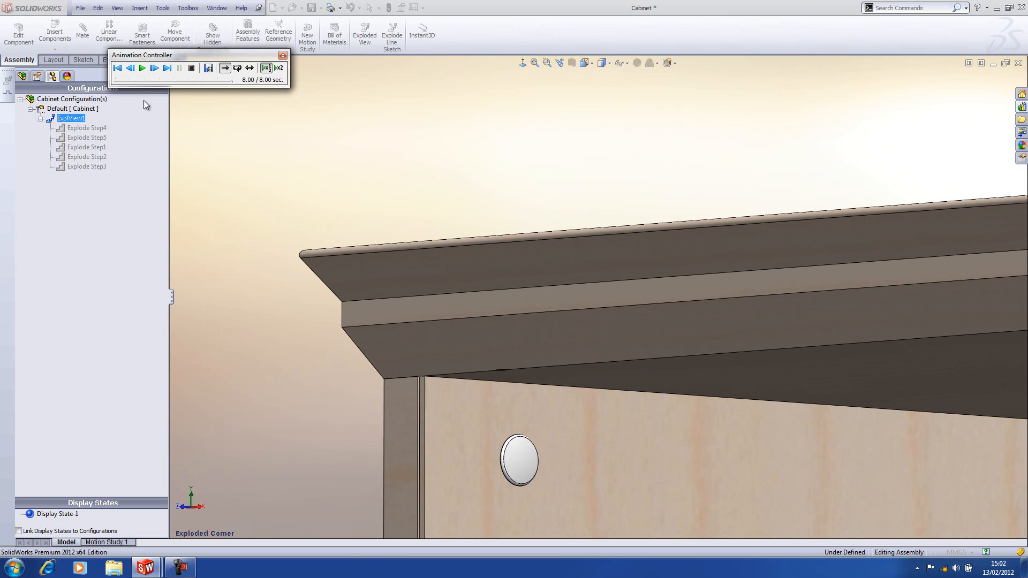
mouse_move(281, 56)
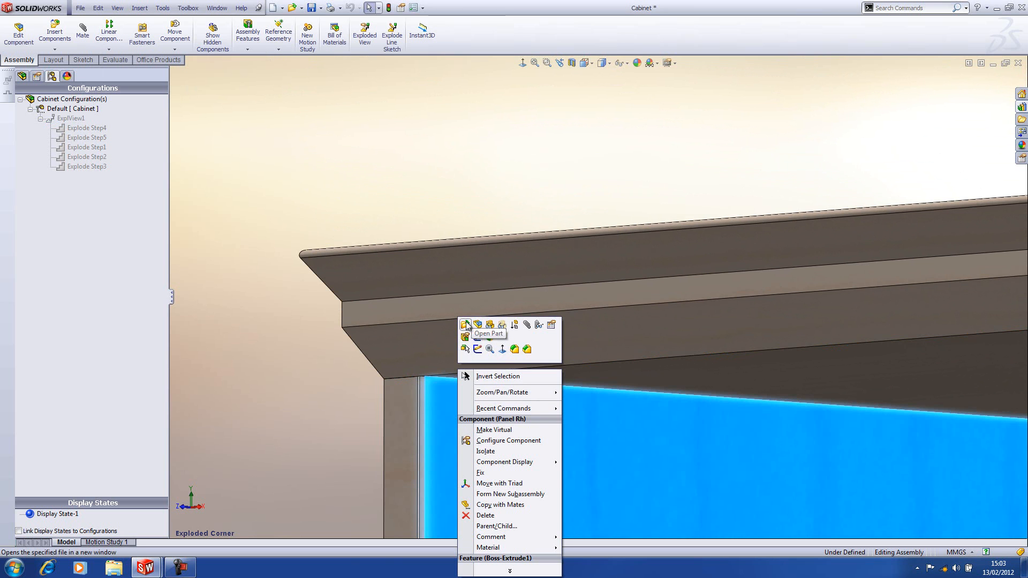
Open Panel Rh as its own part and select its cam hole cut feature to inspect it.
left_click(466, 324)
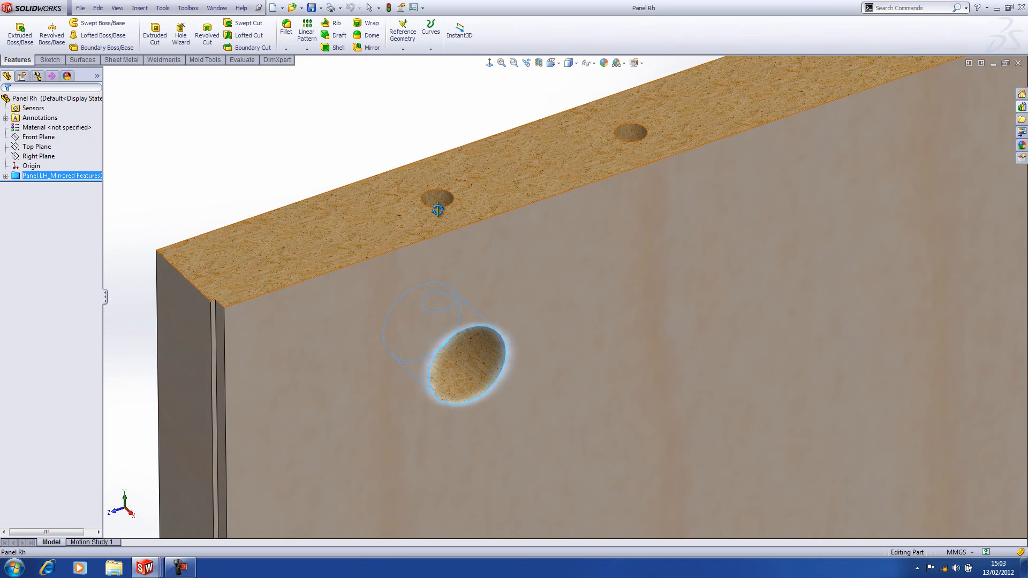
left_click(437, 210)
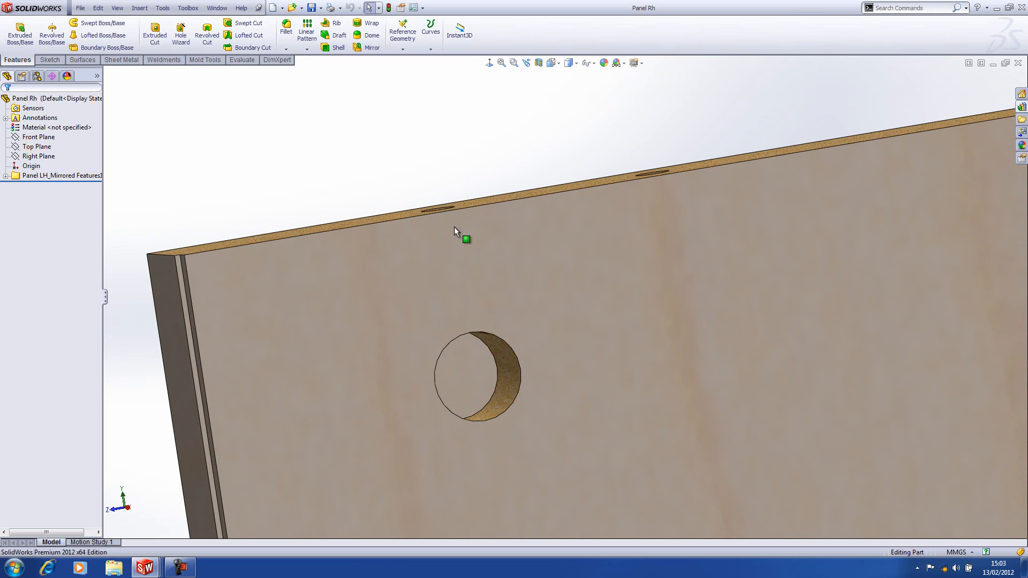
mouse_move(491, 352)
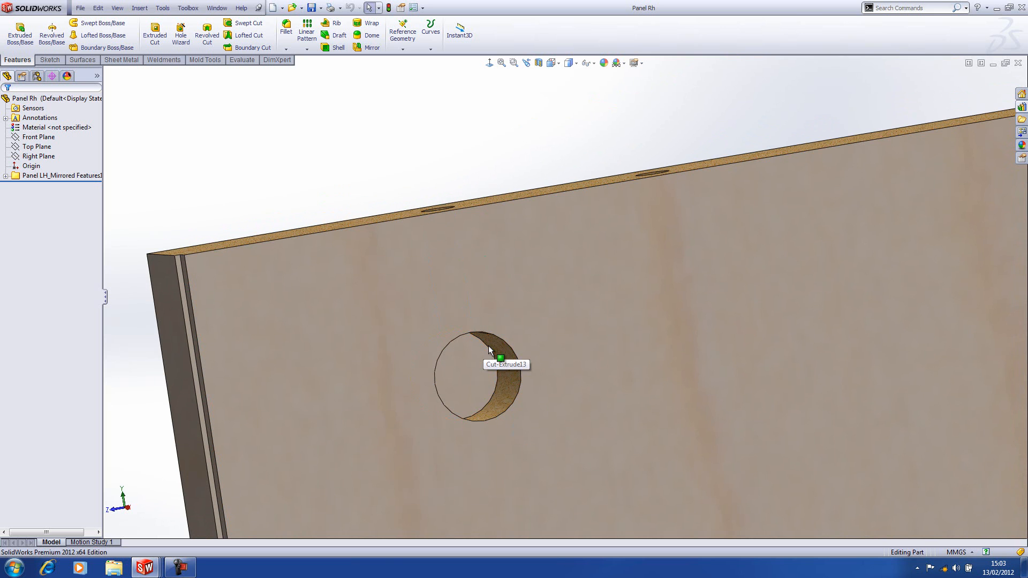
left_click(488, 358)
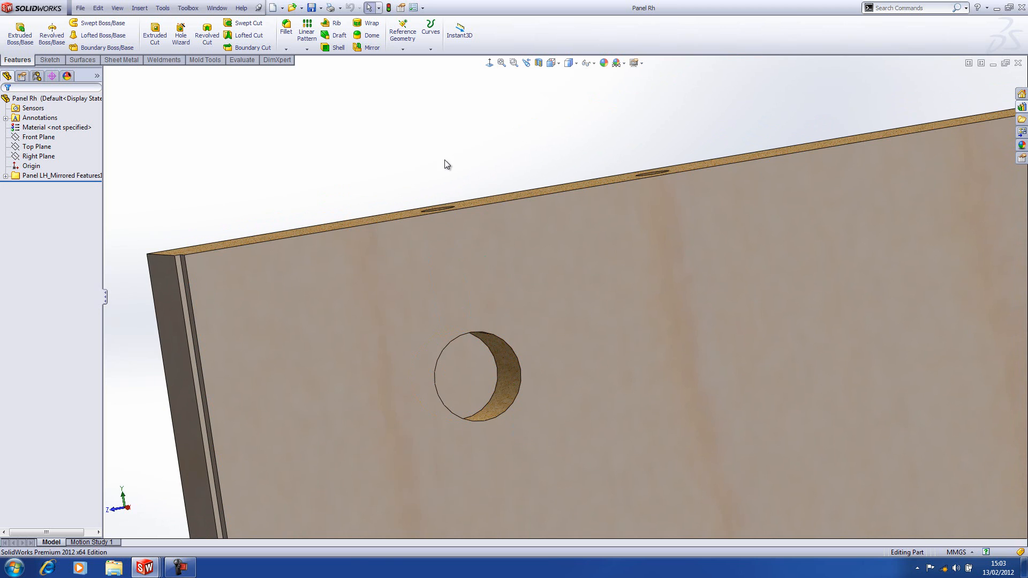
mouse_move(451, 172)
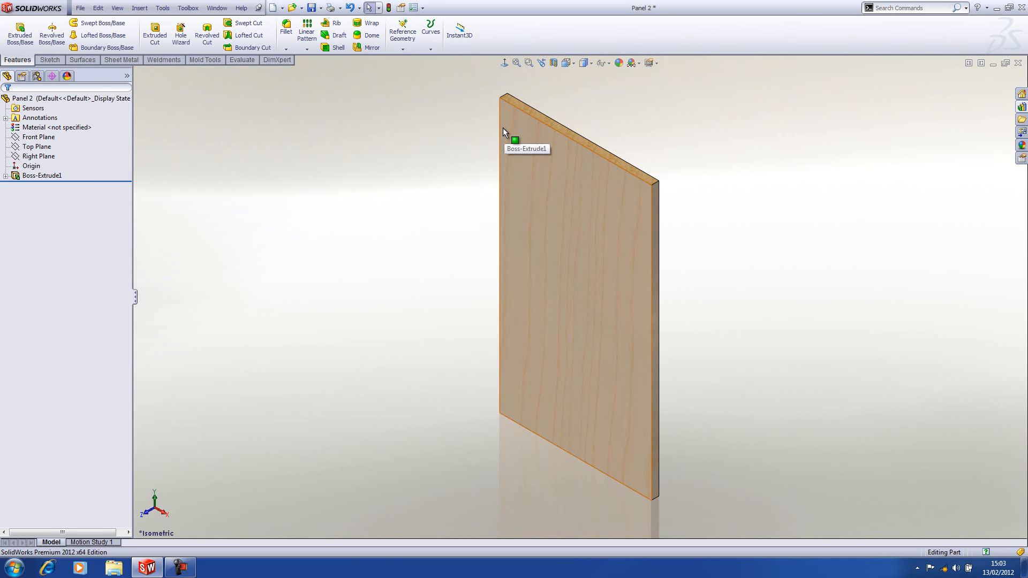
mouse_move(525, 155)
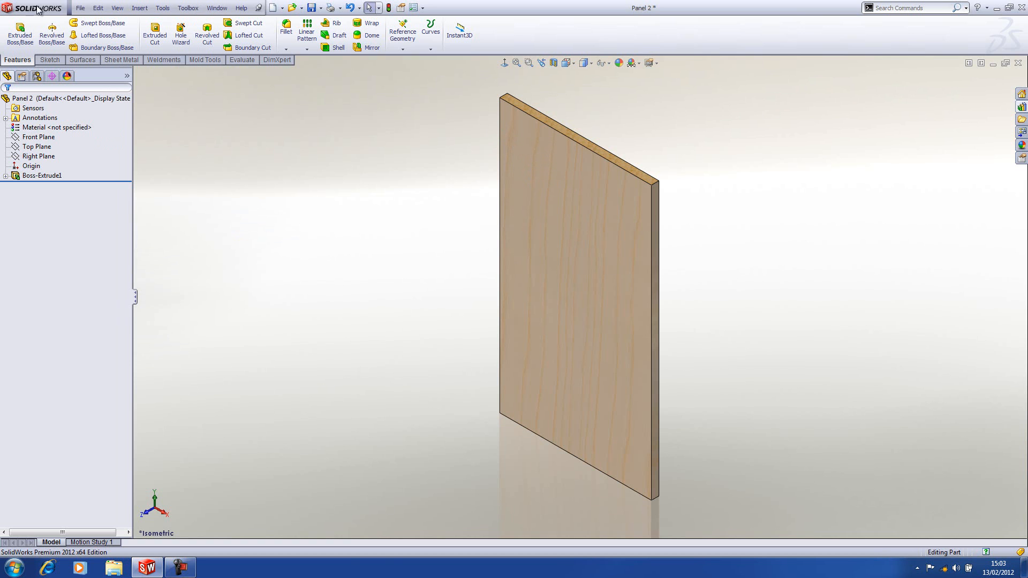
Create a new blank Part document from File > New.
left_click(79, 8)
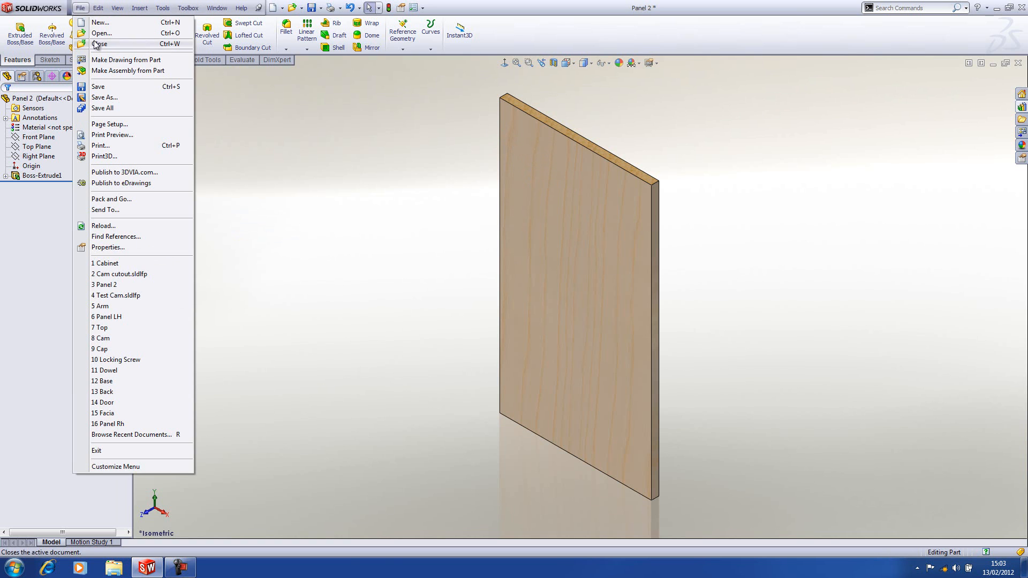
left_click(100, 23)
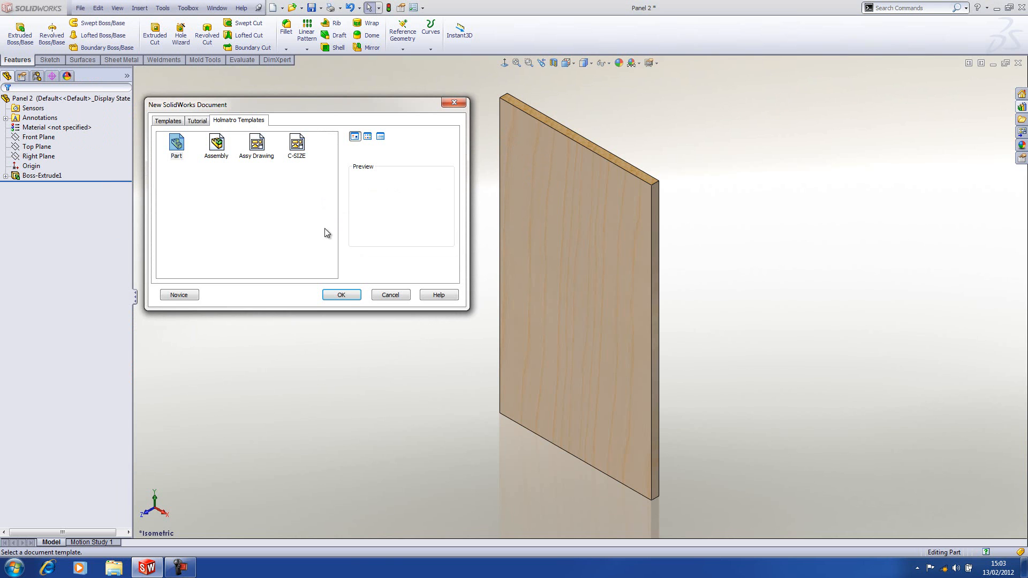
left_click(340, 295)
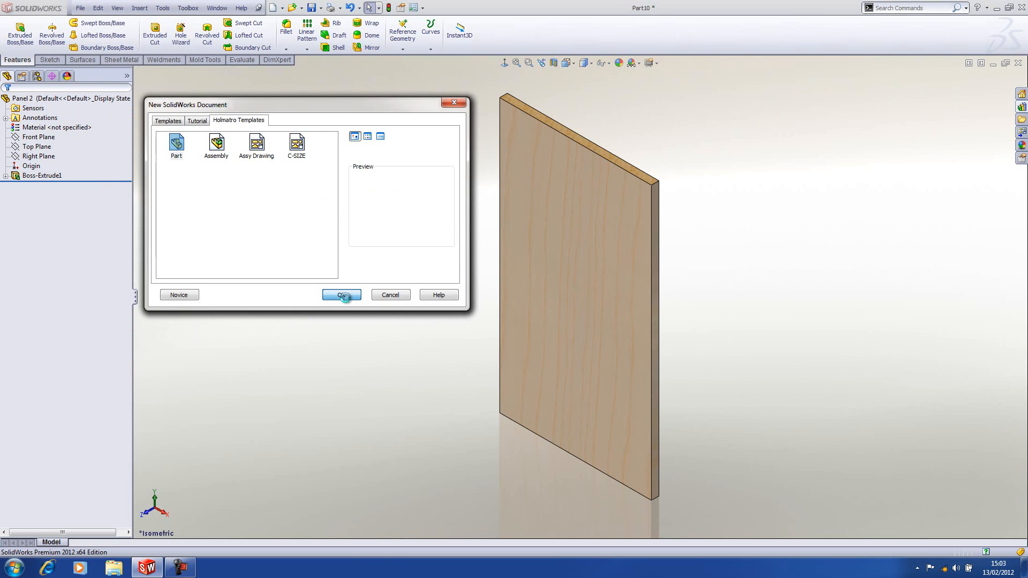
left_click(341, 295)
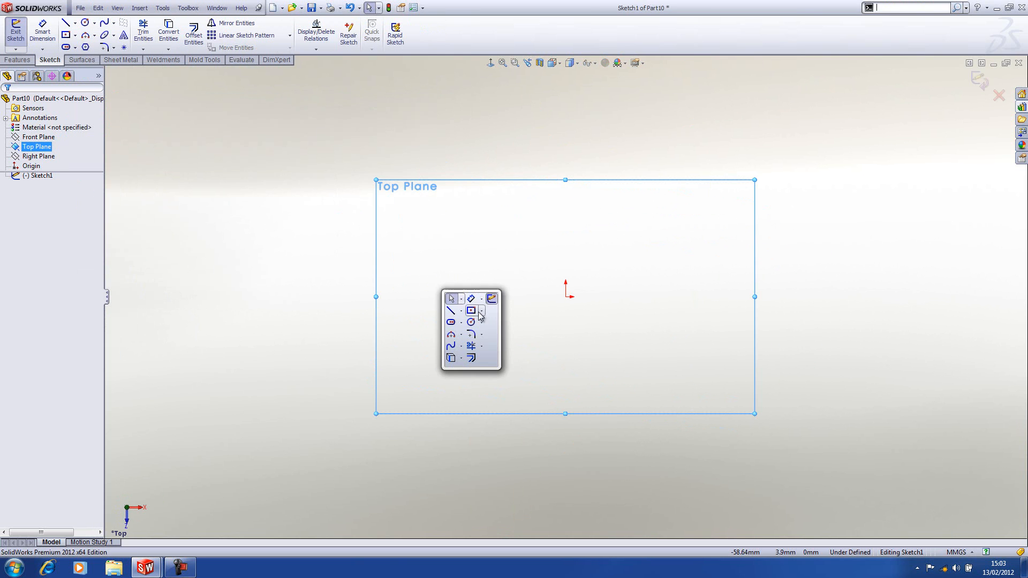
Sketch a centred 100 mm rectangle on the Top Plane with an Equal relation making it square.
left_click(471, 311)
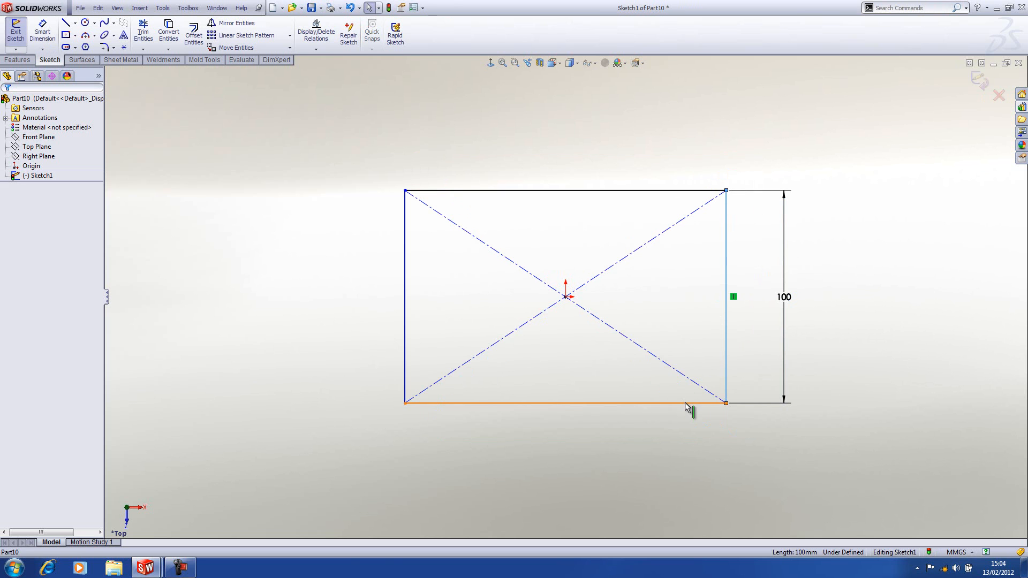
right_click(686, 402)
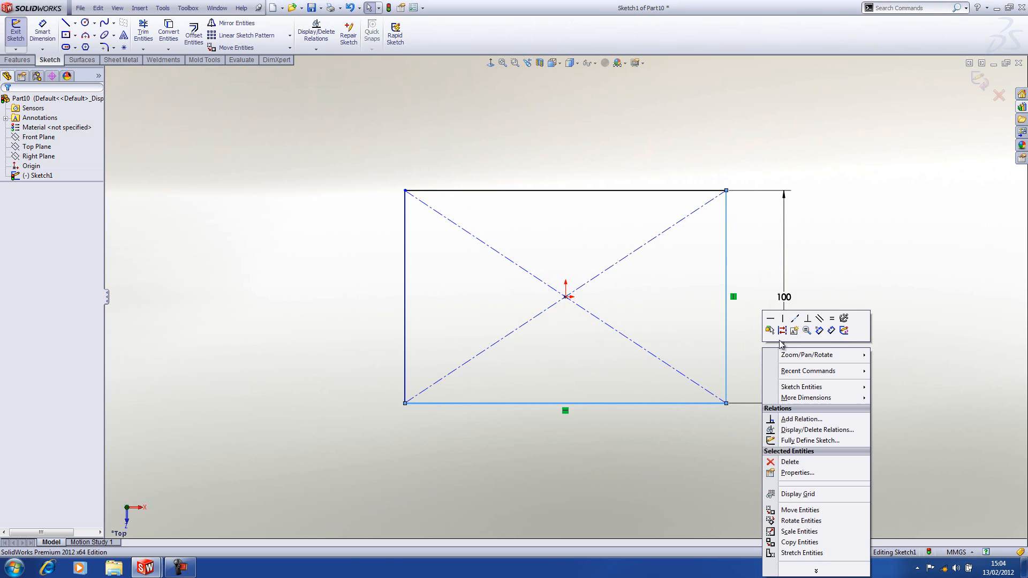
left_click(697, 232)
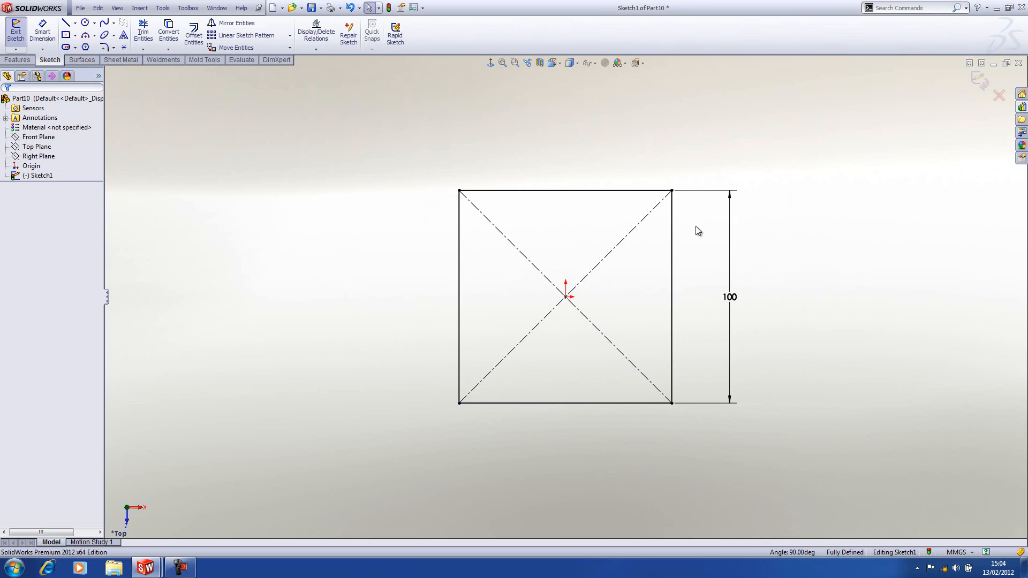
left_click(15, 35)
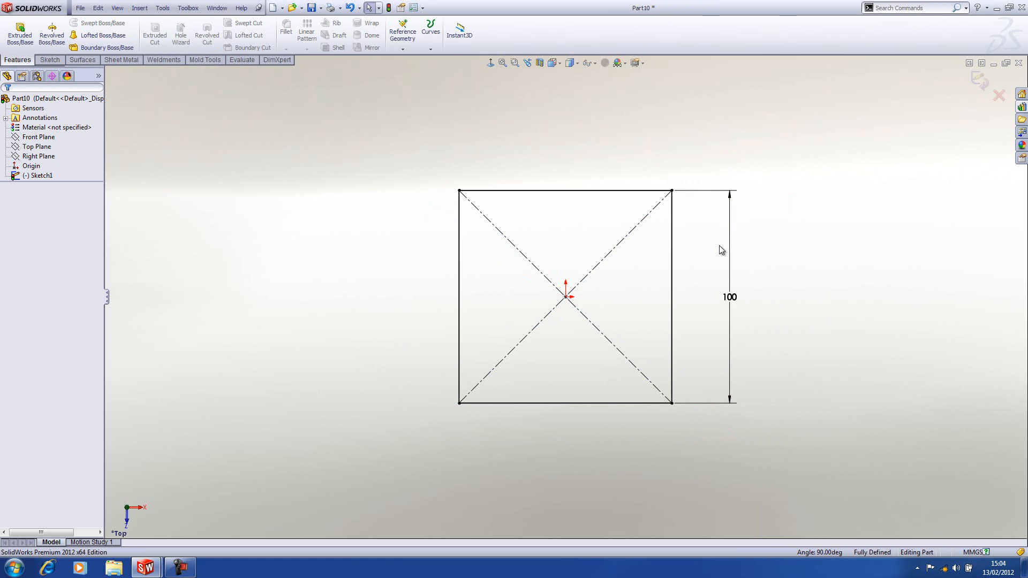
Extrude the square sketch into a solid block with Extruded Boss/Base.
left_click(39, 175)
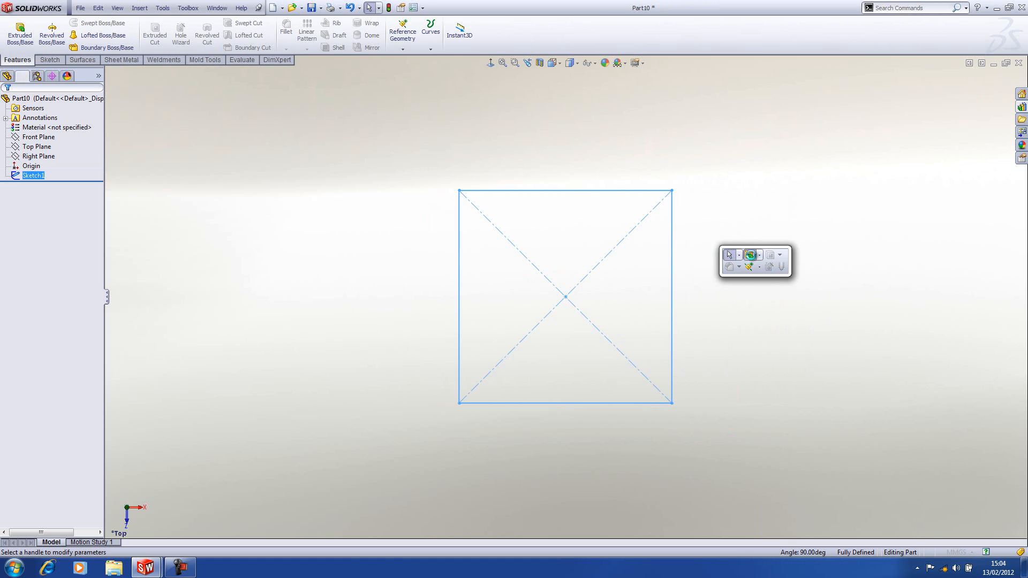
left_click(20, 33)
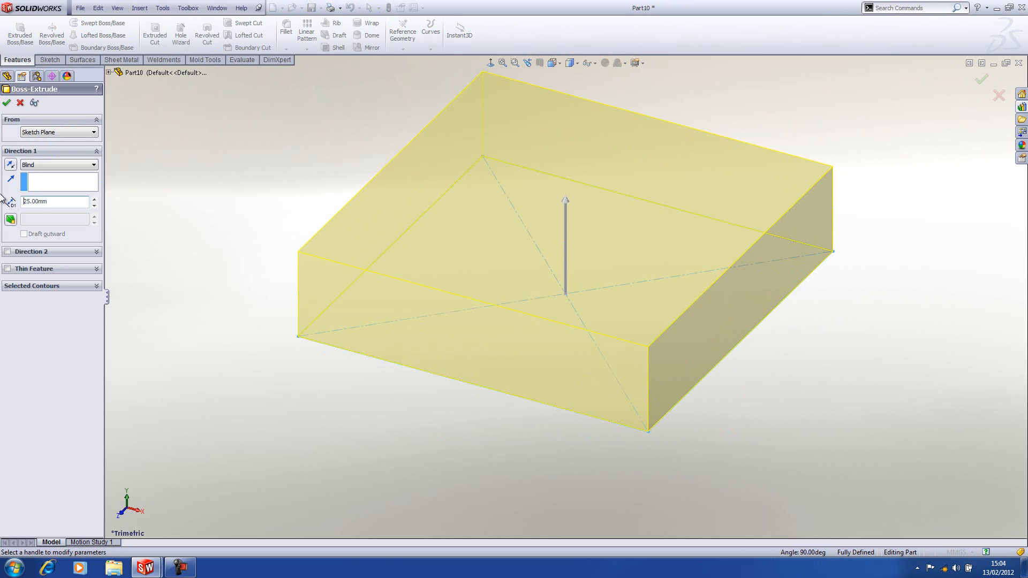
left_click(6, 103)
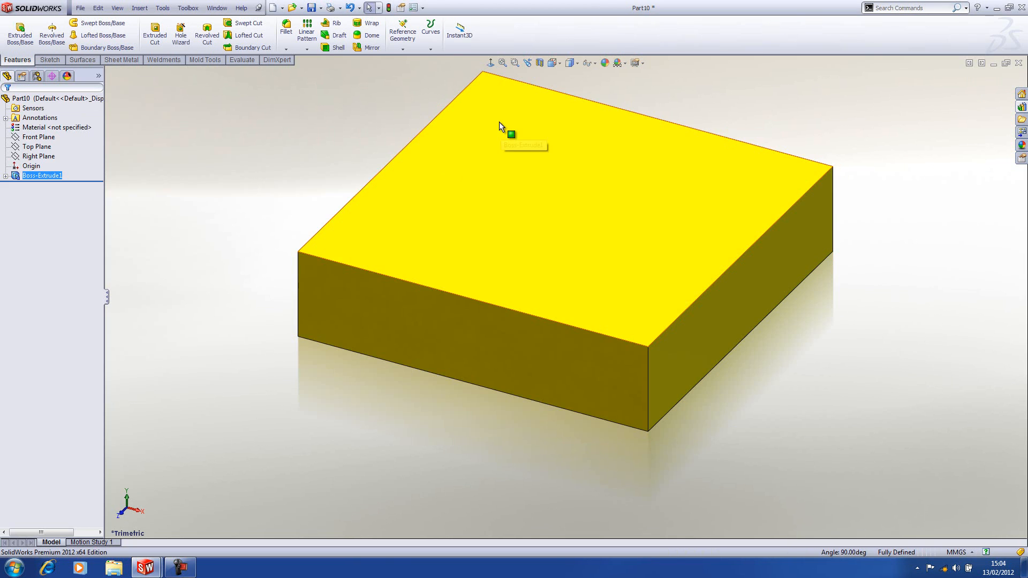
right_click(510, 135)
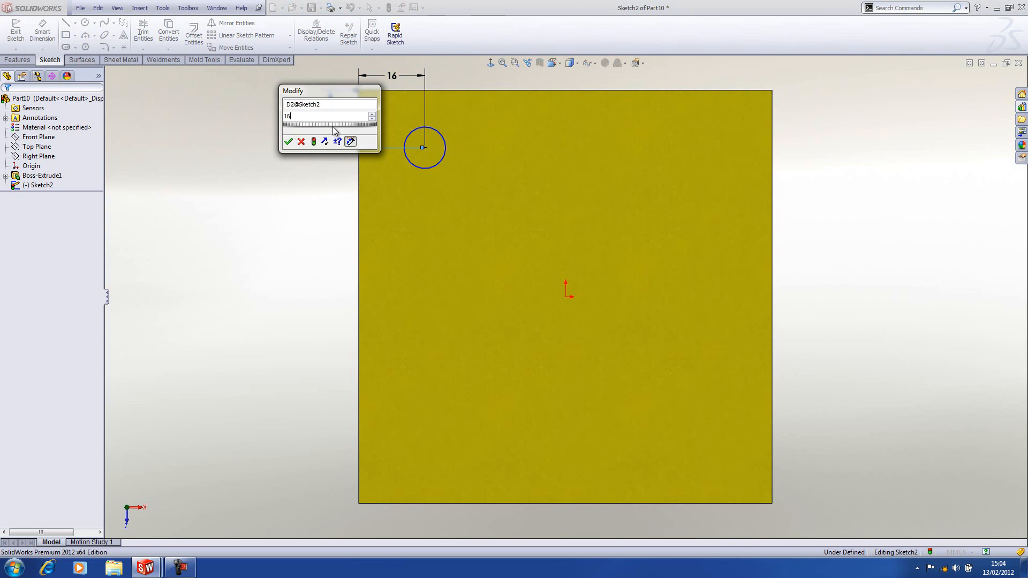
Cut a Ø16 hole 18 mm deep, offset 16 mm from both back edges, as Cut-Extrude1.
left_click(288, 142)
type("16")
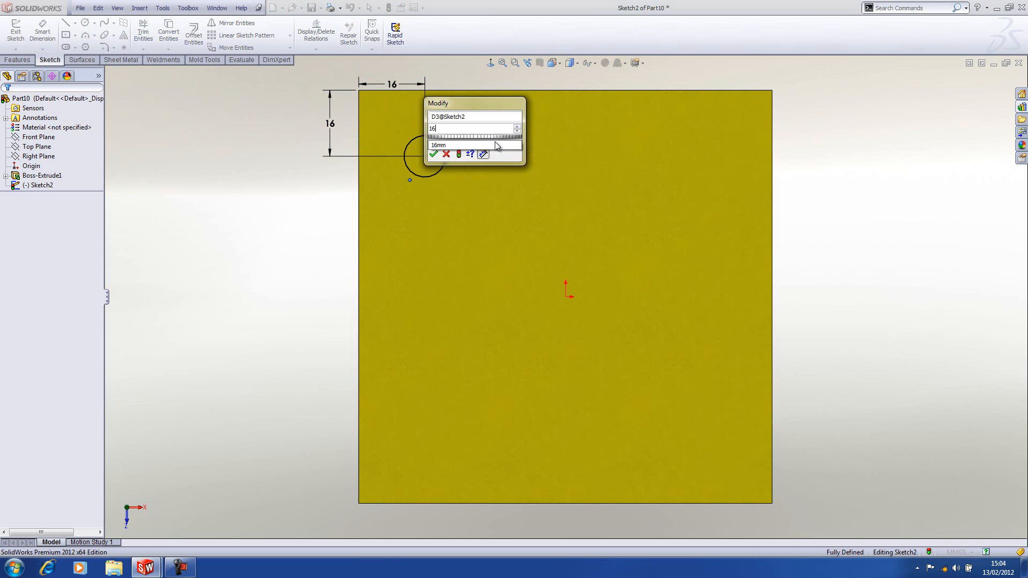
left_click(432, 153)
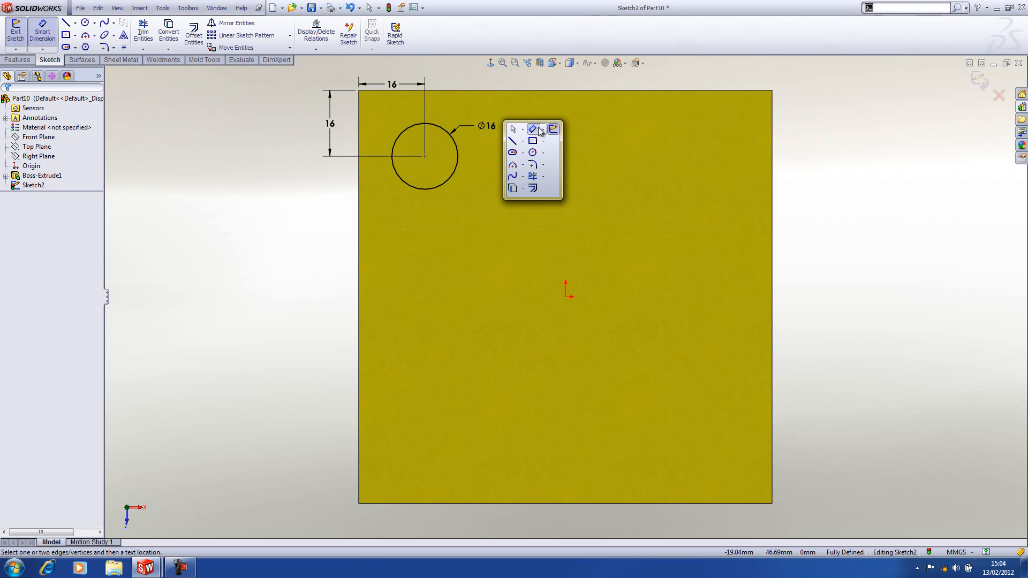
left_click(15, 31)
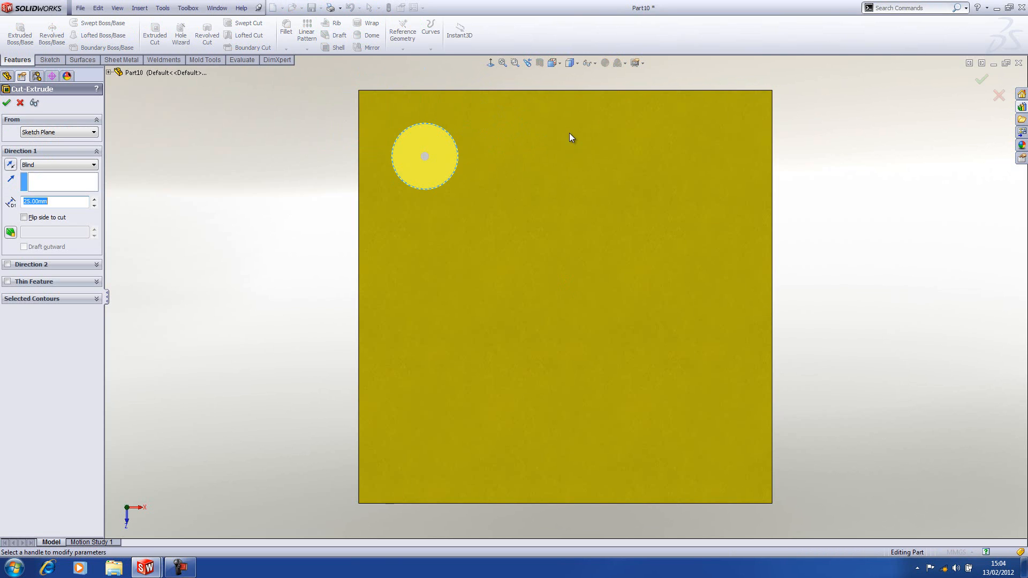
mouse_move(331, 191)
type("20")
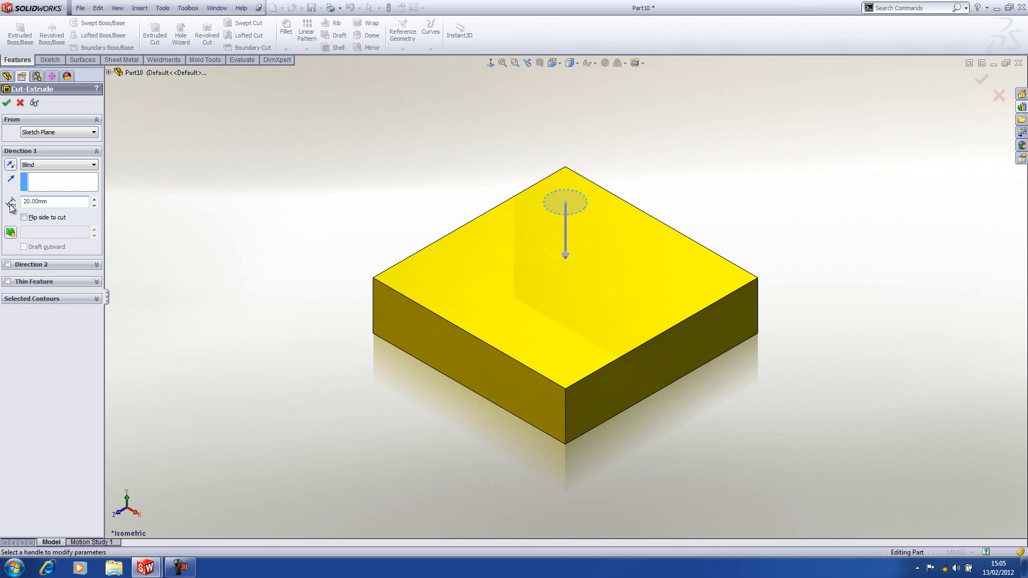
triple_click(54, 202)
type("18")
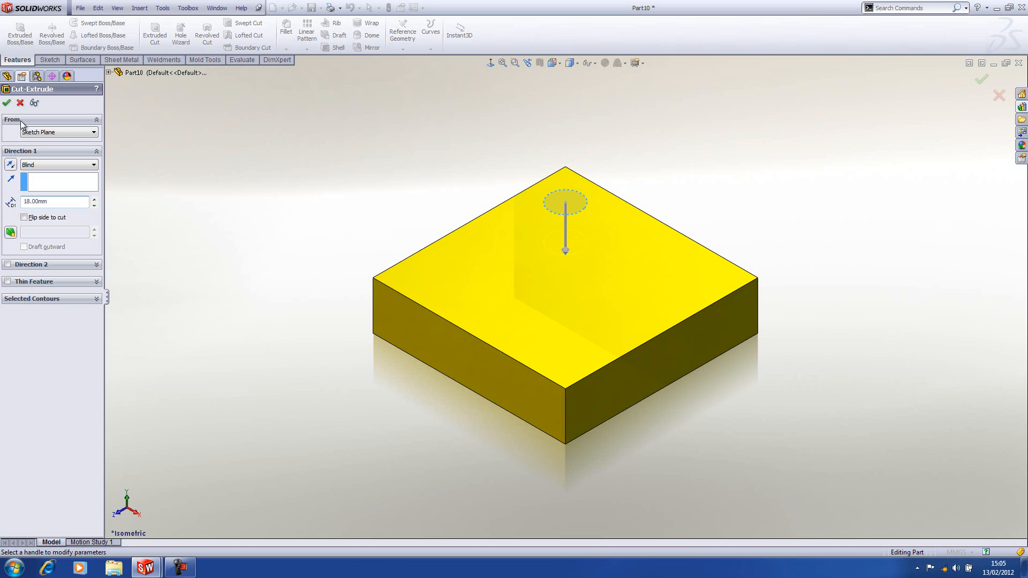
left_click(6, 103)
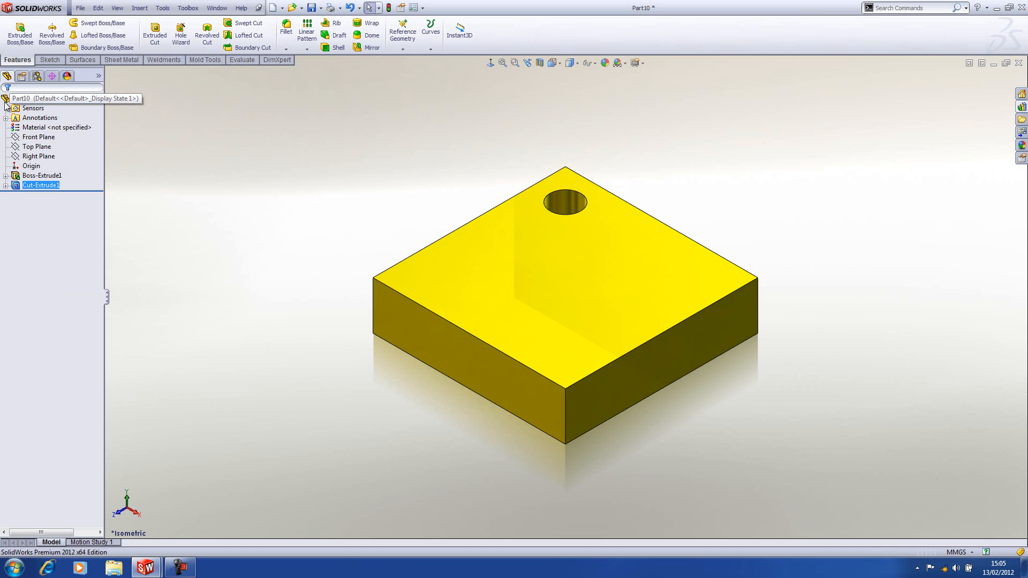
left_click(580, 295)
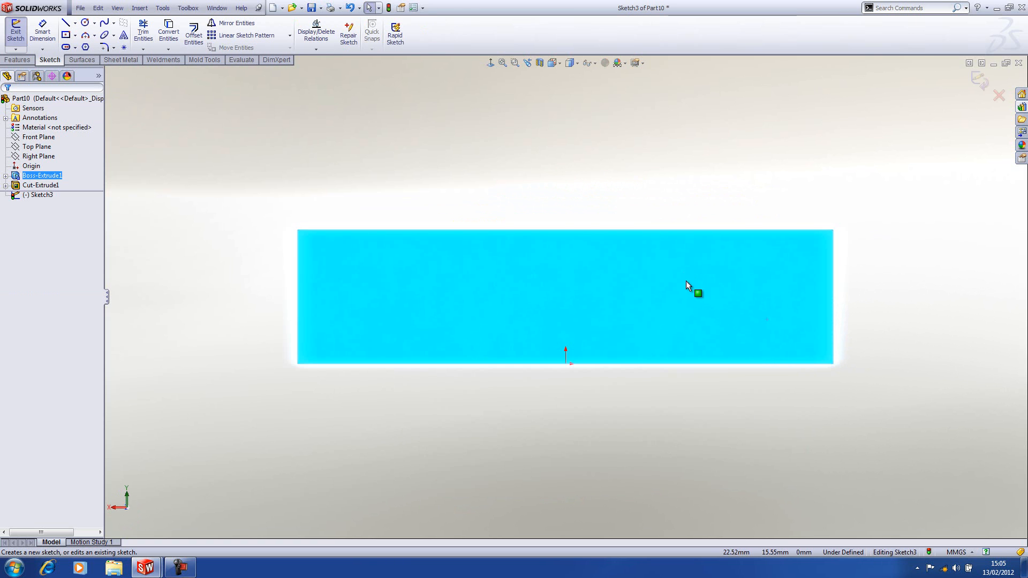
With hidden edges visible, sketch a Ø6 circle on the side face 6 mm from the top edge.
left_click(581, 62)
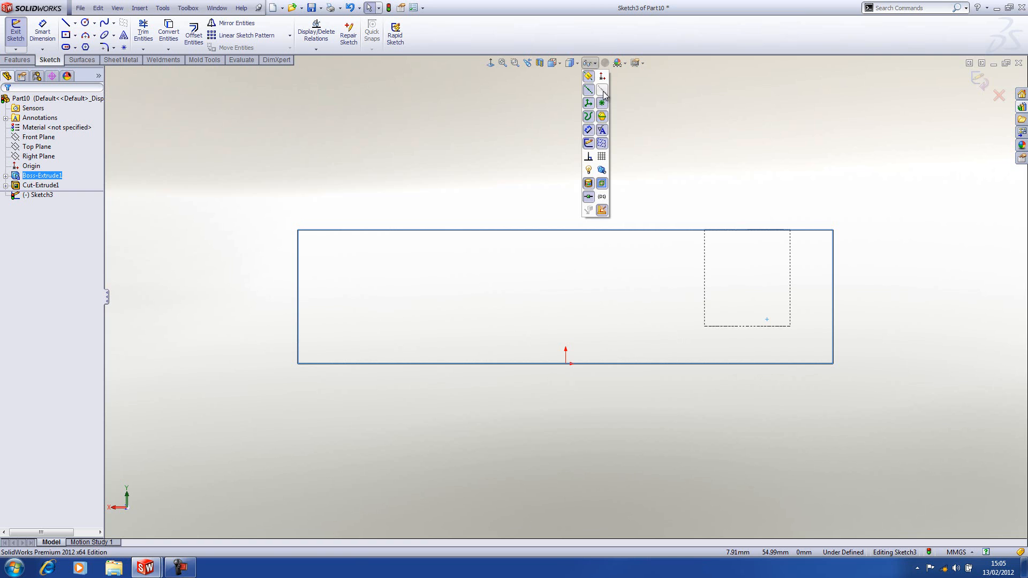
right_click(767, 320)
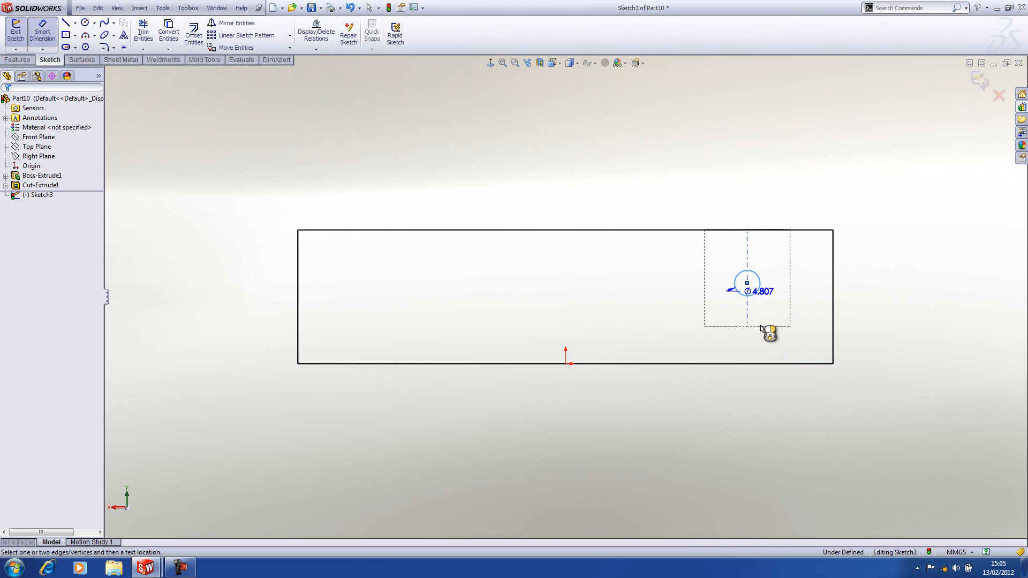
left_click(748, 315)
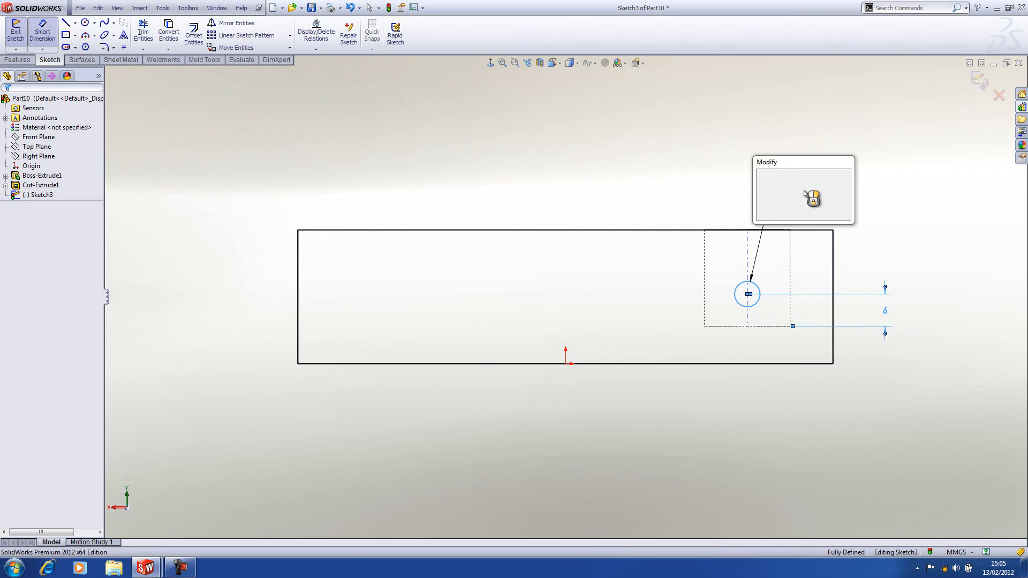
left_click(813, 199)
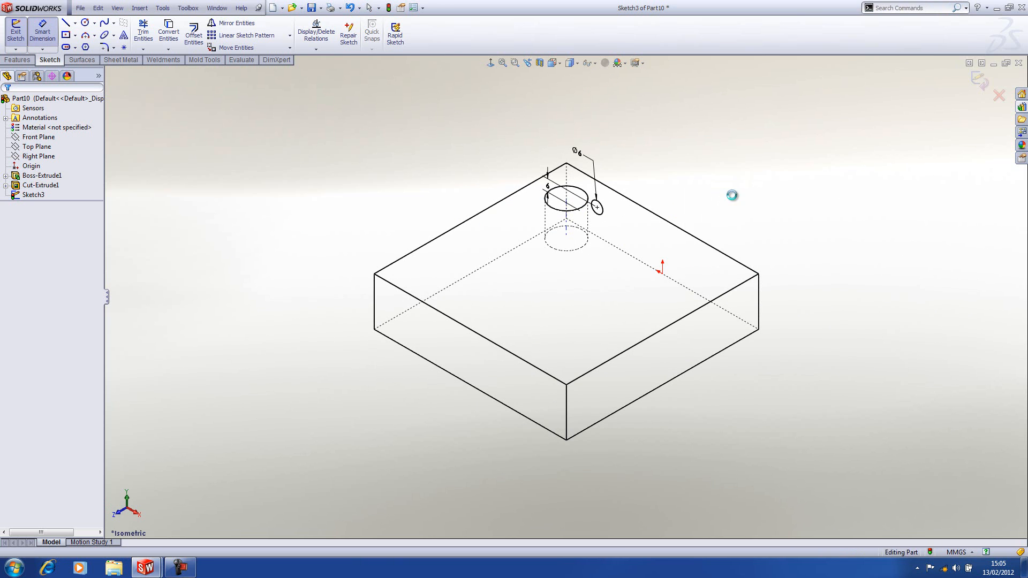
left_click(15, 31)
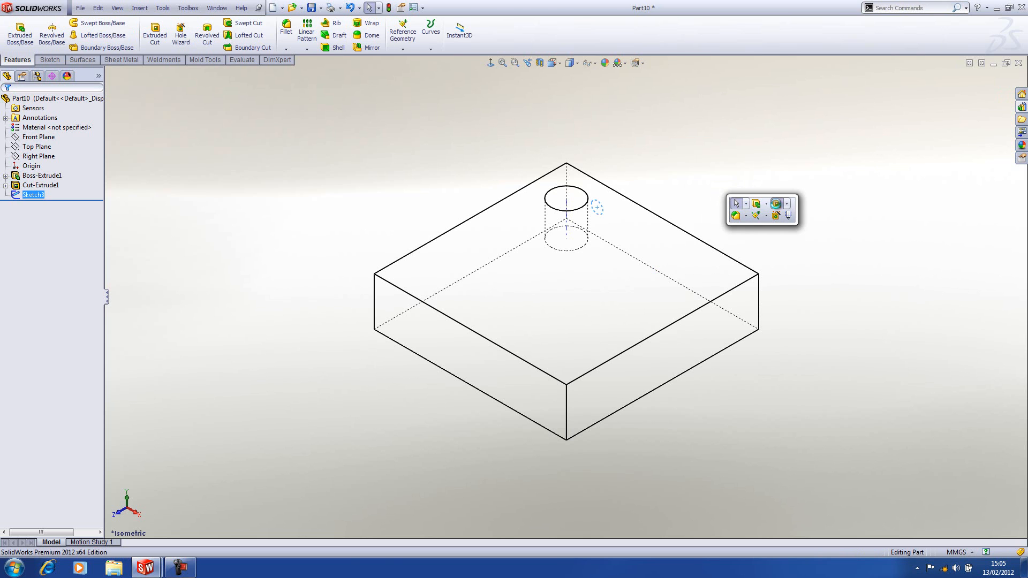
Cut the Ø6 cross hole Up To Next so it meets the vertical hole.
left_click(155, 31)
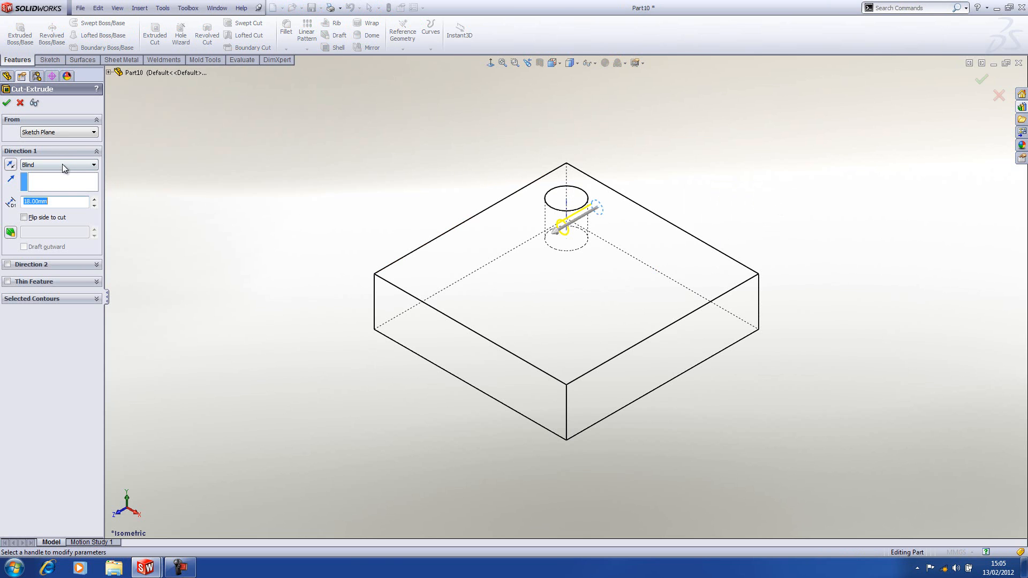
left_click(58, 165)
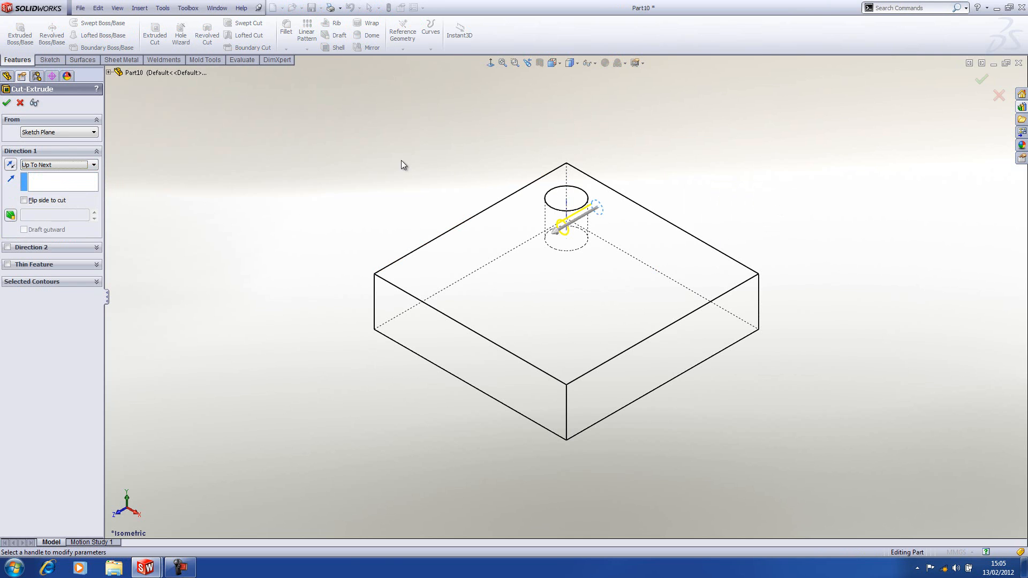
right_click(402, 164)
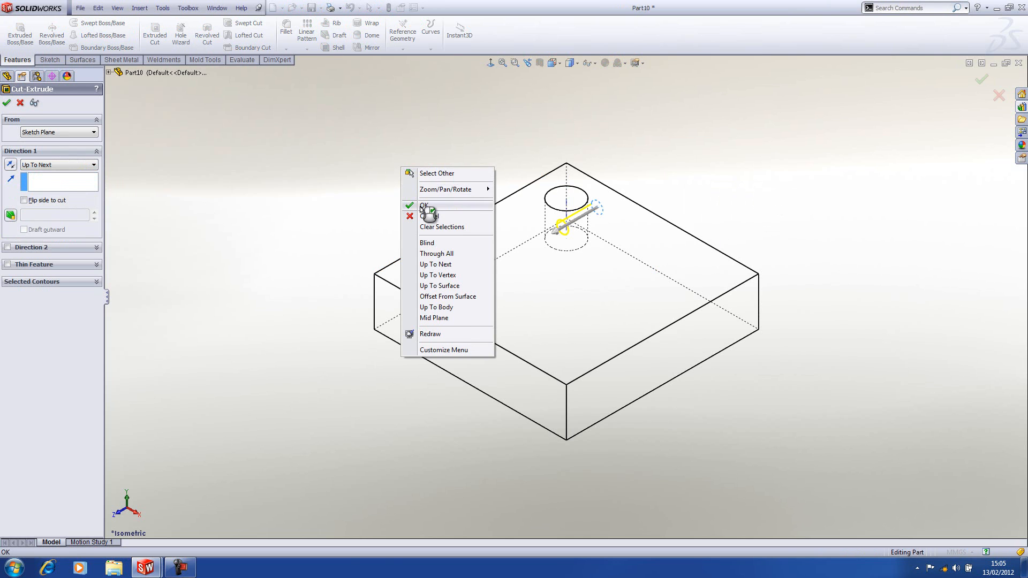
left_click(425, 206)
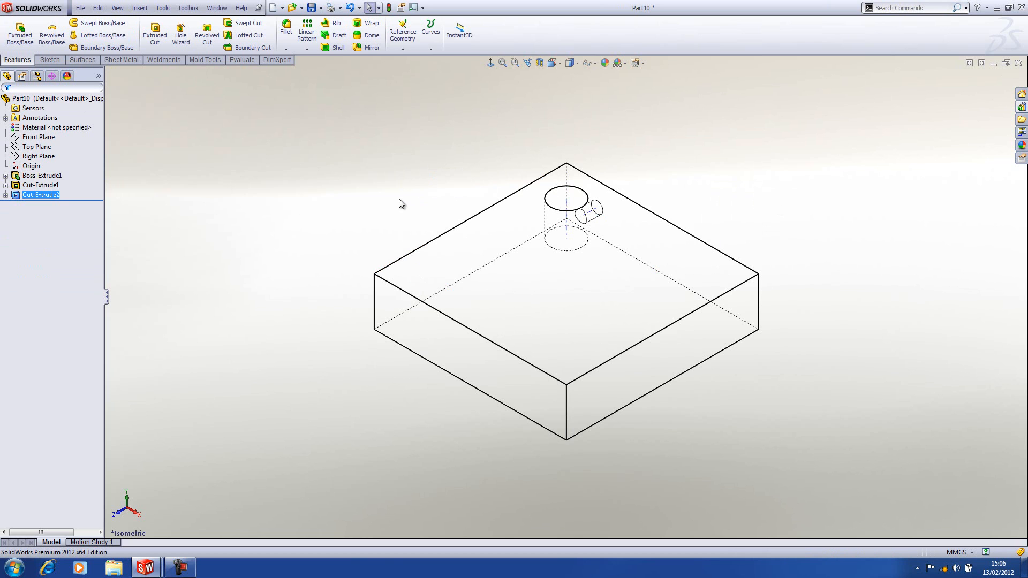
mouse_move(412, 202)
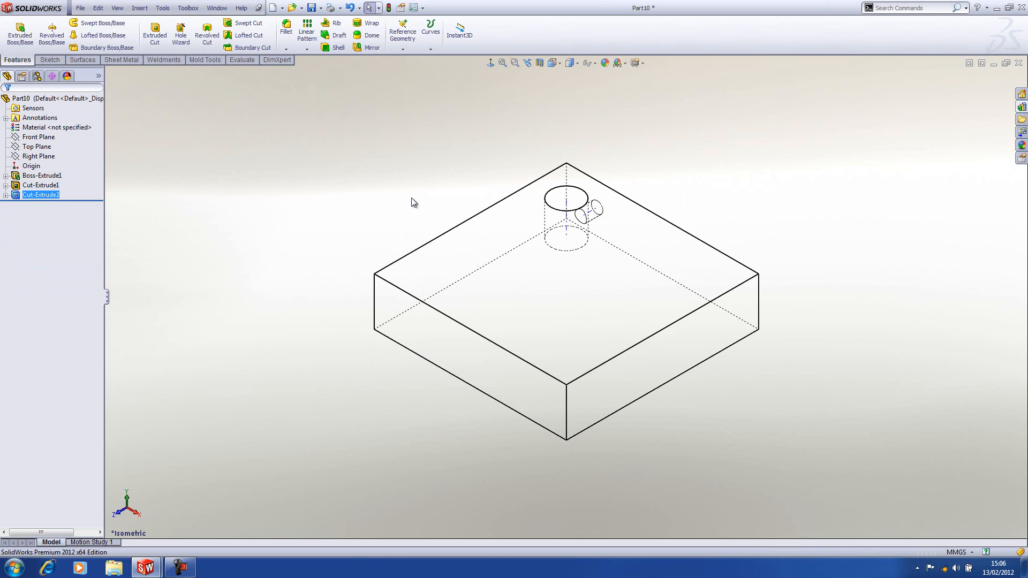
mouse_move(411, 204)
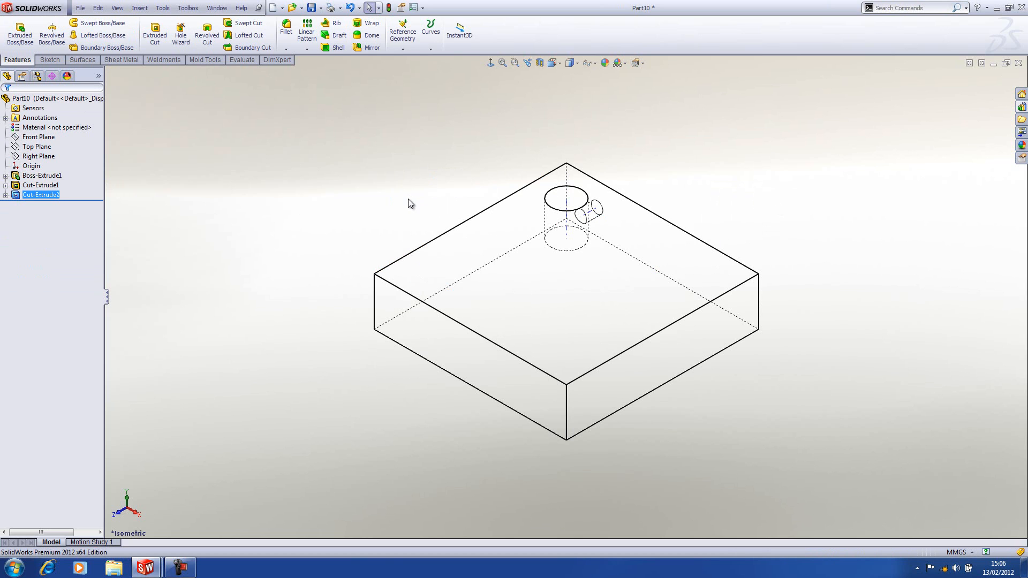
Ctrl-select Cut-Extrude1 and Cut-Extrude2 and open the Design Library task pane.
left_click(41, 185)
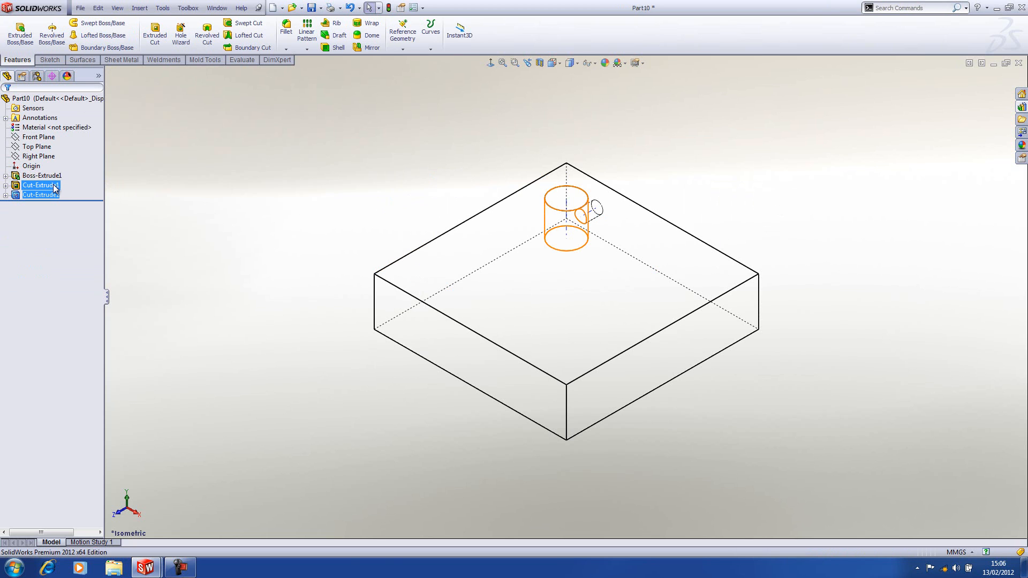
left_click(40, 186)
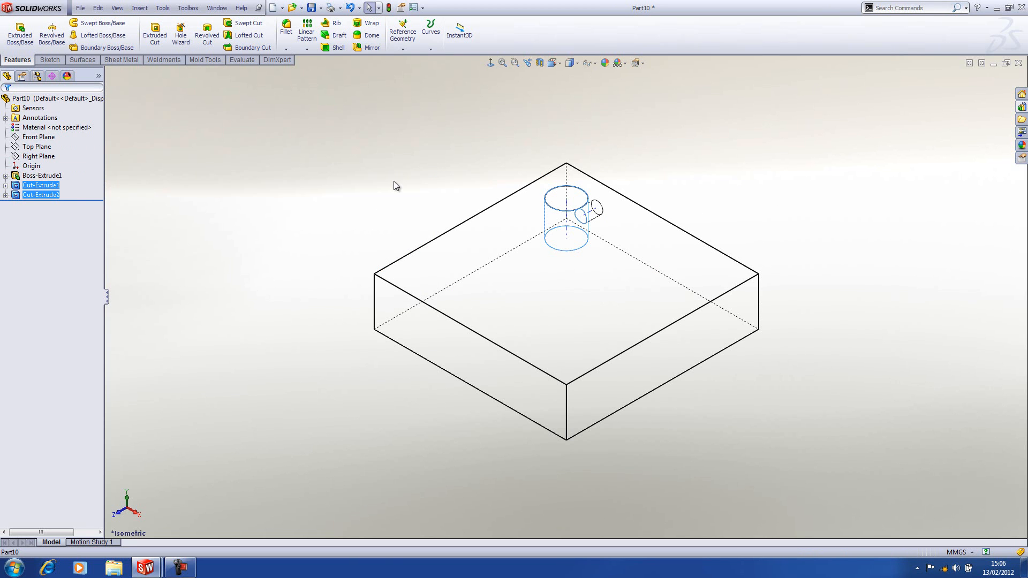
mouse_move(404, 183)
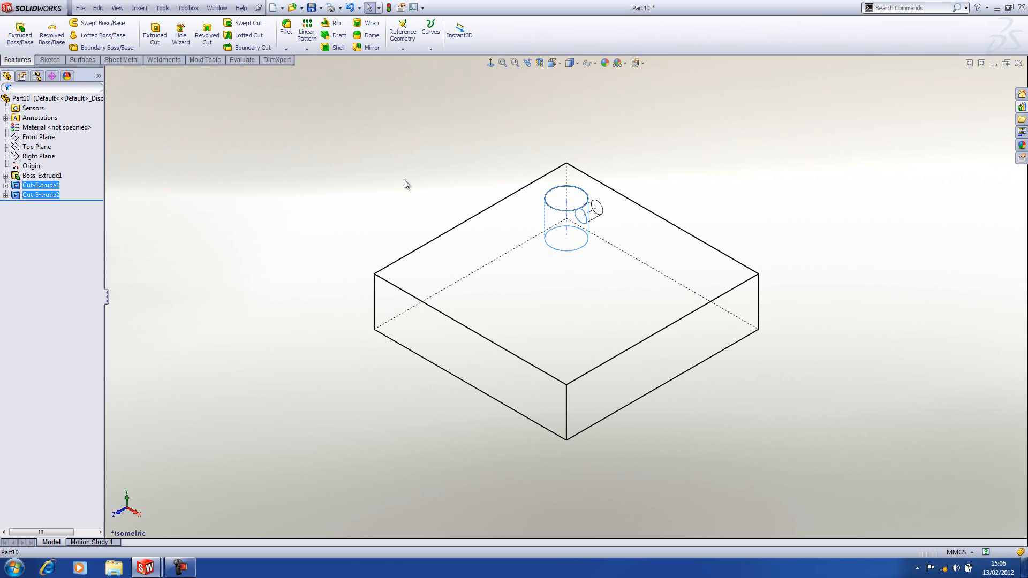
left_click(1021, 119)
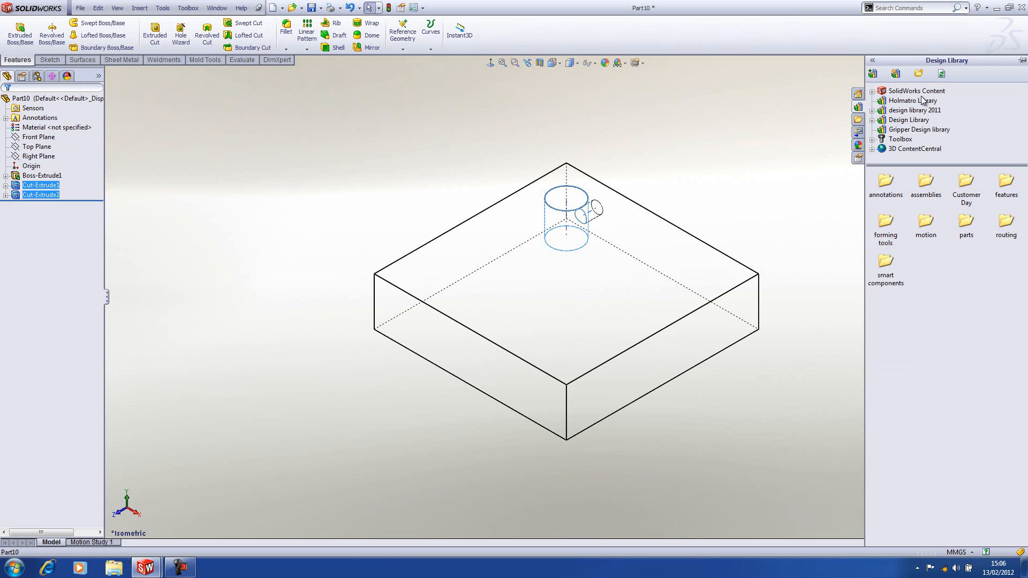
mouse_move(878, 72)
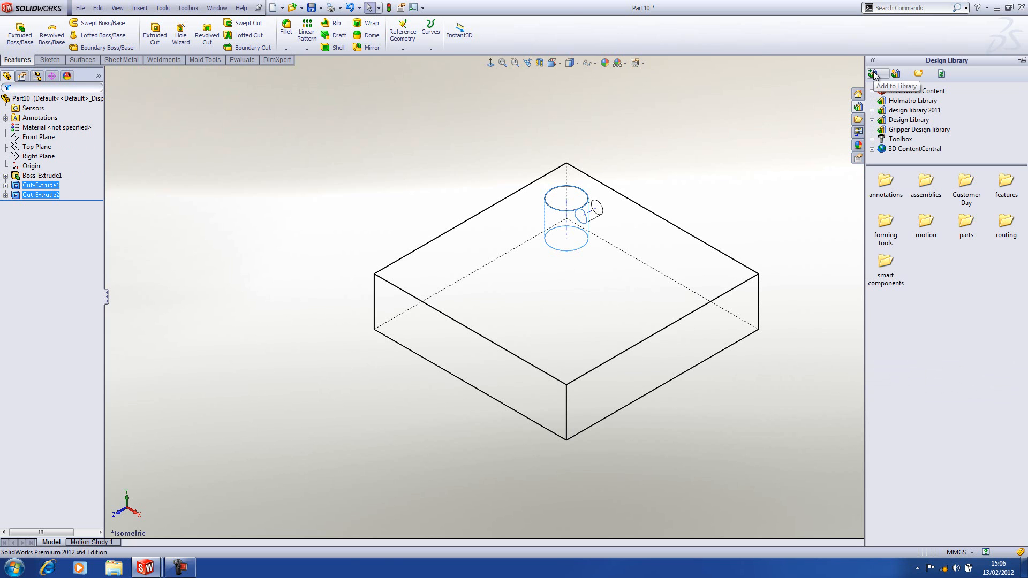
mouse_move(875, 75)
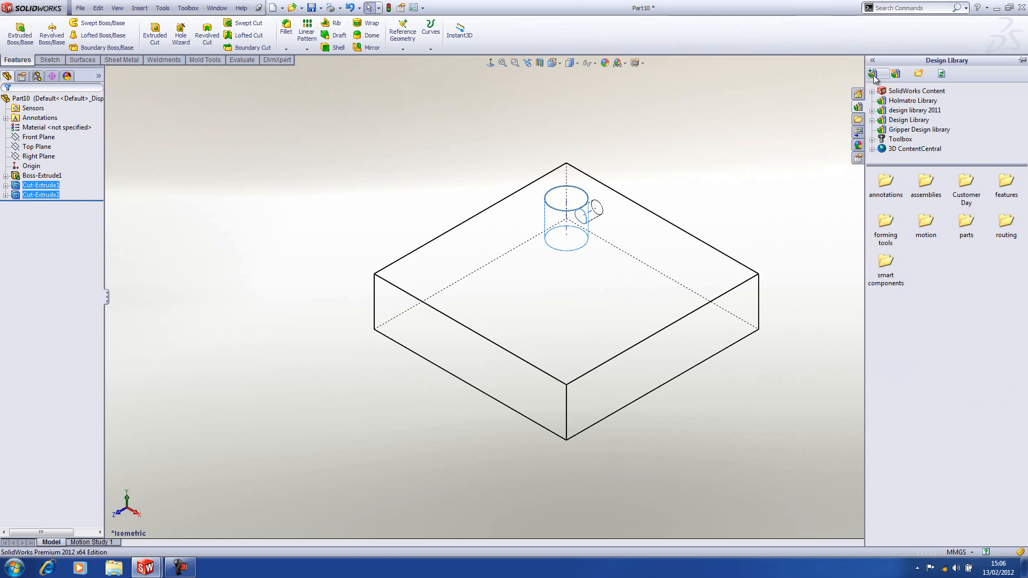
Add both hole cuts to the Design Library as a library feature named Cam Cutout.
left_click(874, 73)
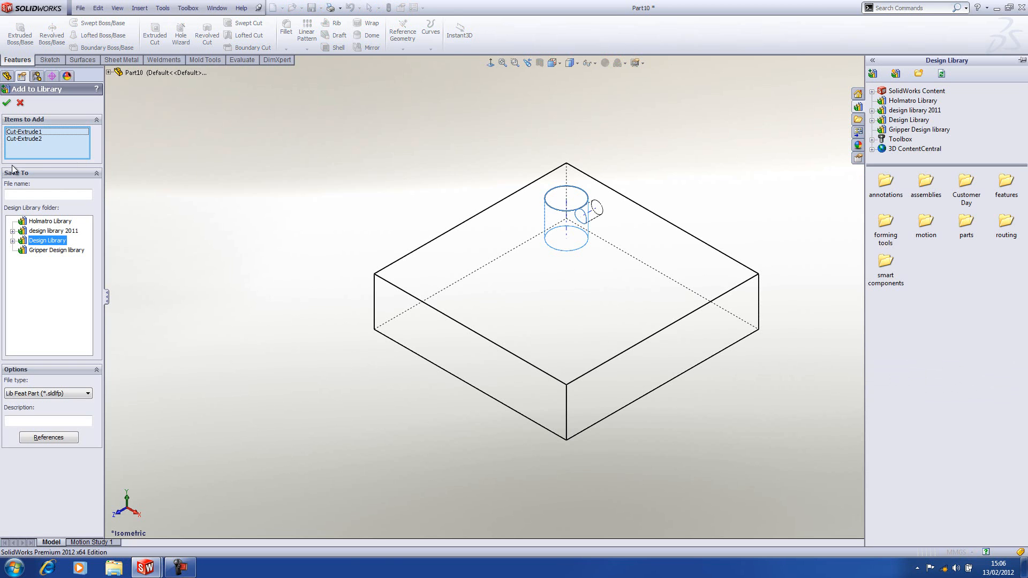
mouse_move(25, 139)
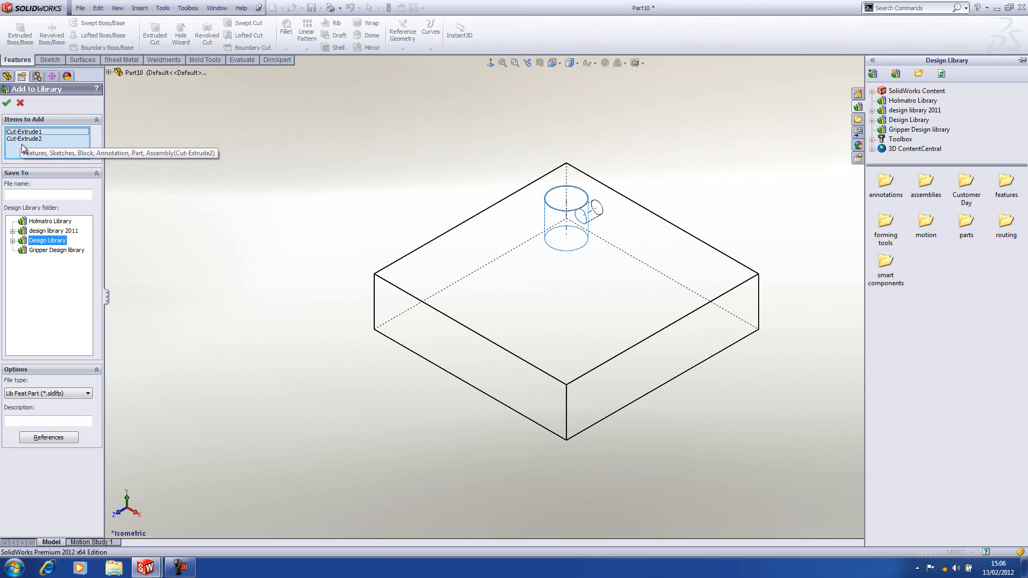
left_click(46, 195)
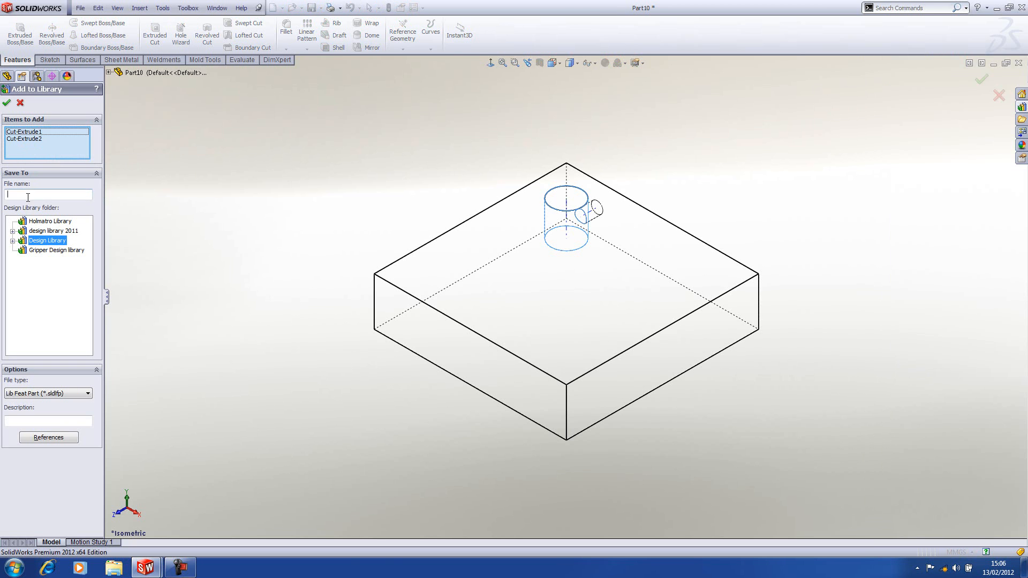
mouse_move(120, 221)
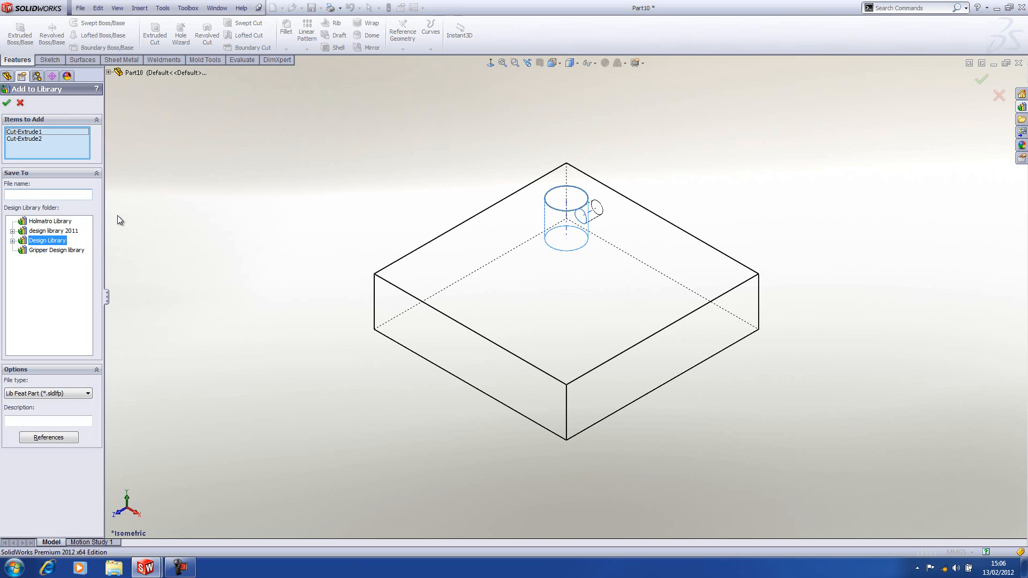
type("Cam Cutout")
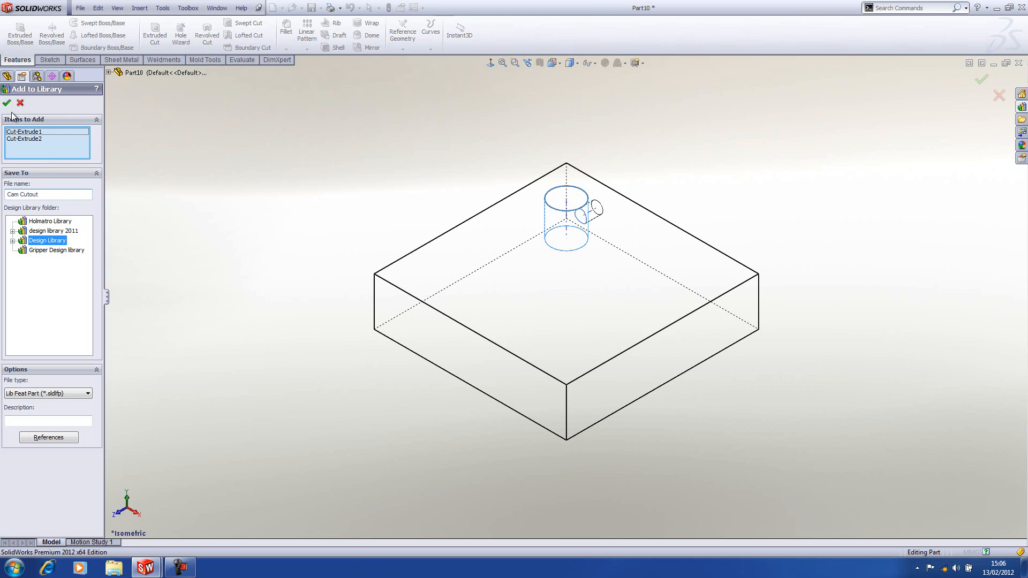
left_click(7, 103)
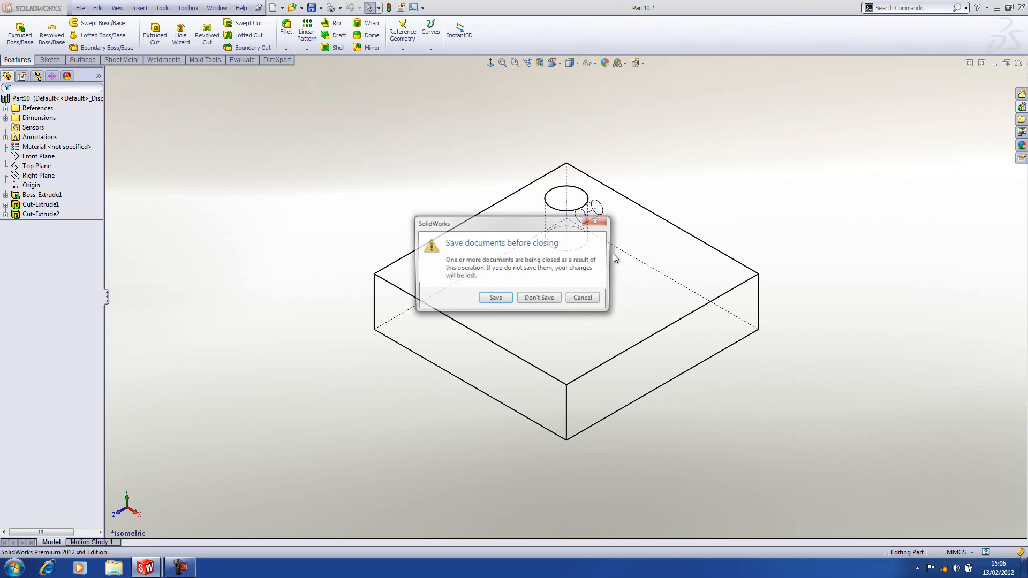
Answer the save prompt to close the block part and reopen the Design Library panel.
left_click(538, 297)
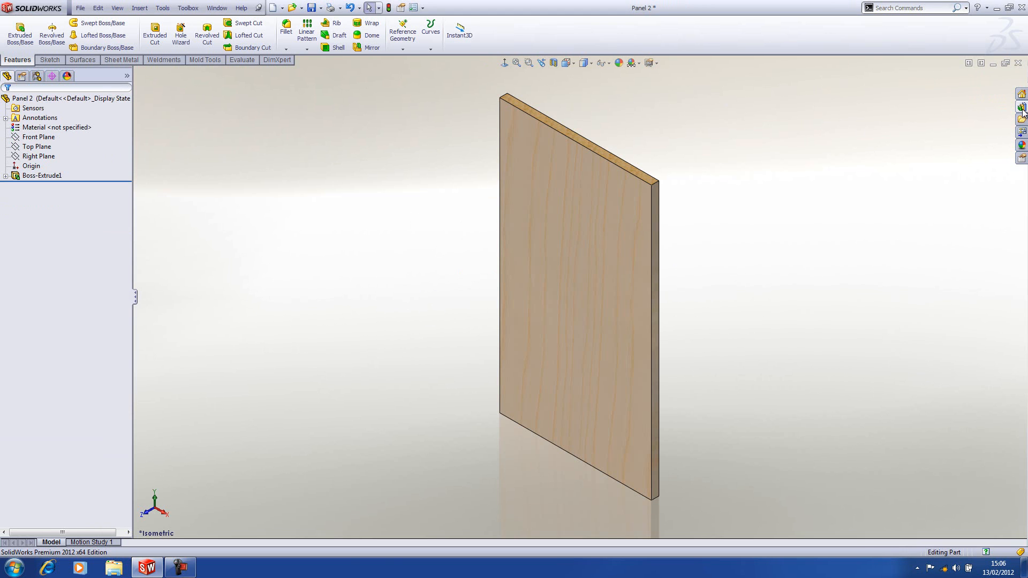
left_click(1021, 107)
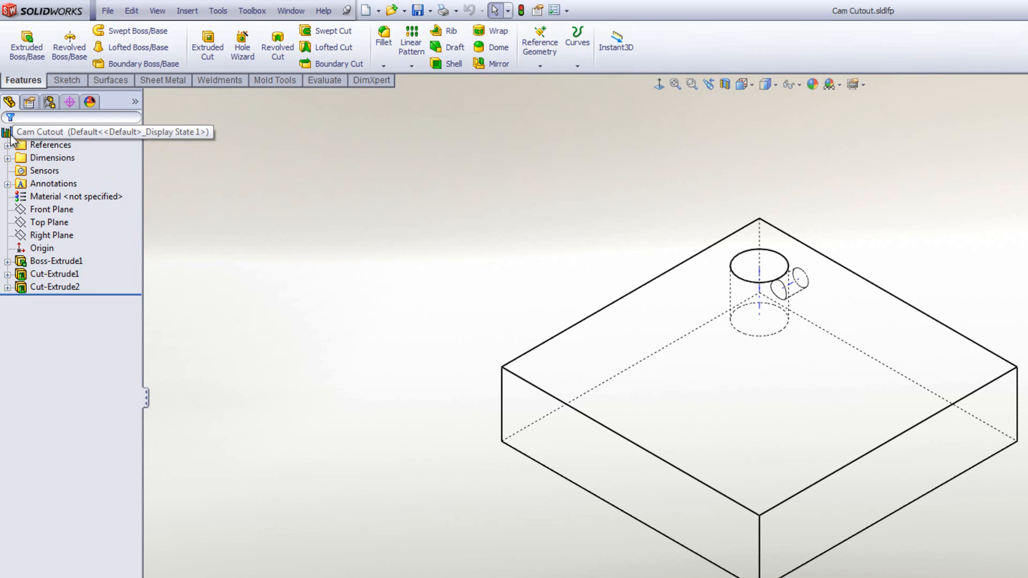
Review the Cam Cutout references Edge1, Edge2 and Face1 and its two hole cuts in the tree.
left_click(52, 158)
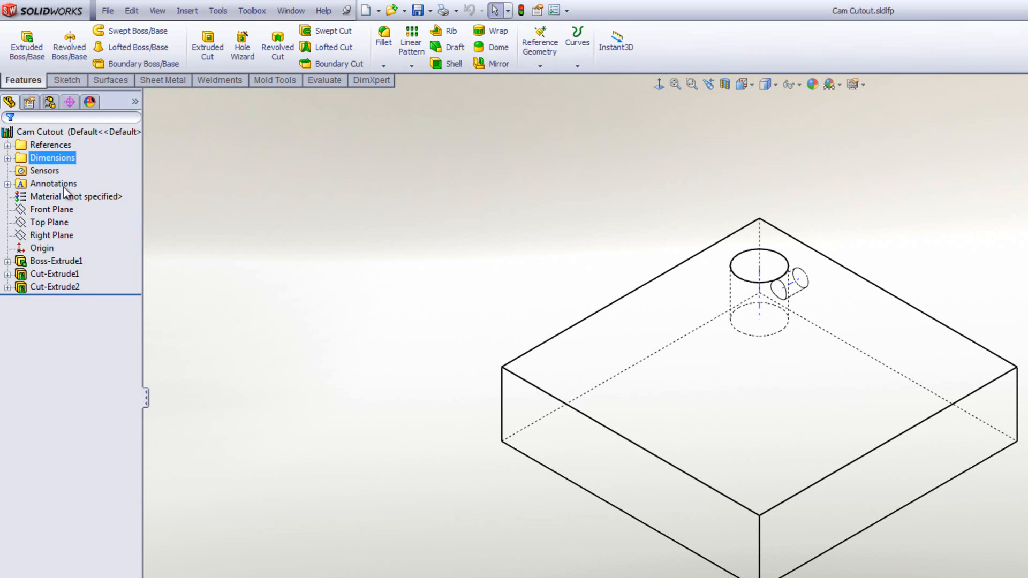
left_click(55, 274)
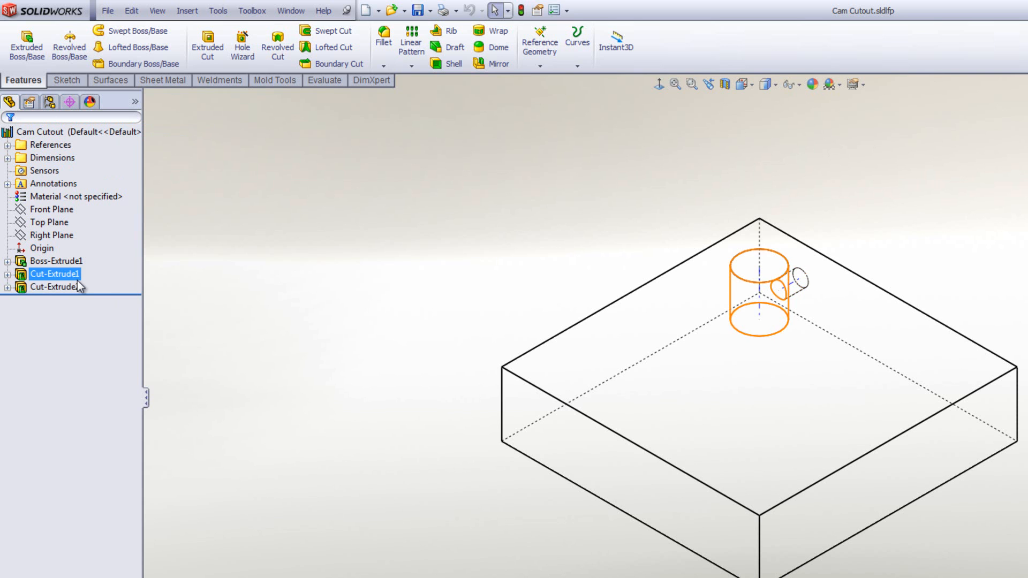
left_click(54, 287)
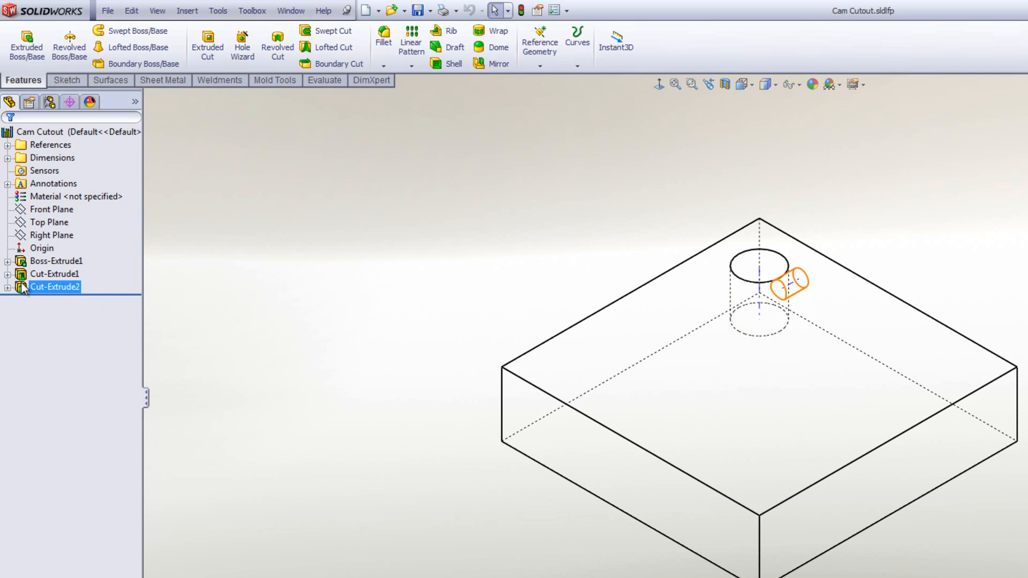
left_click(54, 273)
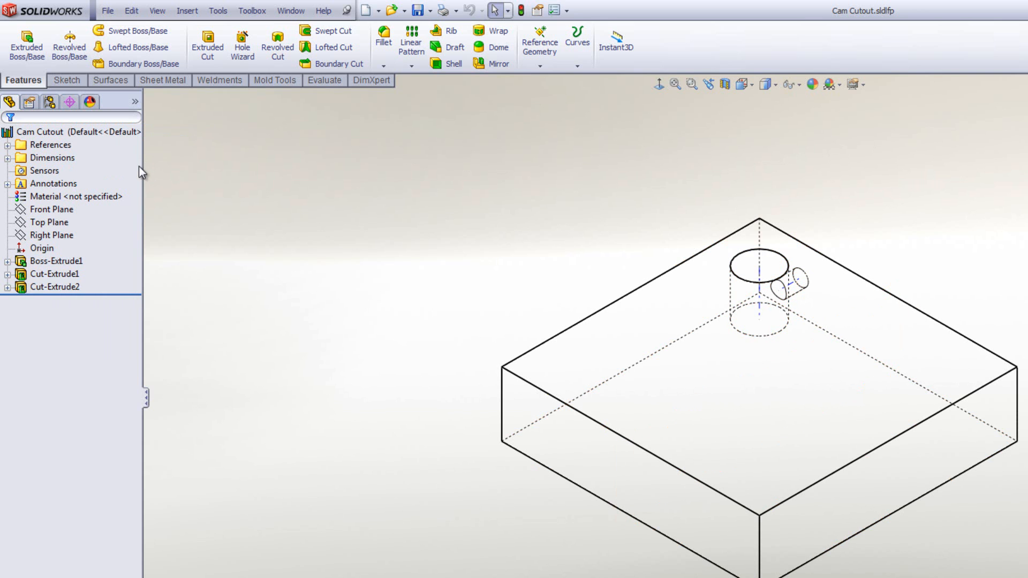
left_click(53, 158)
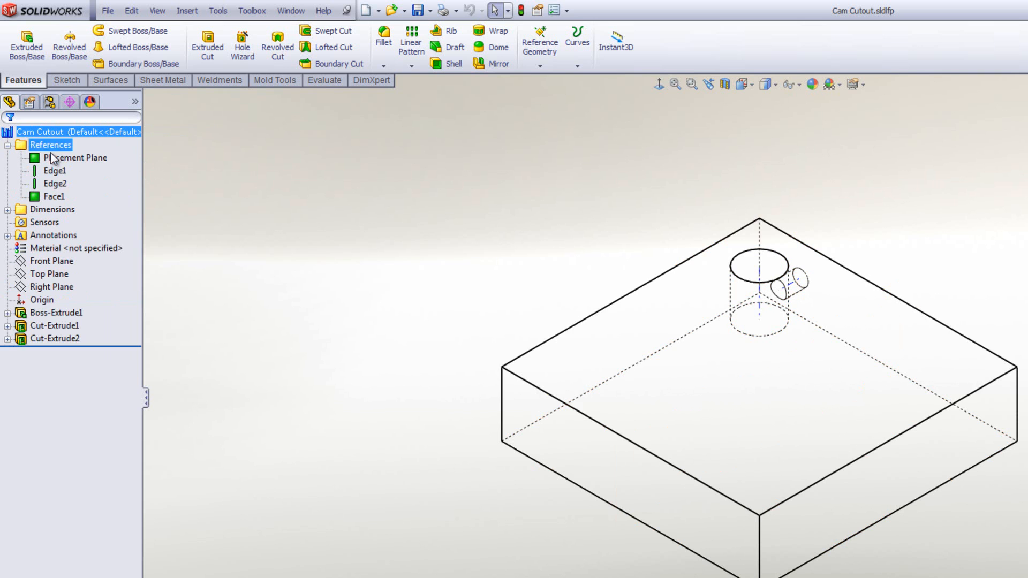
left_click(54, 170)
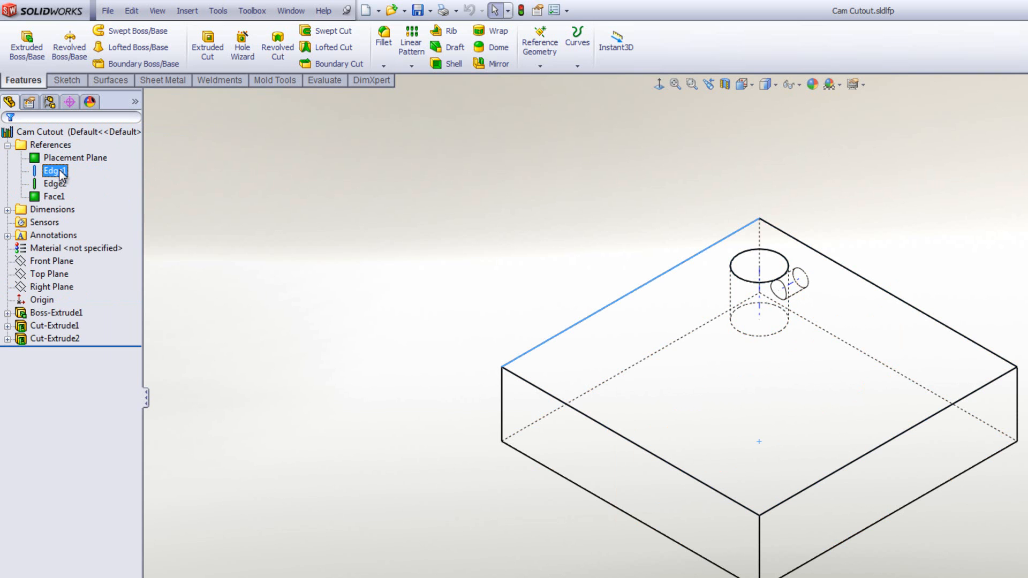
left_click(54, 197)
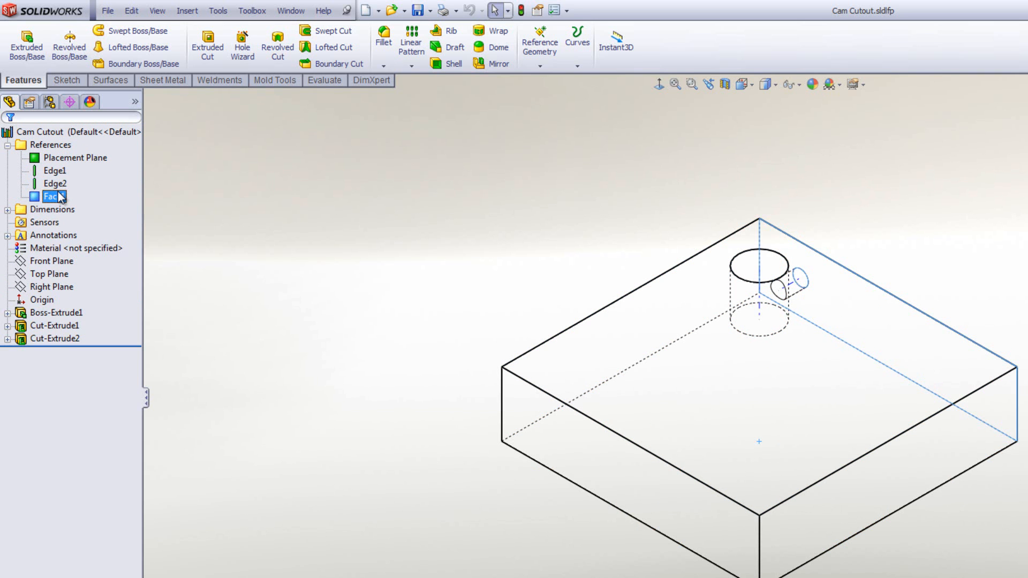
left_click(55, 183)
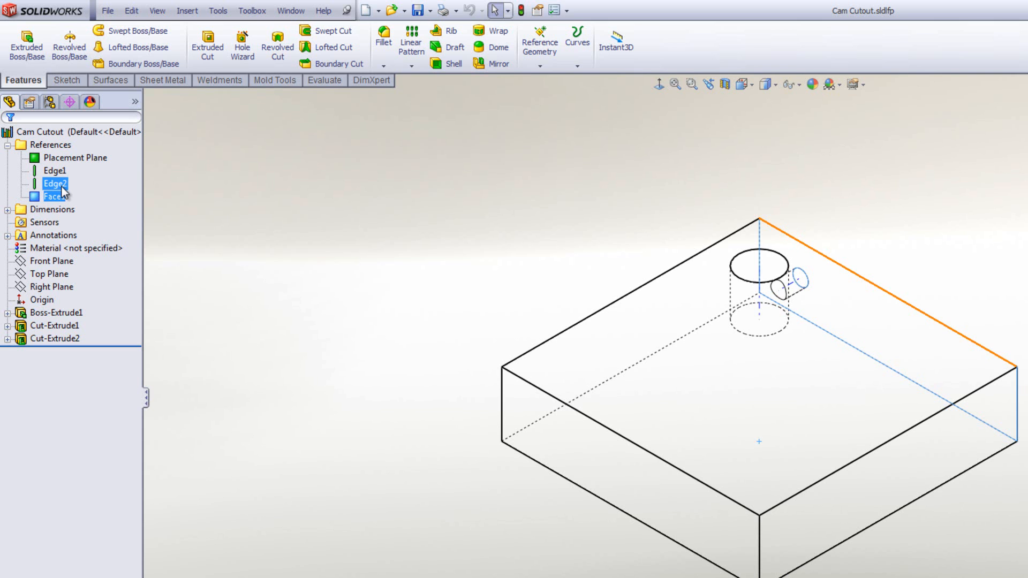
Rename the sketch dimensions descriptively, e.g. Cam Bore Depth, Cam Bore Dia, Locating Screw Hole Dia.
left_click(8, 209)
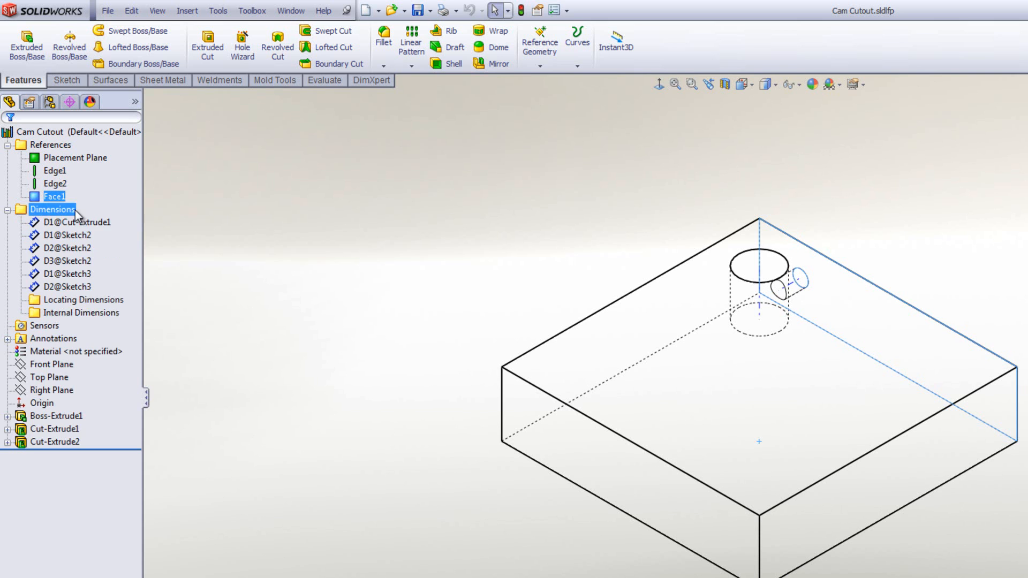
left_click(67, 273)
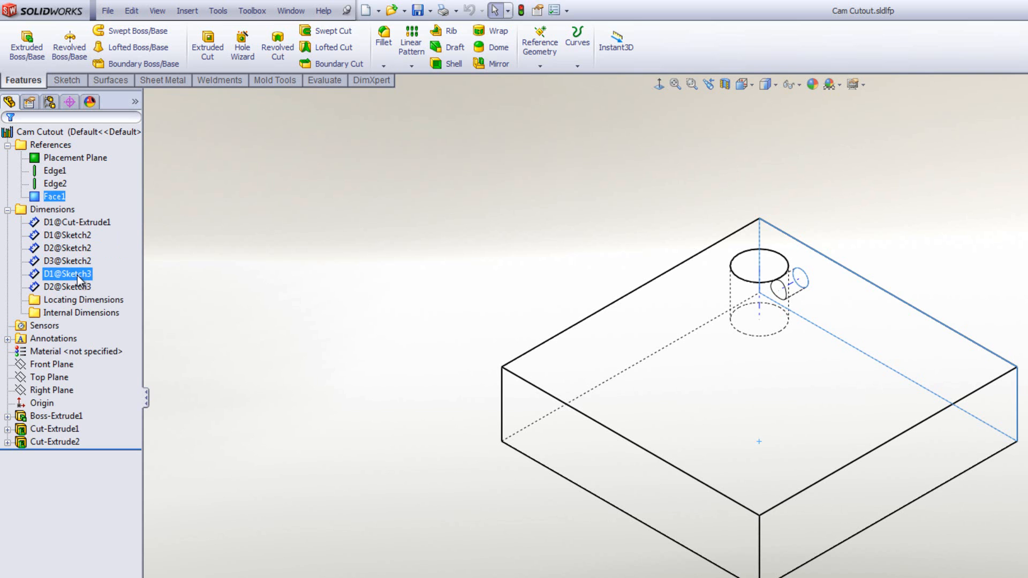
left_click(68, 288)
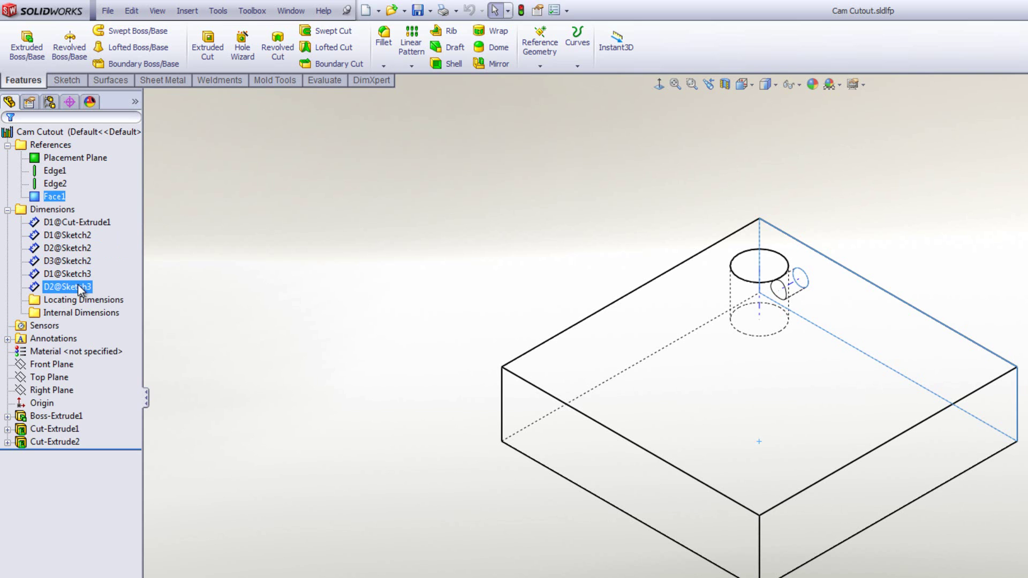
left_click(77, 221)
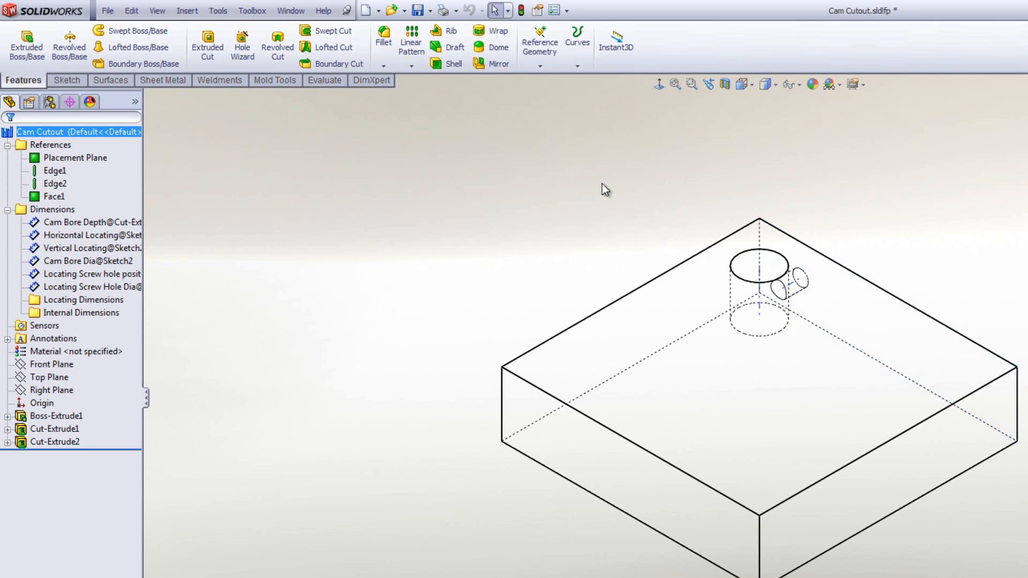
mouse_move(418, 11)
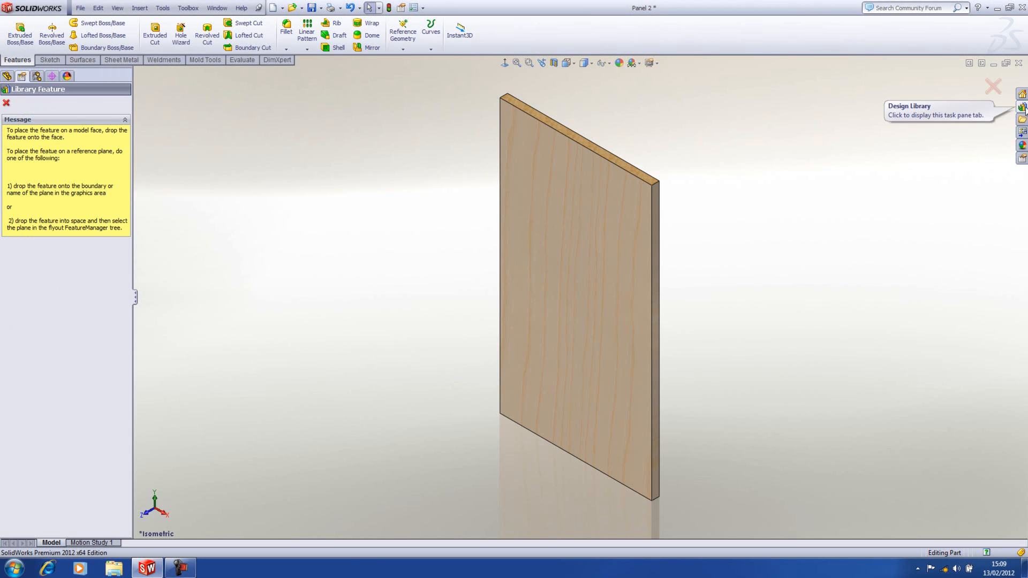
Drop the Cam Cutout onto the panel's top face and match its Edge1 and Edge2 references.
left_click(1021, 108)
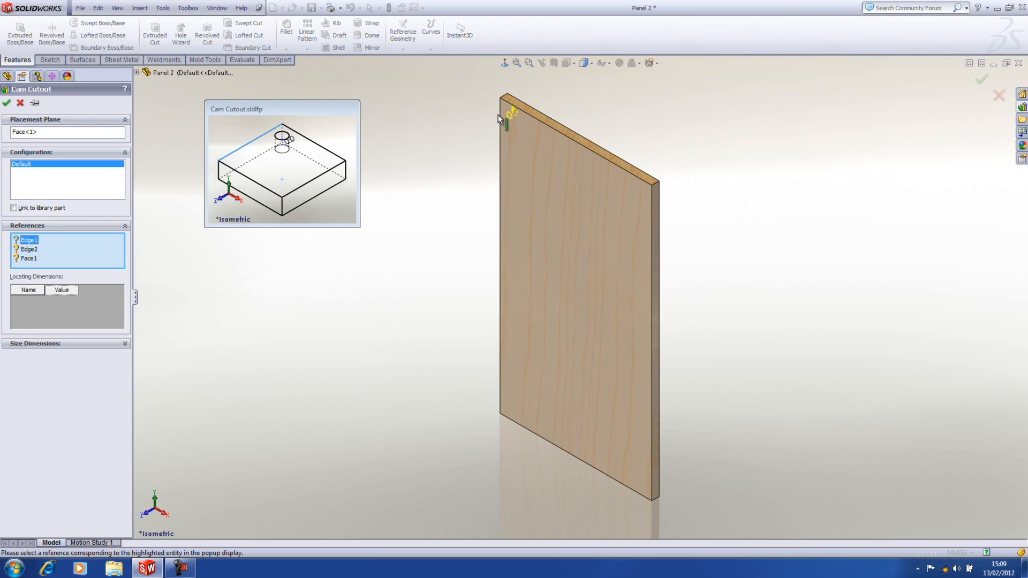
mouse_move(502, 118)
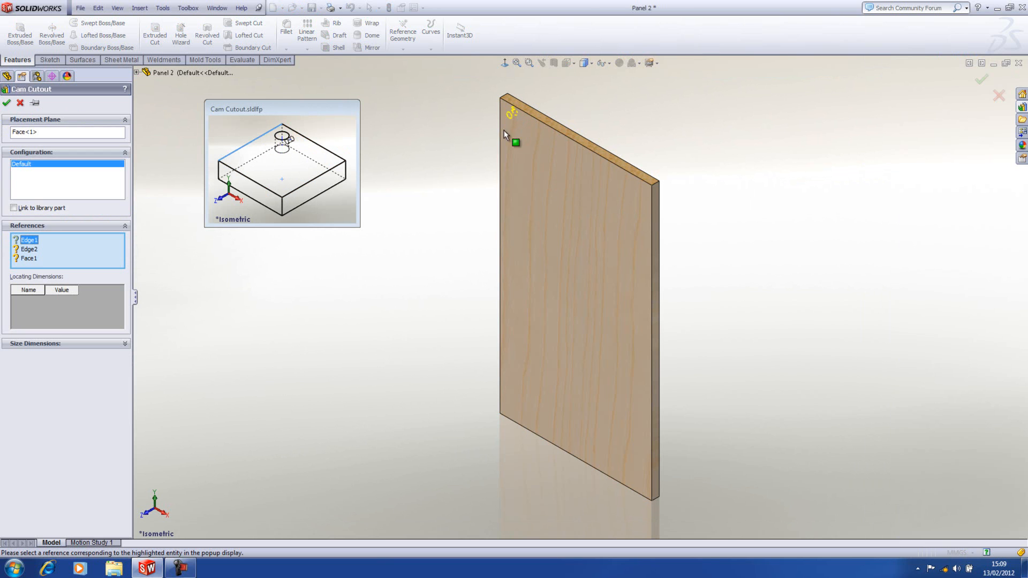
left_click(528, 121)
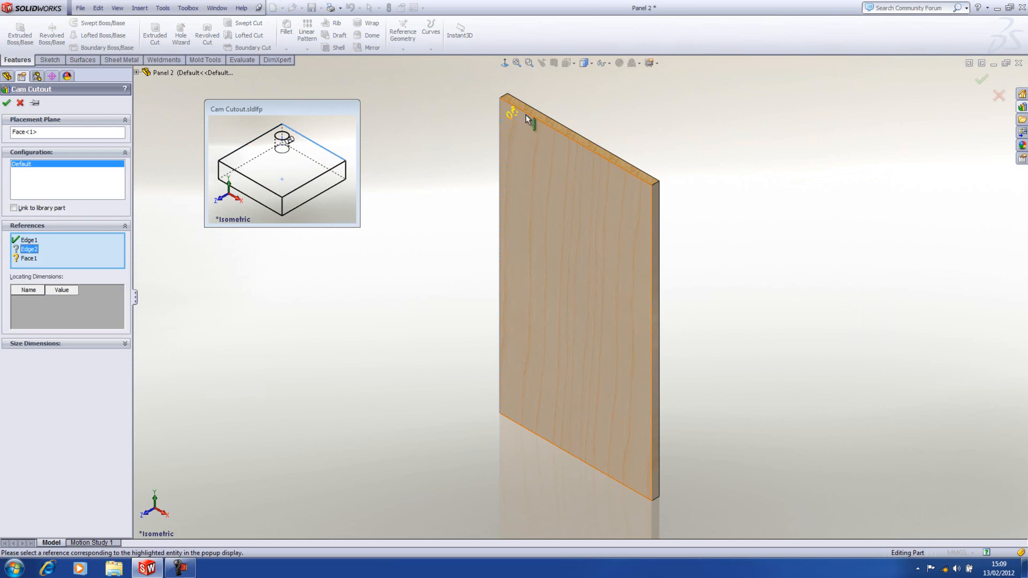
left_click(587, 145)
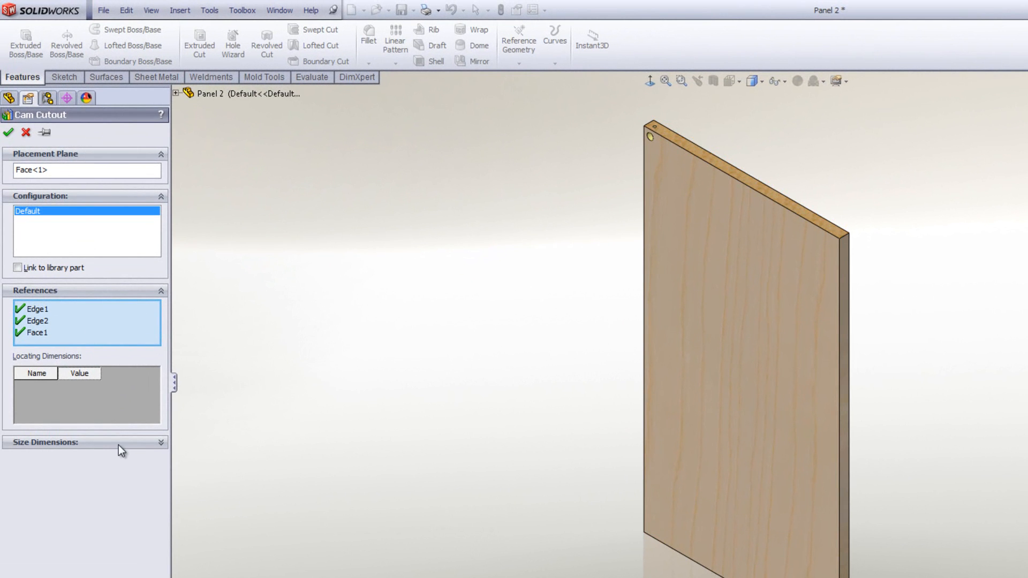
mouse_move(161, 447)
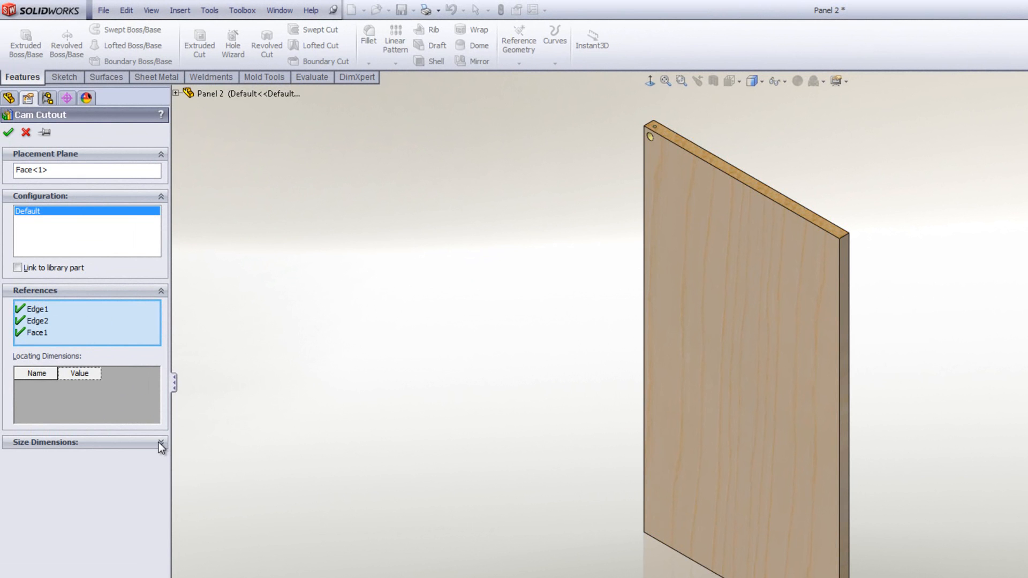
Enable dimension override for the cam cutout and set Horizontal Locating to 50mm.
left_click(159, 442)
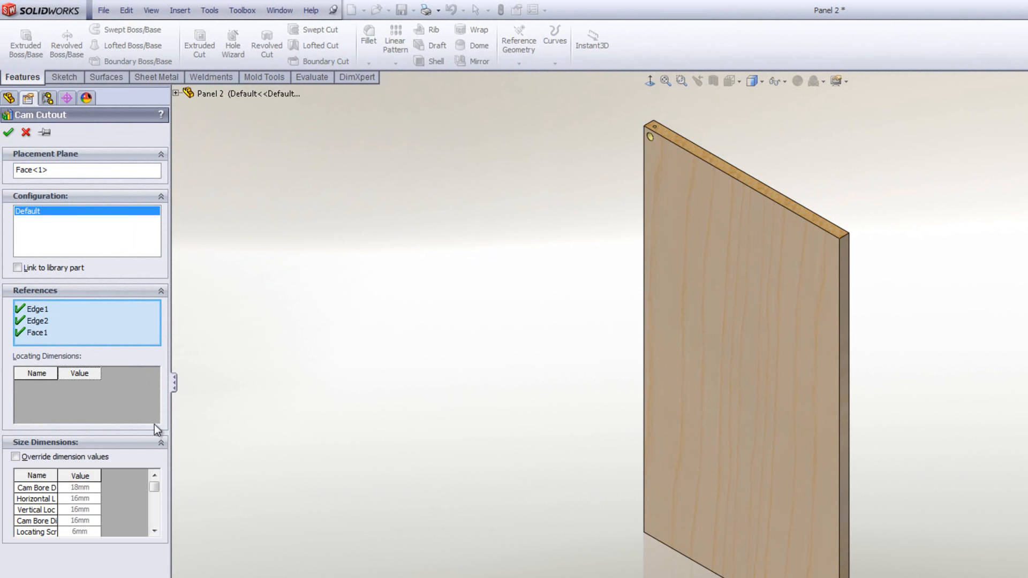
mouse_move(42, 522)
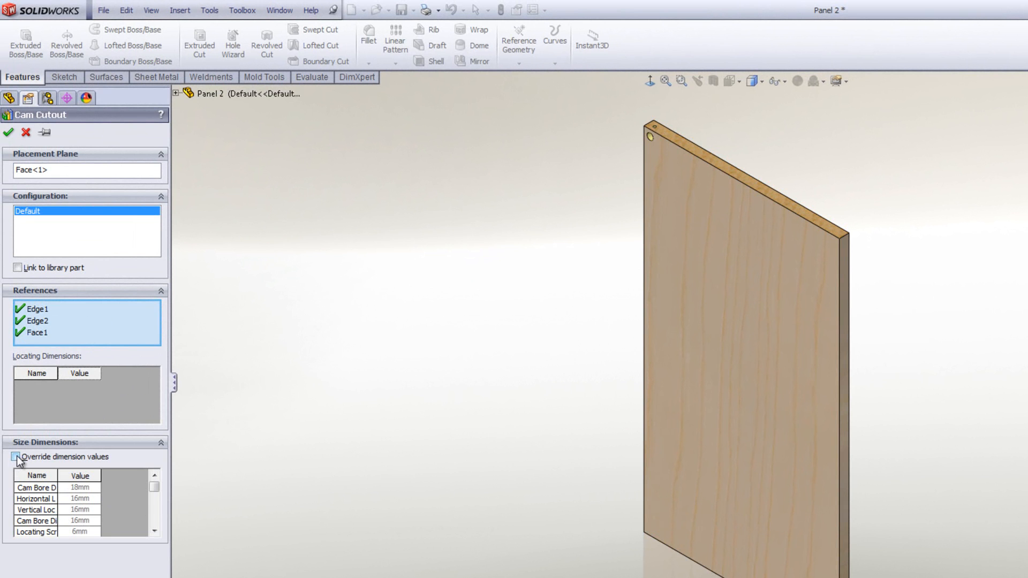
left_click(15, 457)
type("25")
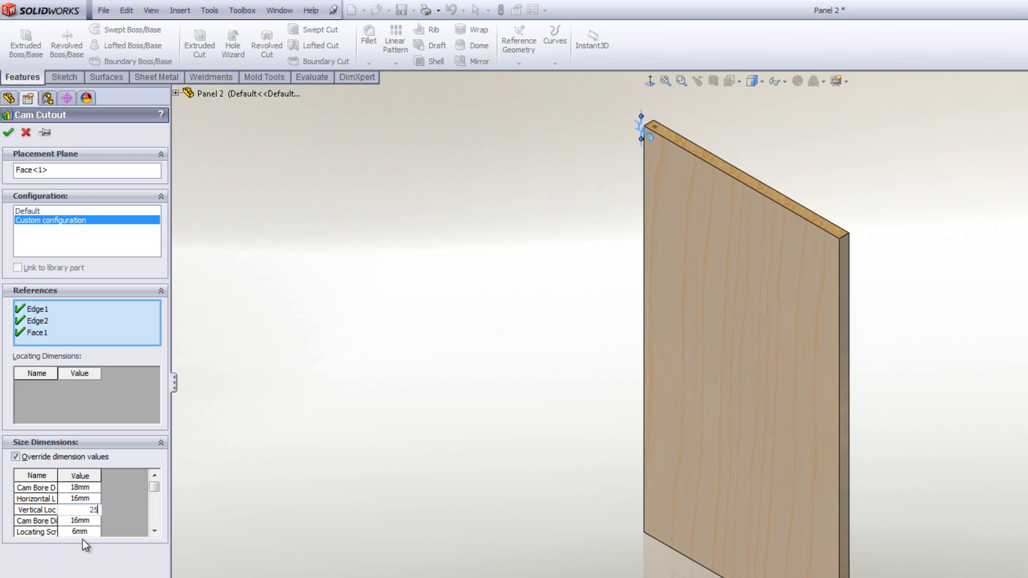
left_click(78, 498)
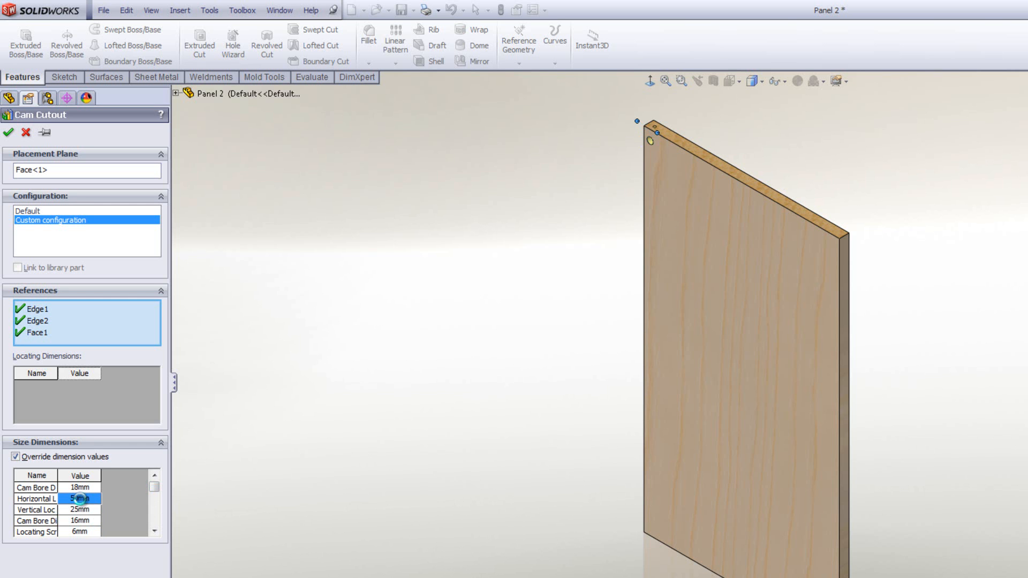
type("50mm")
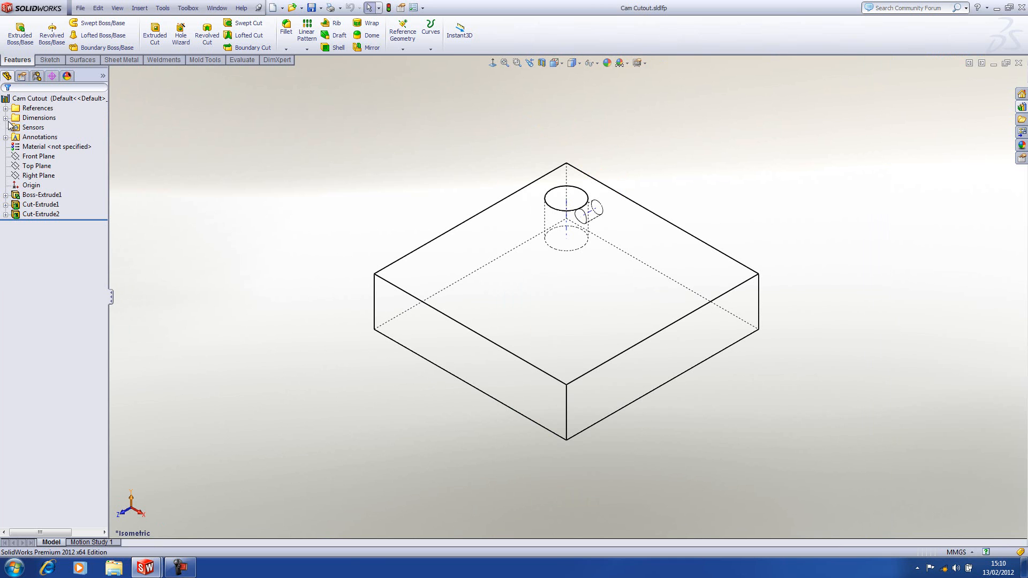
File Horizontal Locating and Vertical Locating under the Locating Dimensions folder.
left_click(6, 118)
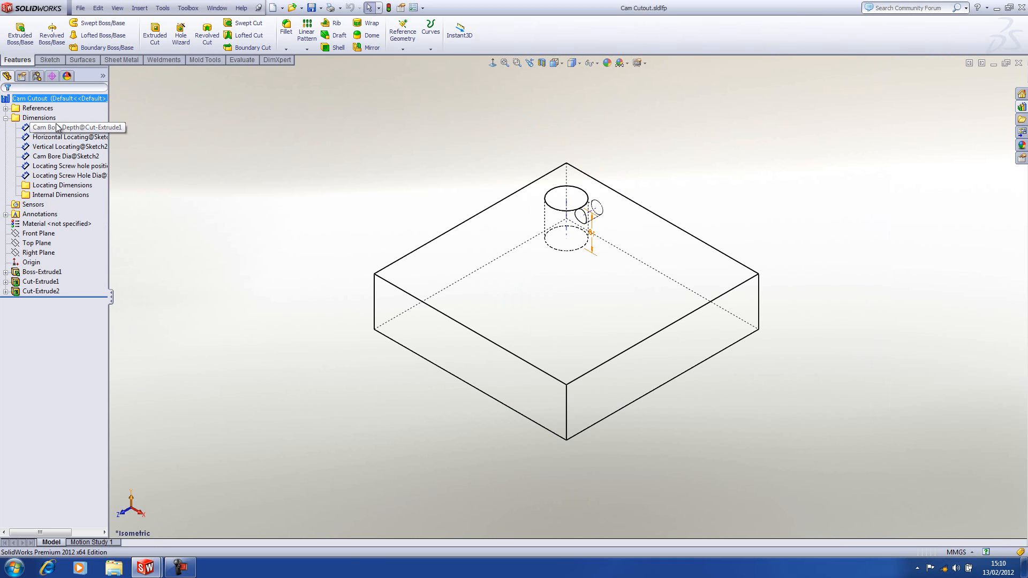
left_click(63, 185)
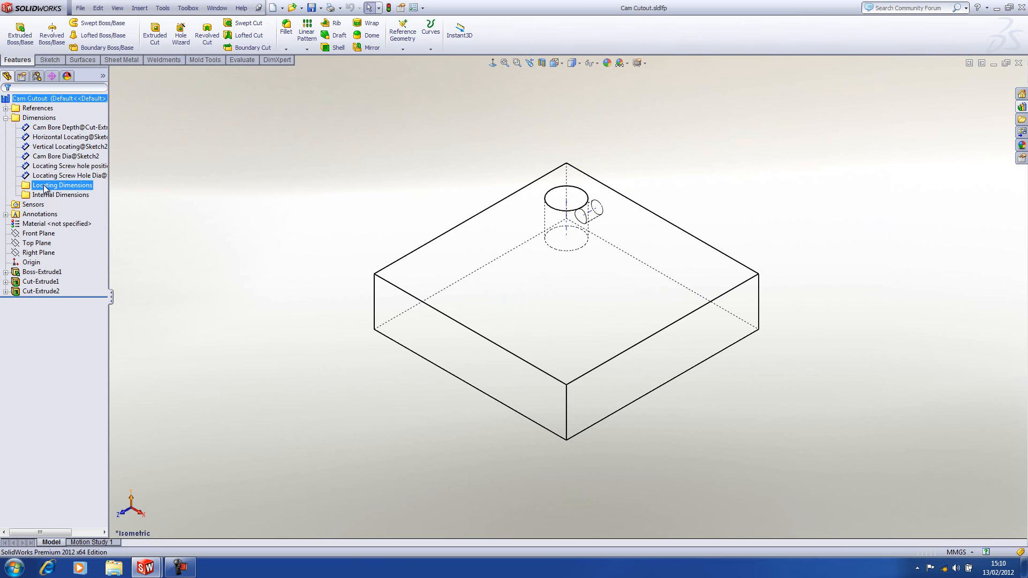
left_click(65, 147)
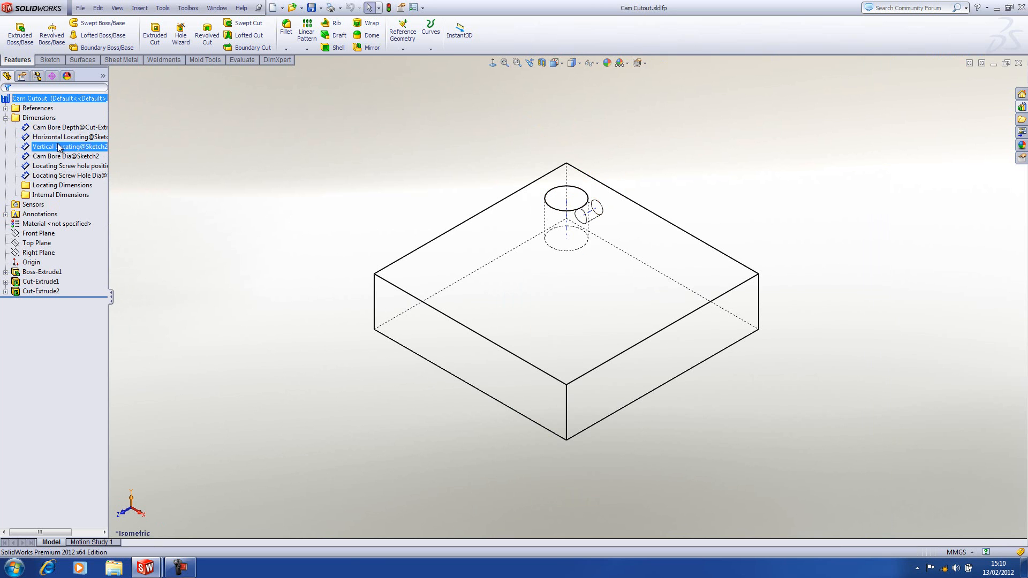
left_click(65, 147)
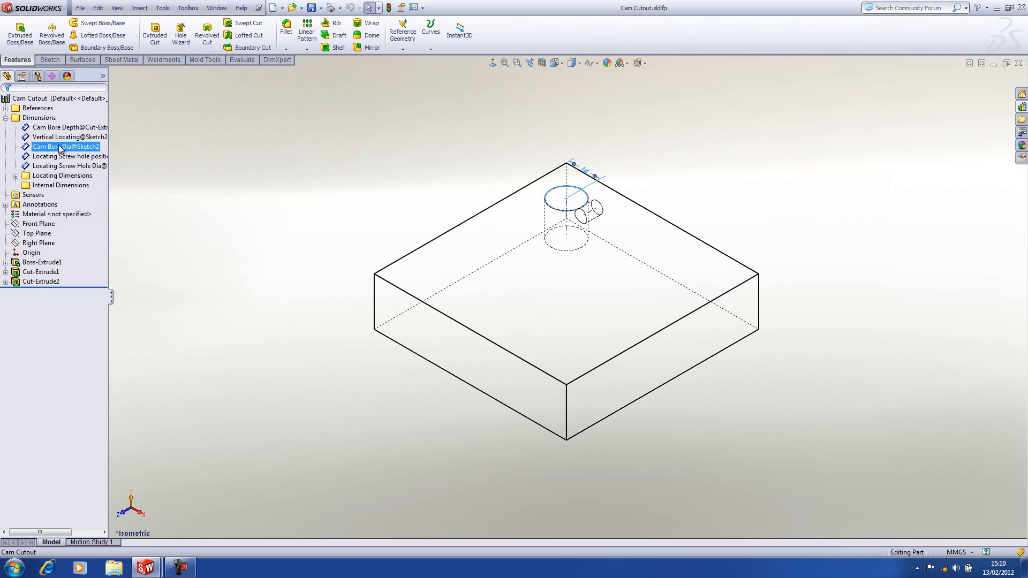
left_click(68, 166)
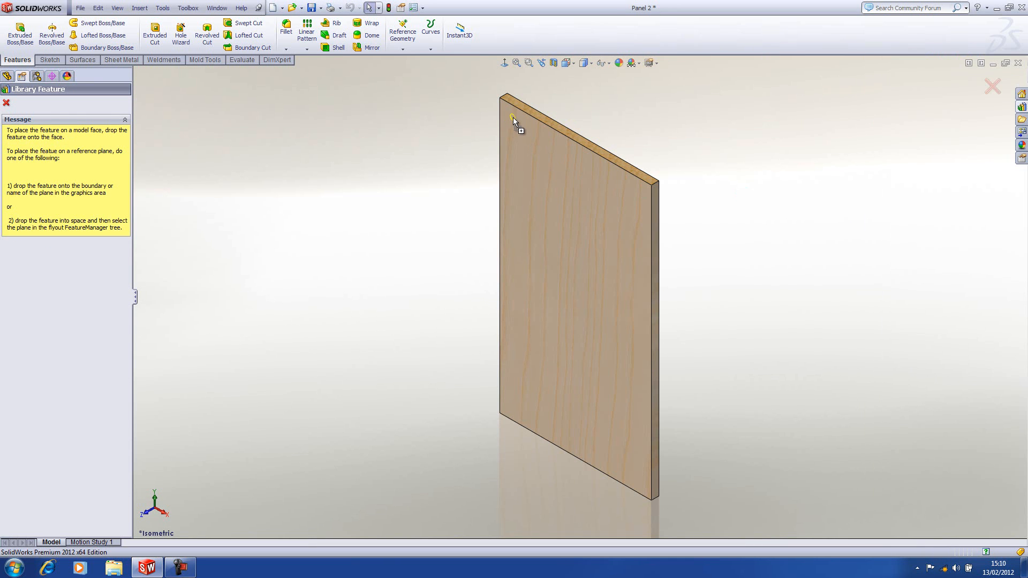
mouse_move(528, 146)
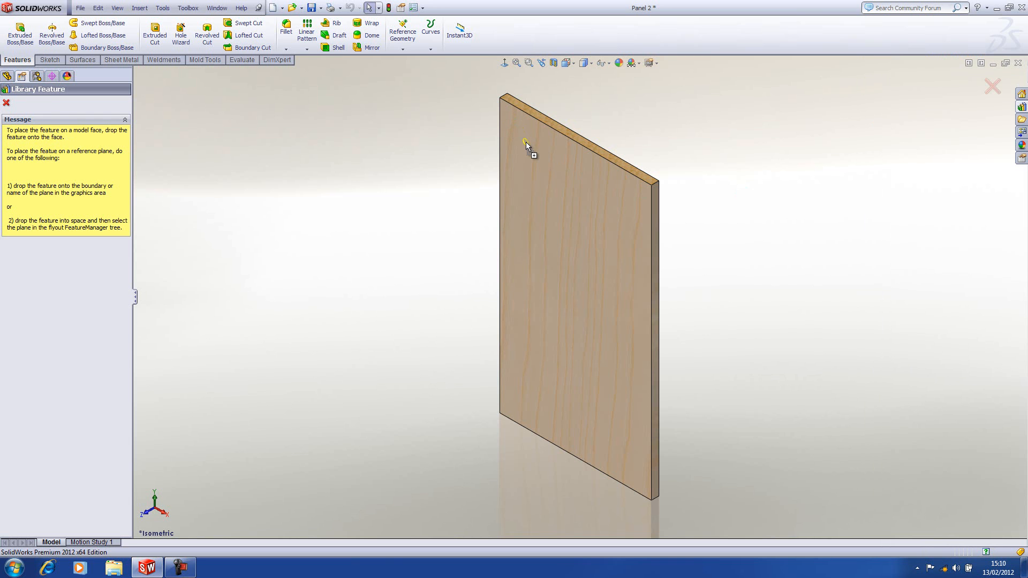
Drop a cam cutout on the front face, match Edge2, set Horizontal Locating 86mm and confirm.
left_click(526, 142)
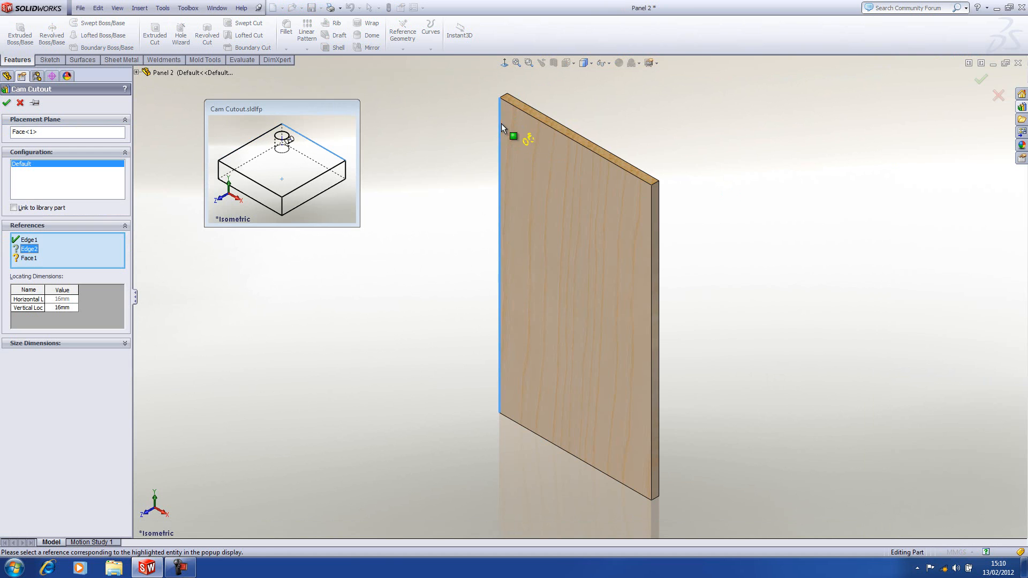
left_click(515, 103)
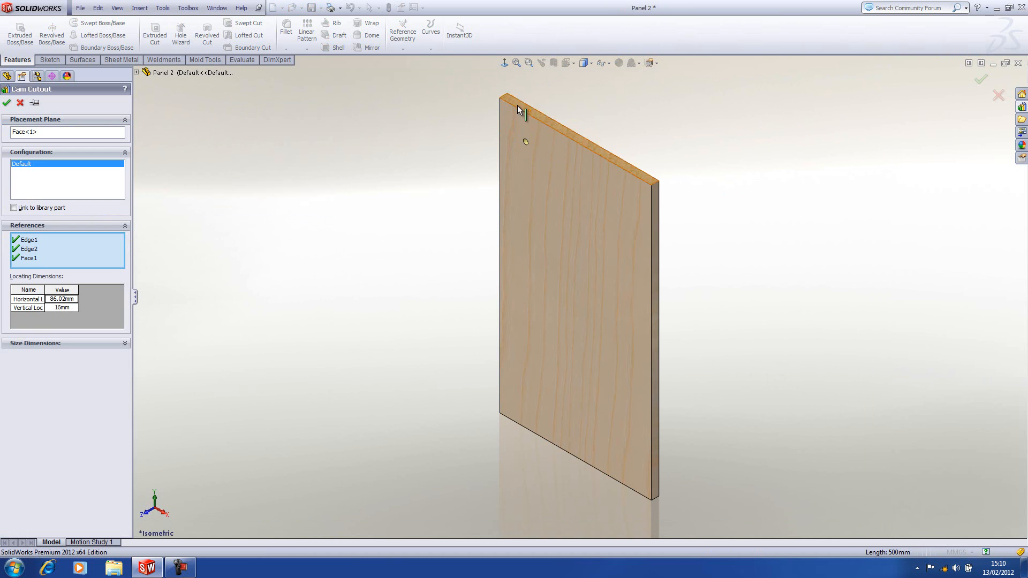
mouse_move(315, 233)
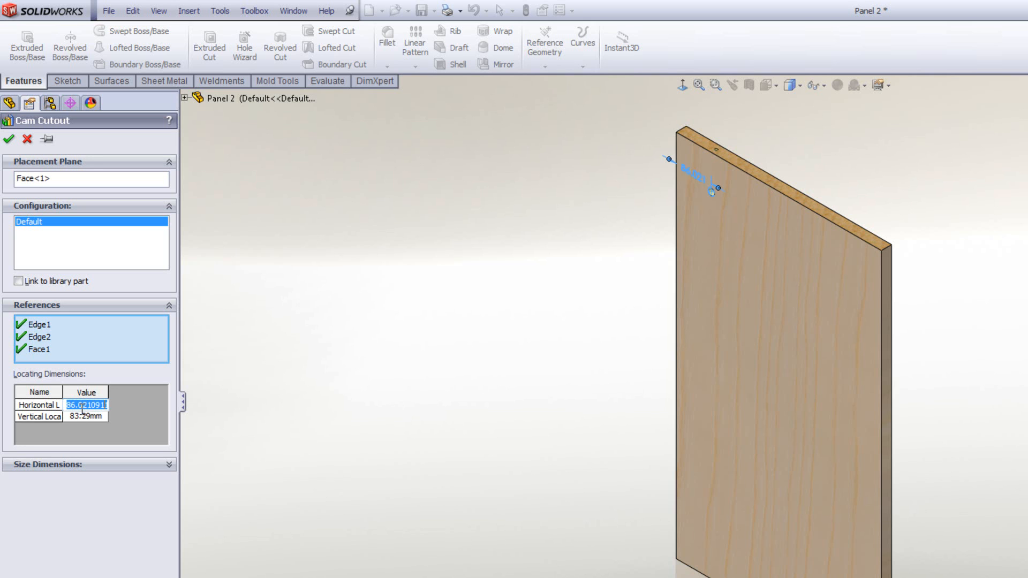
type("86mm")
left_click(85, 416)
type("80")
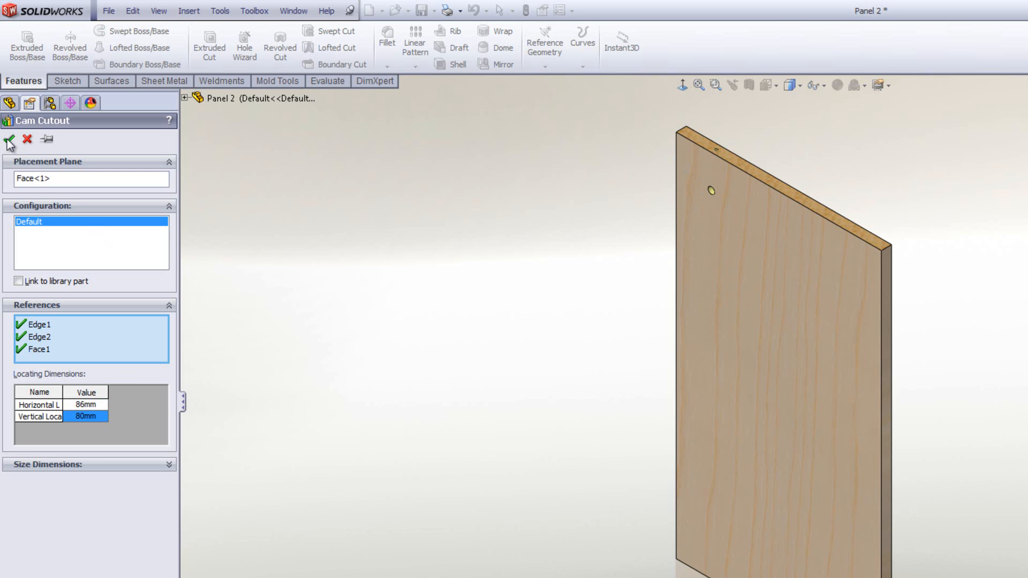
left_click(9, 143)
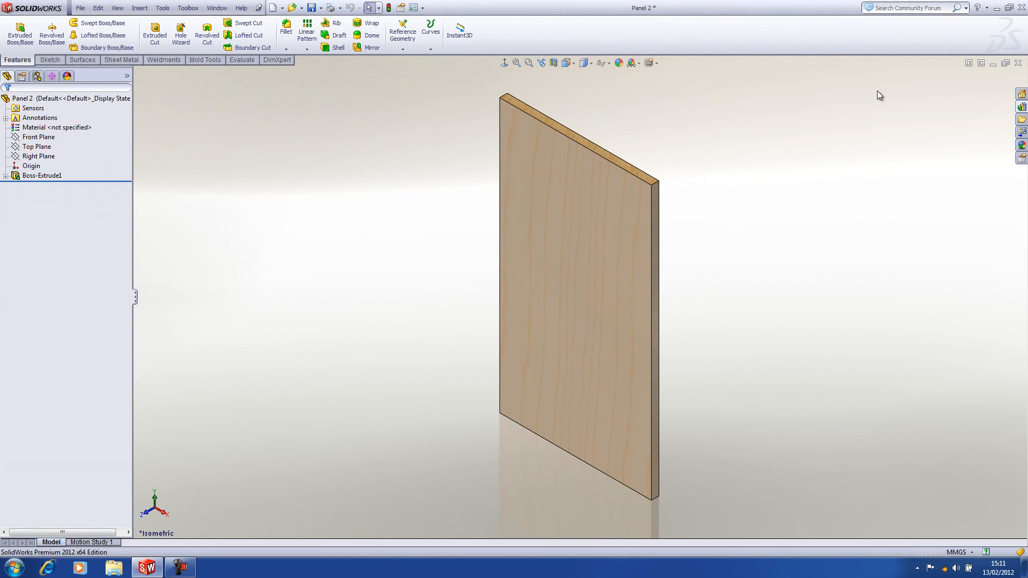
Reopen the Cam Cutout library part and select its Cam Bore Dia and Cam Bore Depth dimensions.
left_click(1022, 105)
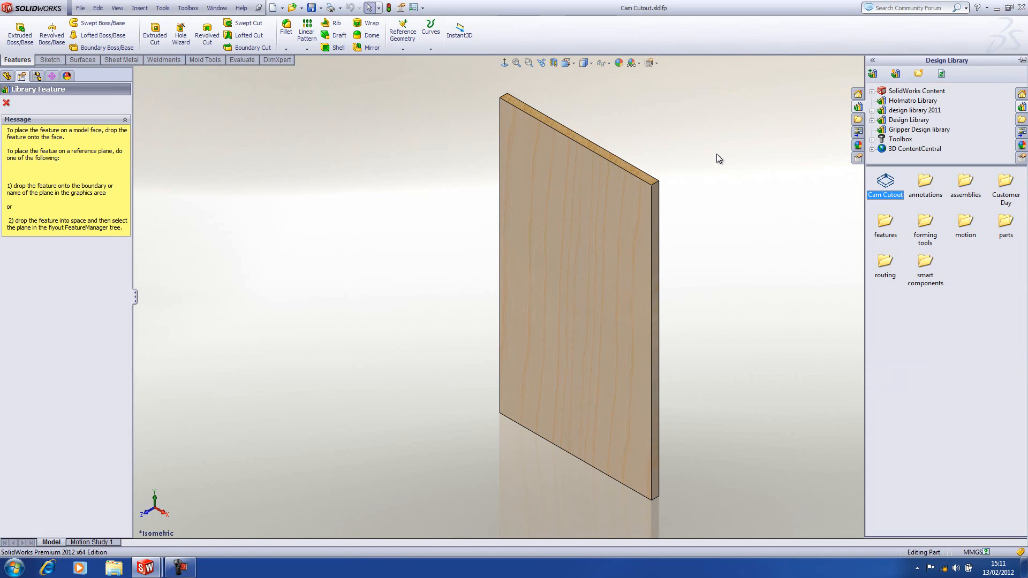
left_click(6, 103)
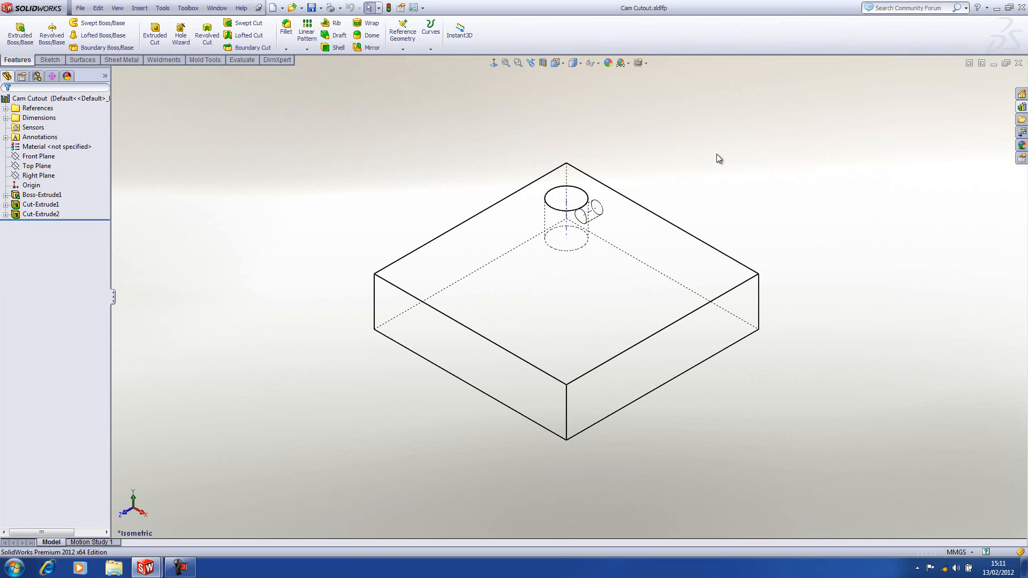
left_click(6, 118)
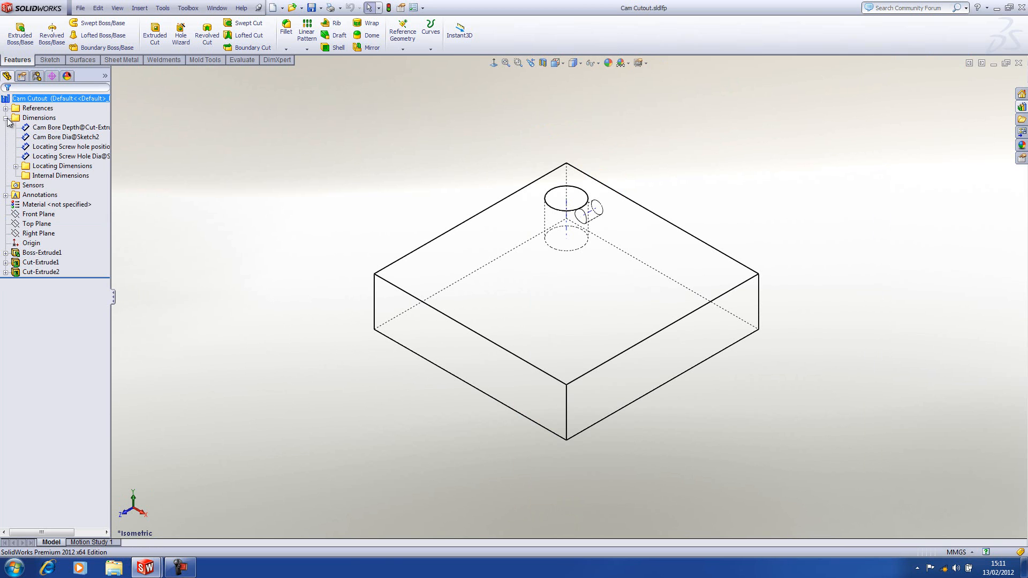
left_click(65, 136)
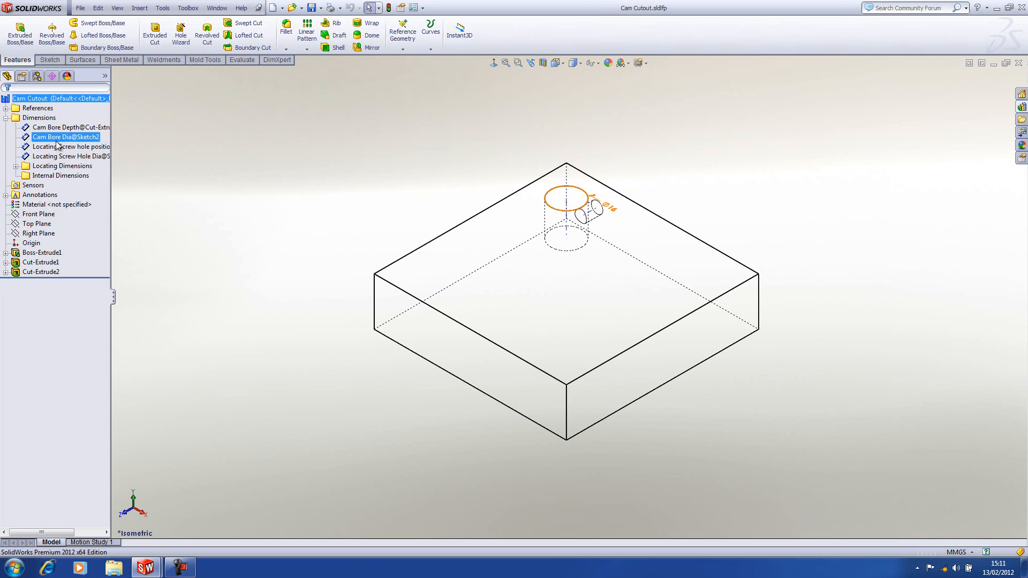
left_click(71, 156)
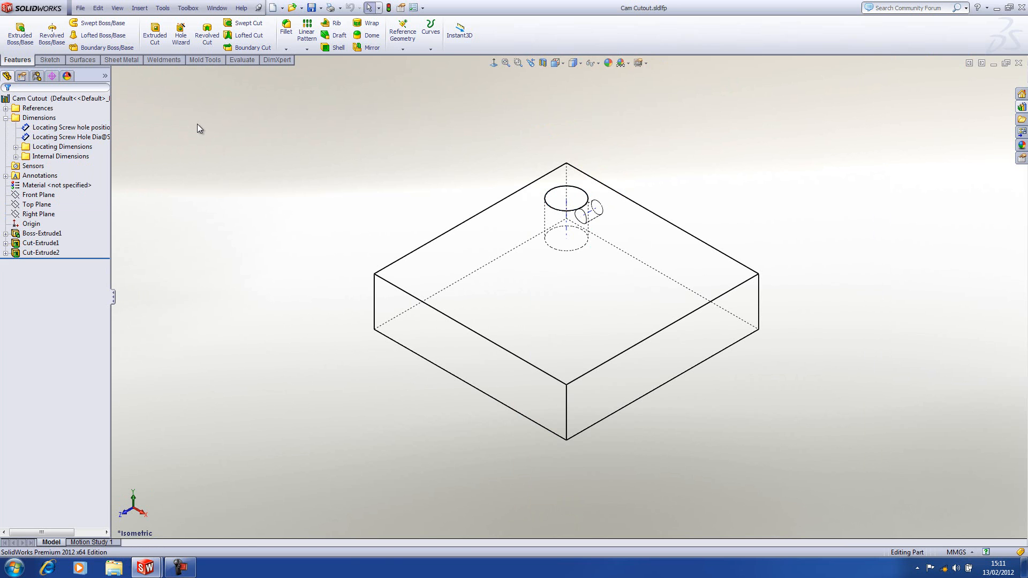
mouse_move(296, 8)
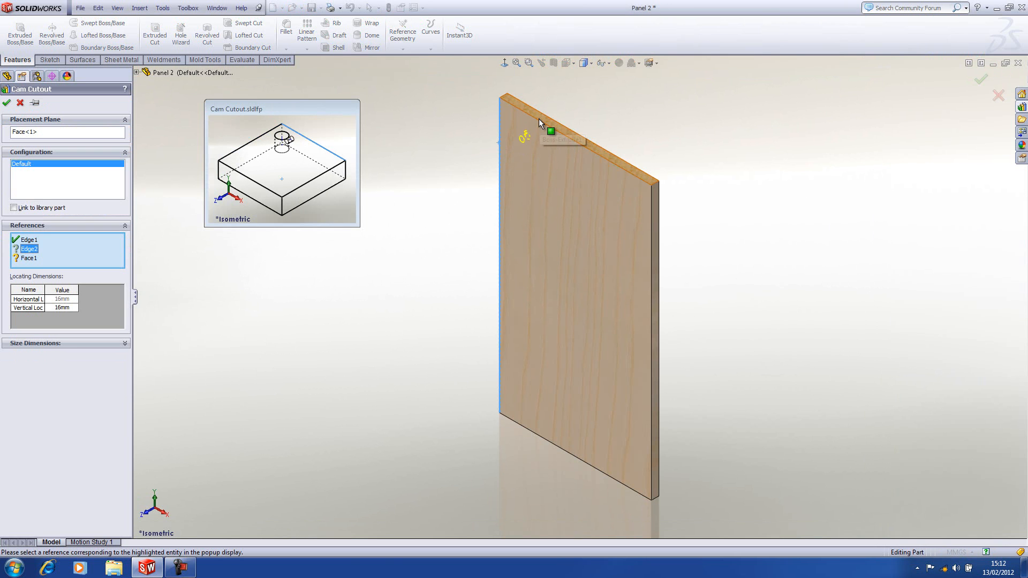
Pick the second reference edge, view the size dimensions, then cancel the trial placement.
left_click(571, 121)
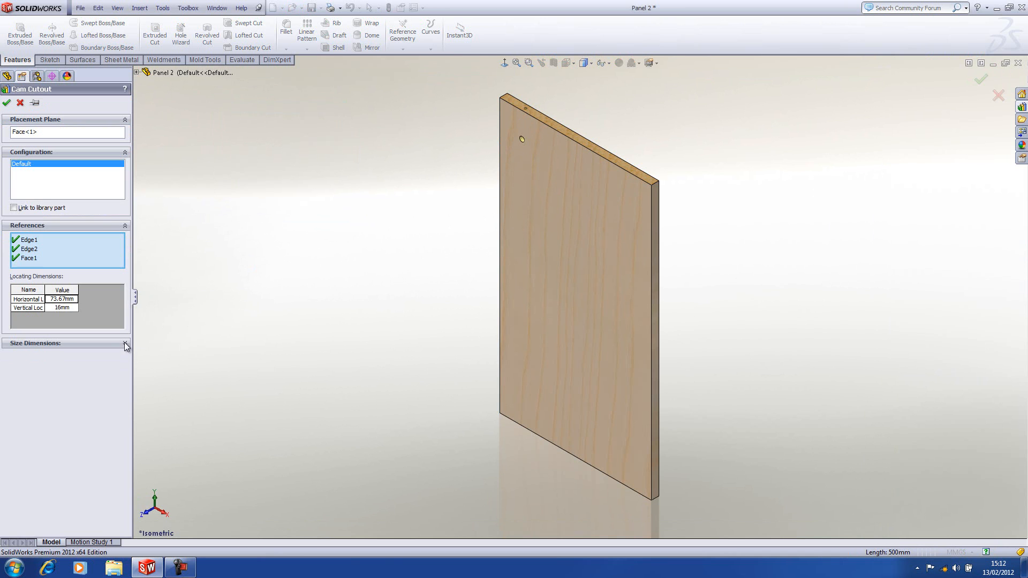
left_click(126, 346)
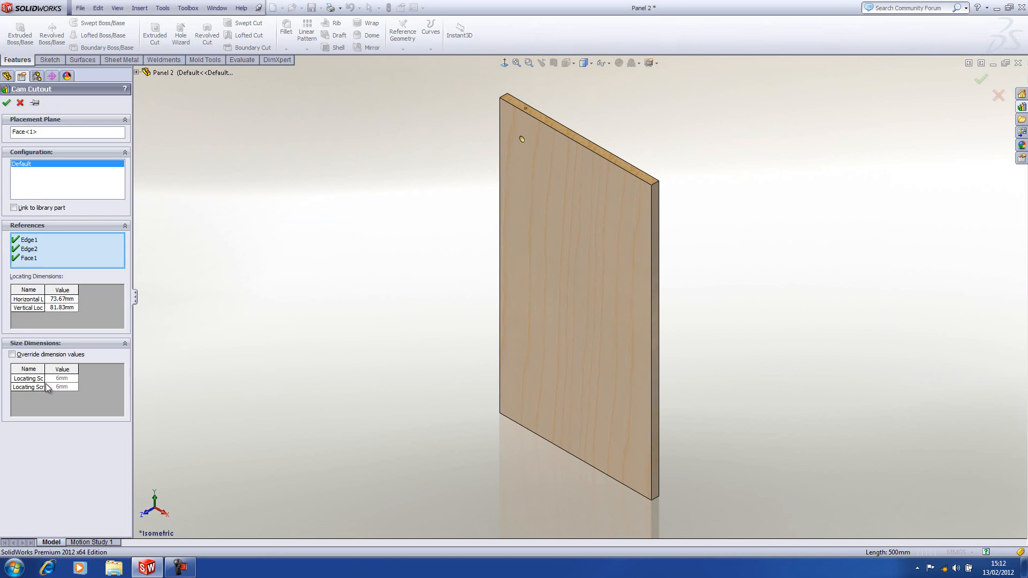
mouse_move(31, 402)
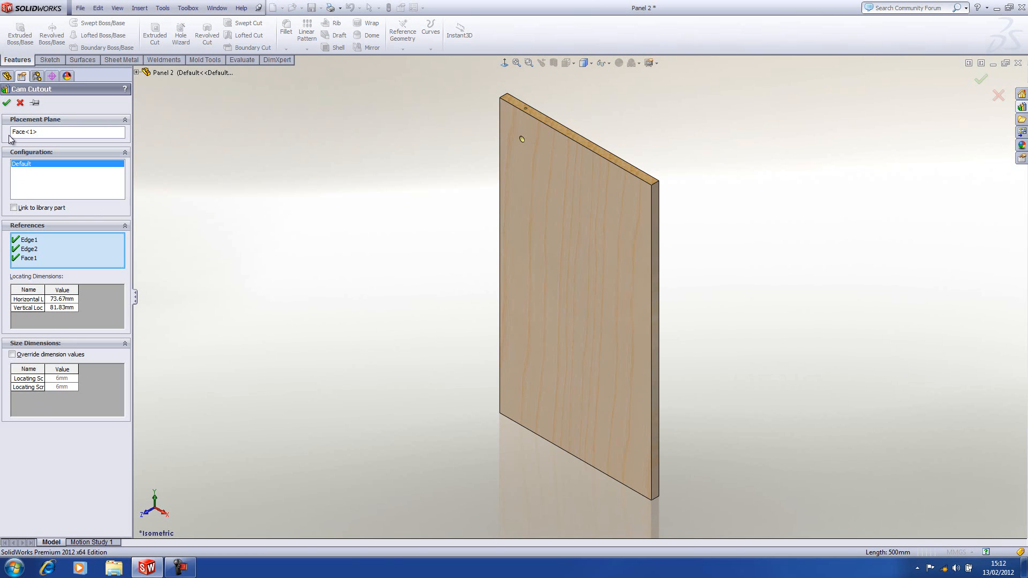
left_click(7, 103)
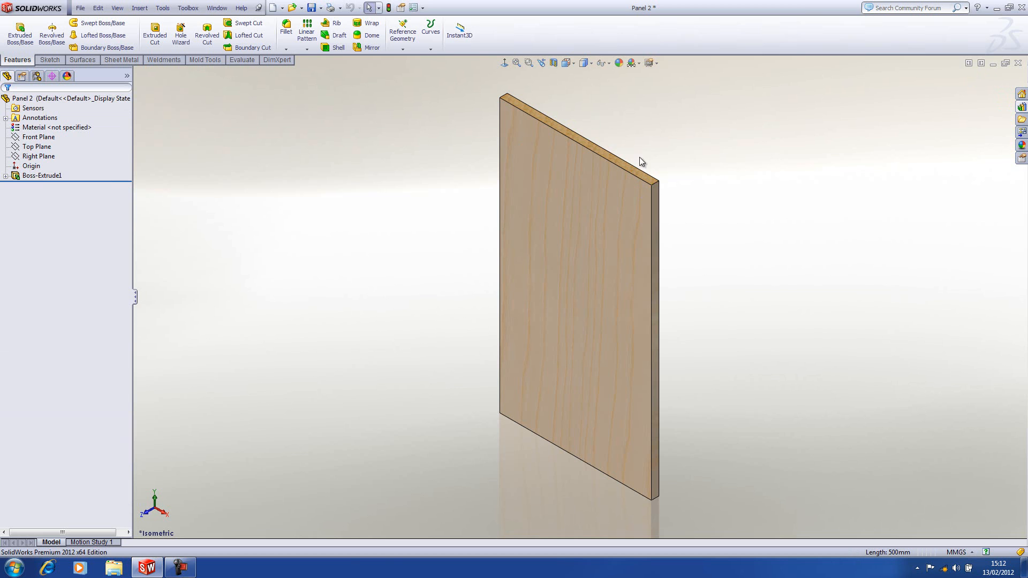
mouse_move(955, 138)
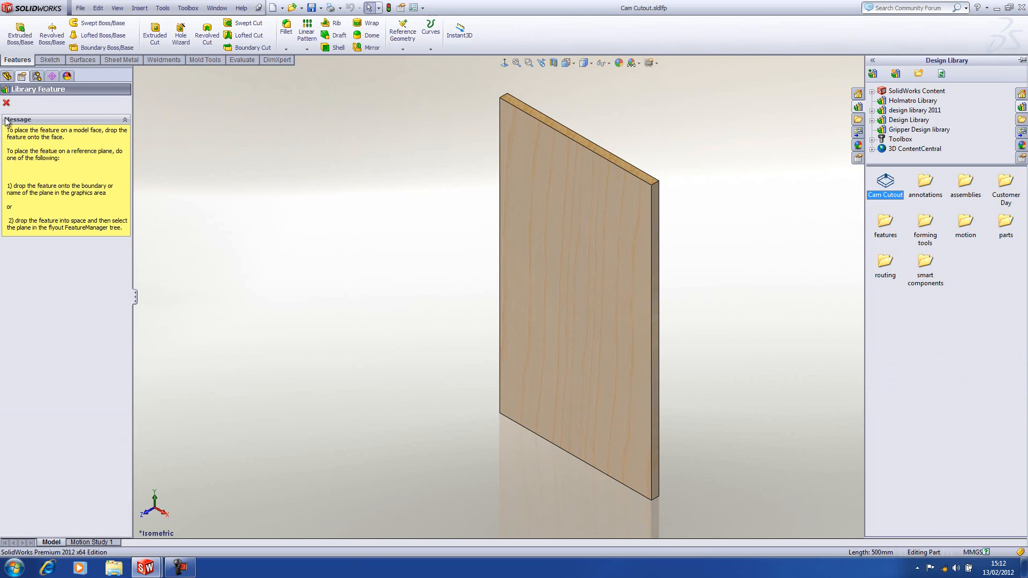
Reopen the Cam Cutout part and bring up Configure Dimension for Cam Bore Dia.
left_click(7, 103)
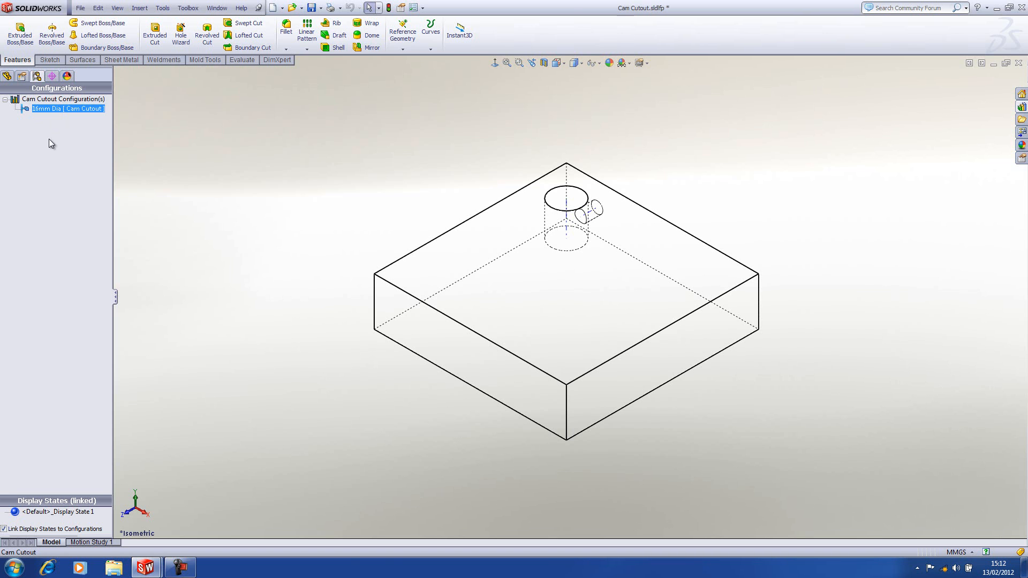
mouse_move(3, 104)
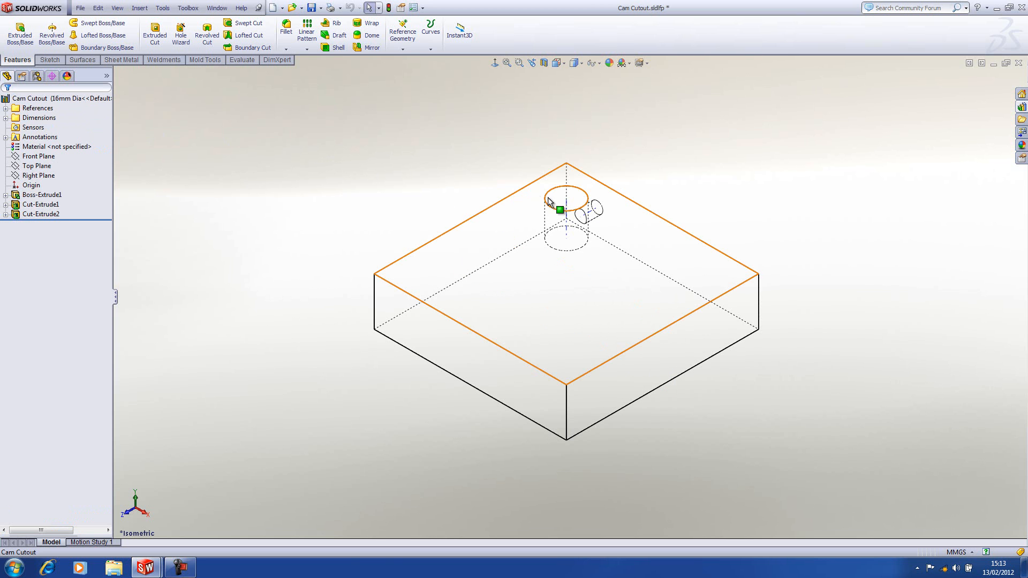
right_click(593, 210)
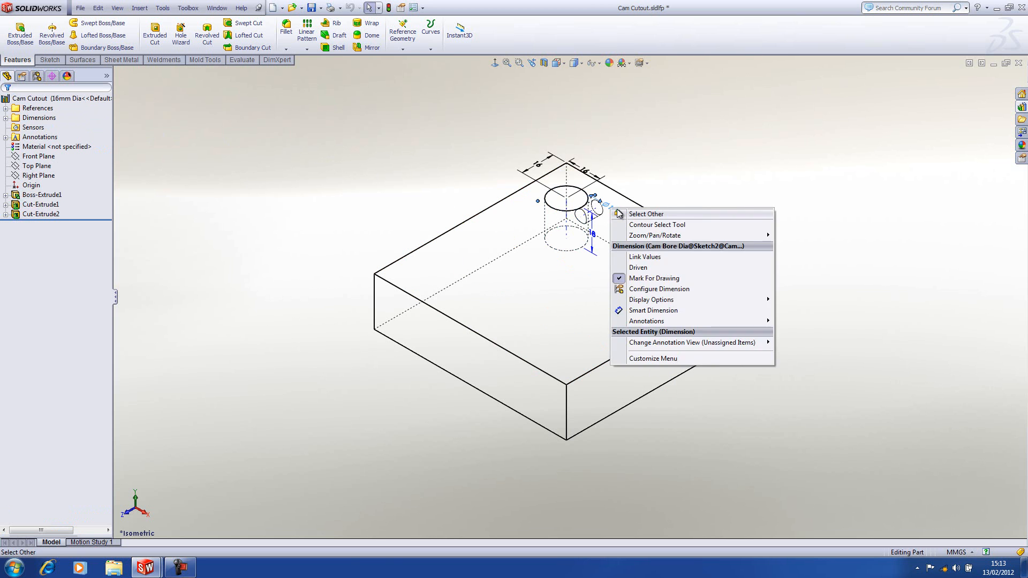
left_click(659, 289)
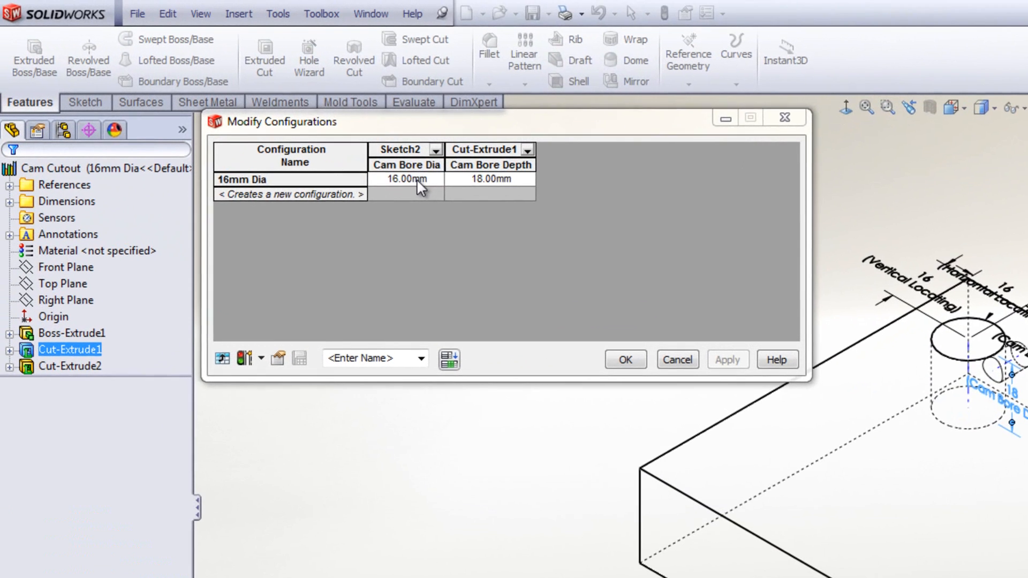
Create a 12mm Dia configuration with Cam Bore Dia 12 and Cam Bore Depth 14.
left_click(291, 194)
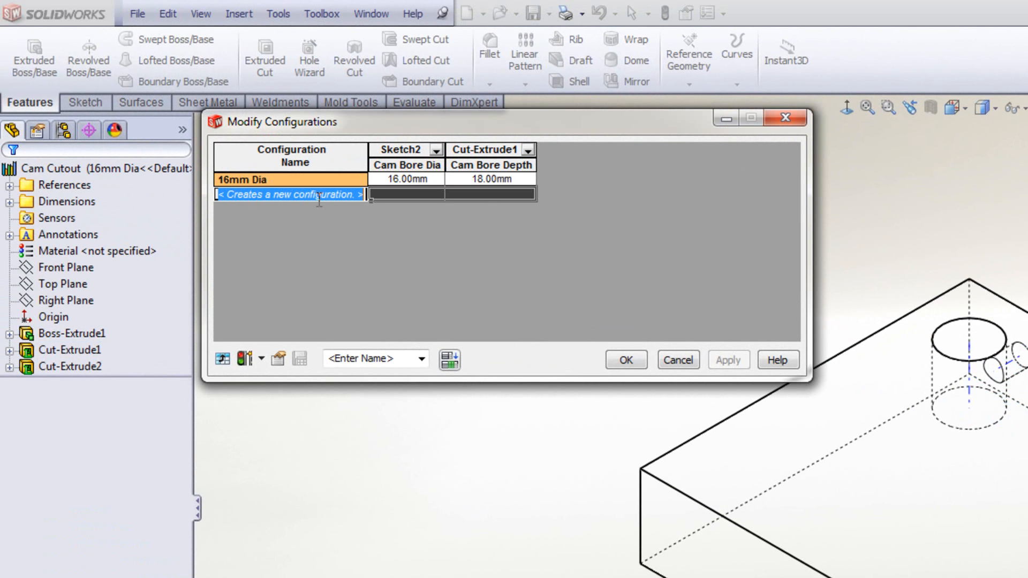
type("12")
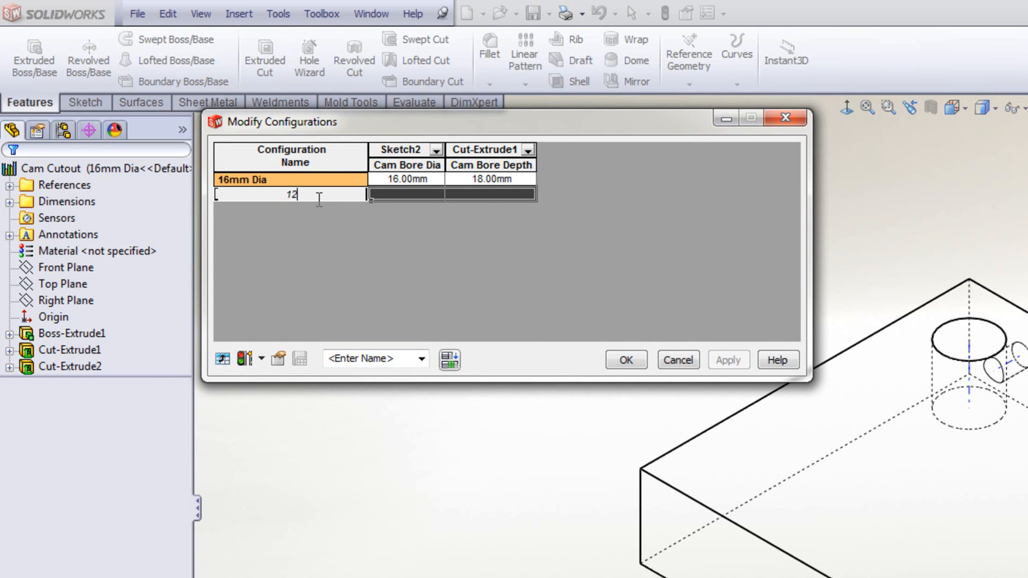
type("mm")
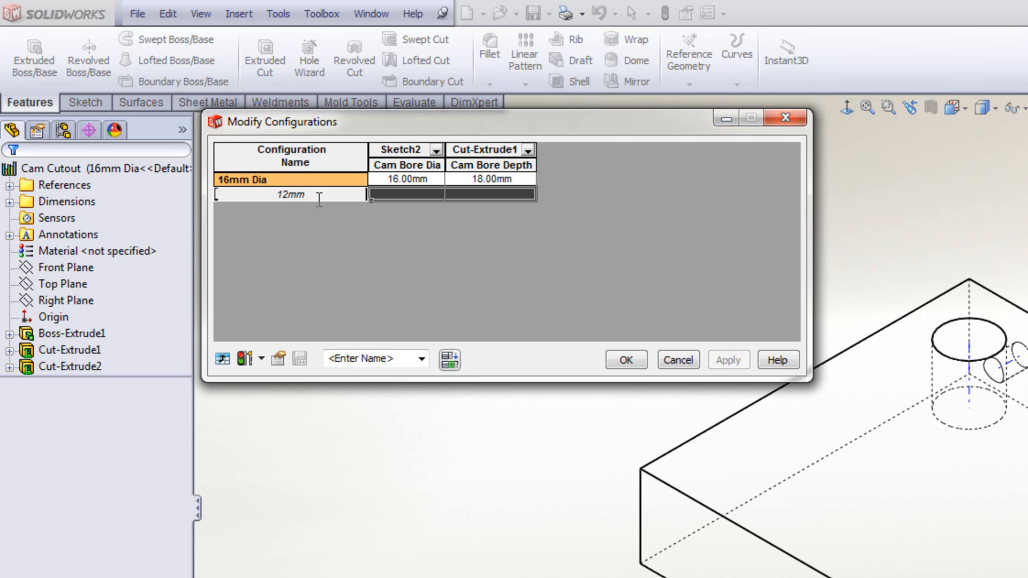
type("Dia")
left_click(406, 194)
type("12")
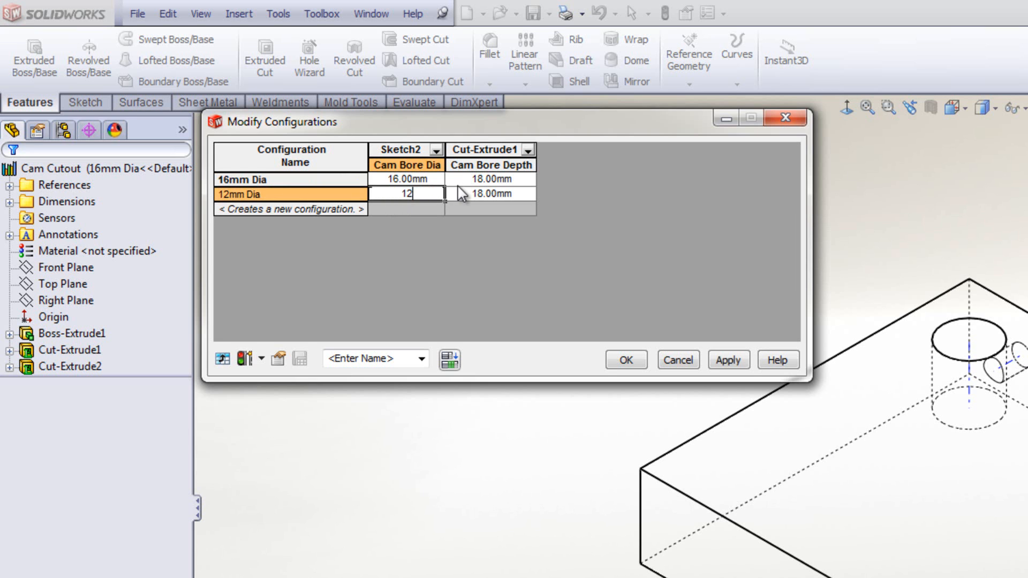
left_click(491, 194)
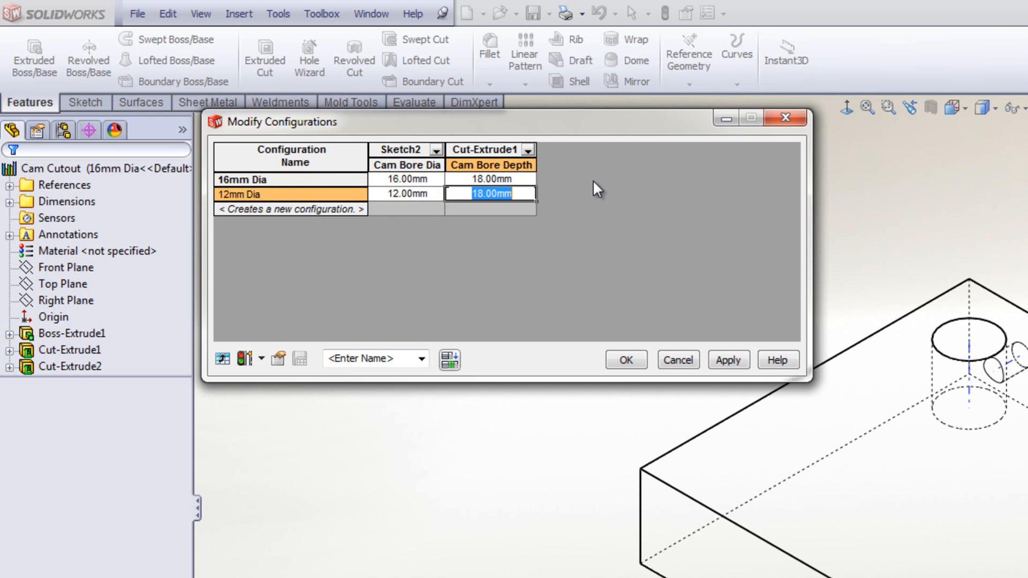
type("14")
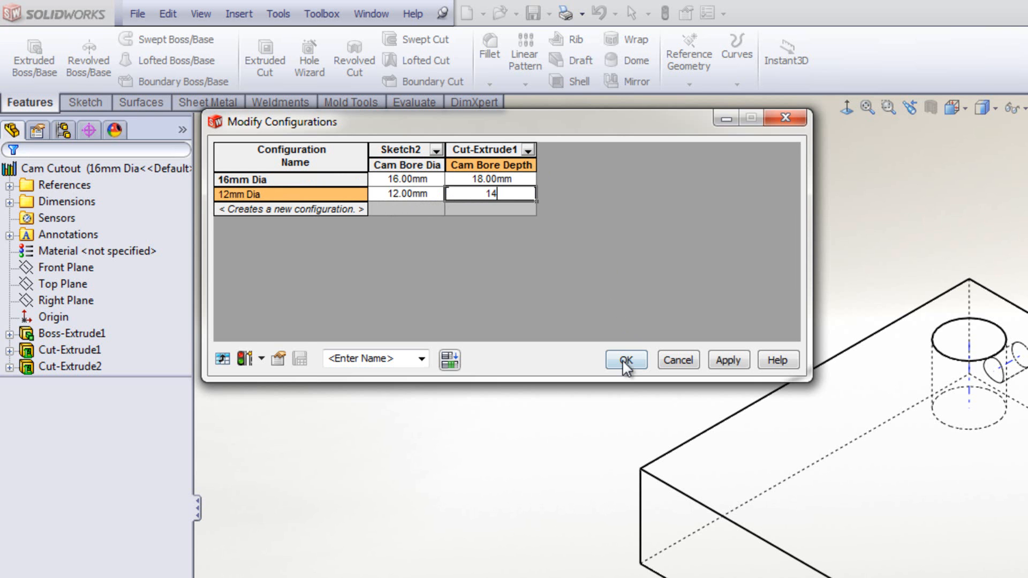
left_click(624, 360)
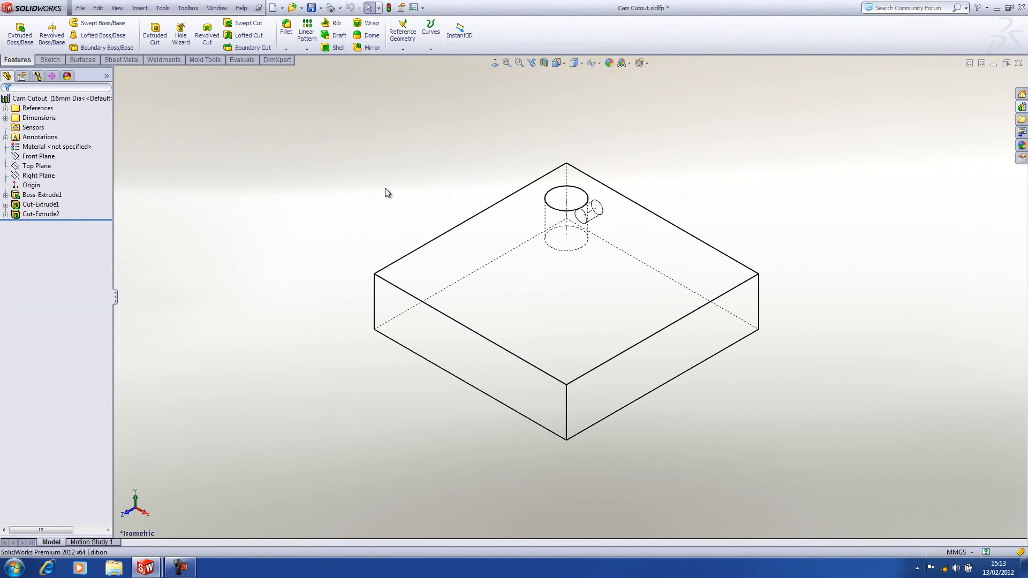
Activate the new 12mm Dia configuration from the ConfigurationManager.
left_click(37, 76)
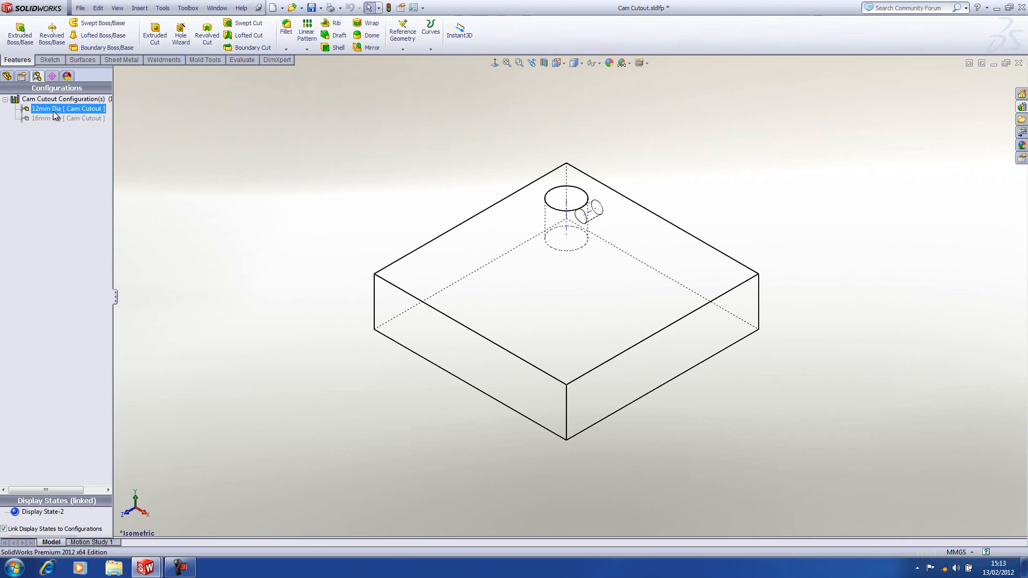
double_click(50, 118)
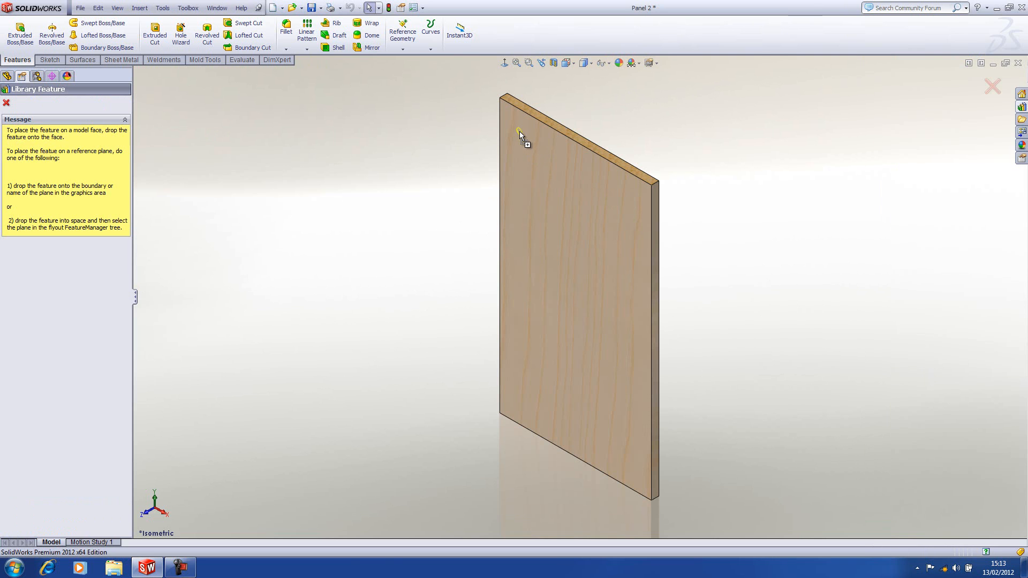
Drop a Cam Cutout on the panel face in 12mm Dia configuration, match its edge and confirm.
left_click(520, 131)
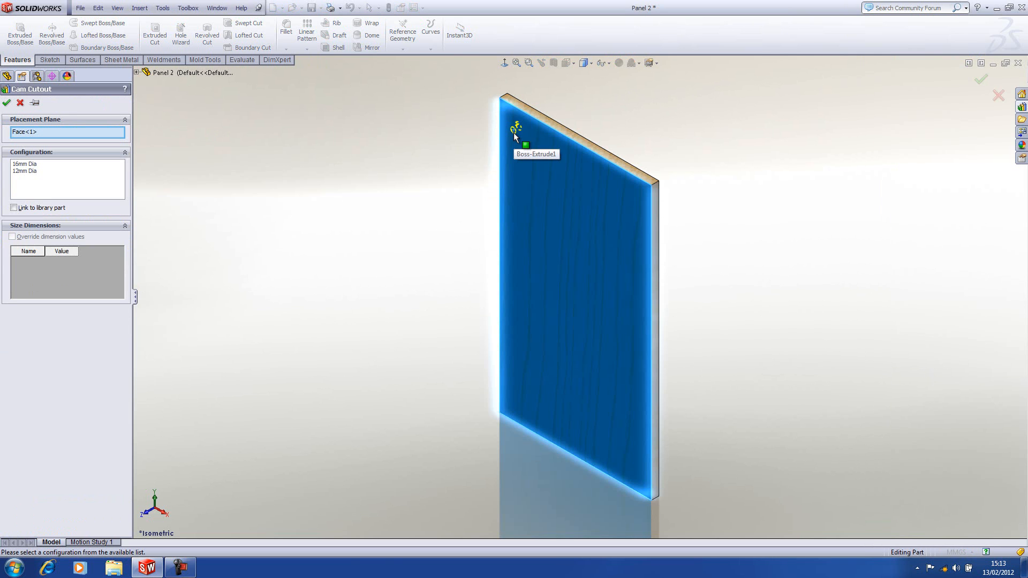
mouse_move(138, 151)
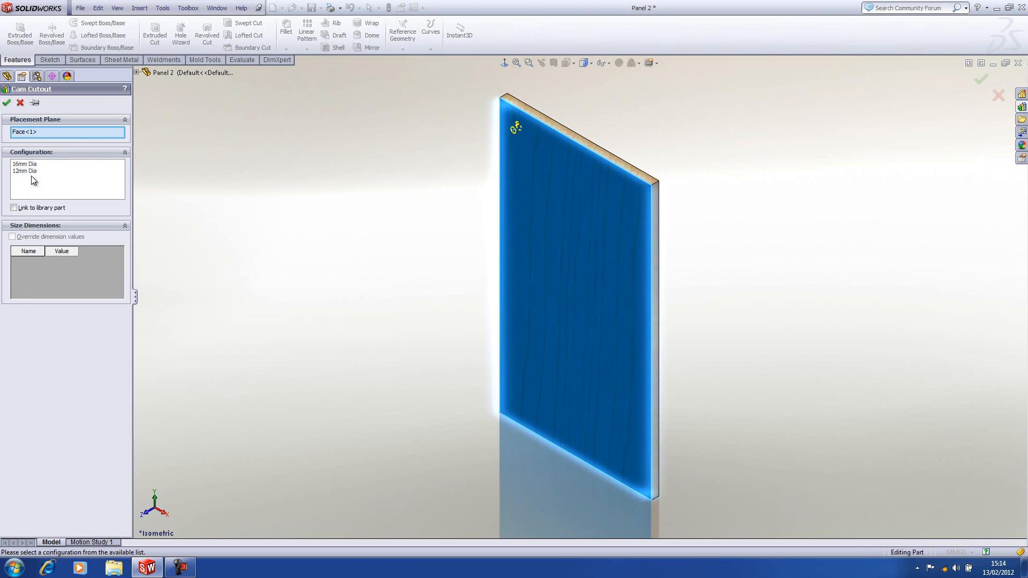
mouse_move(31, 171)
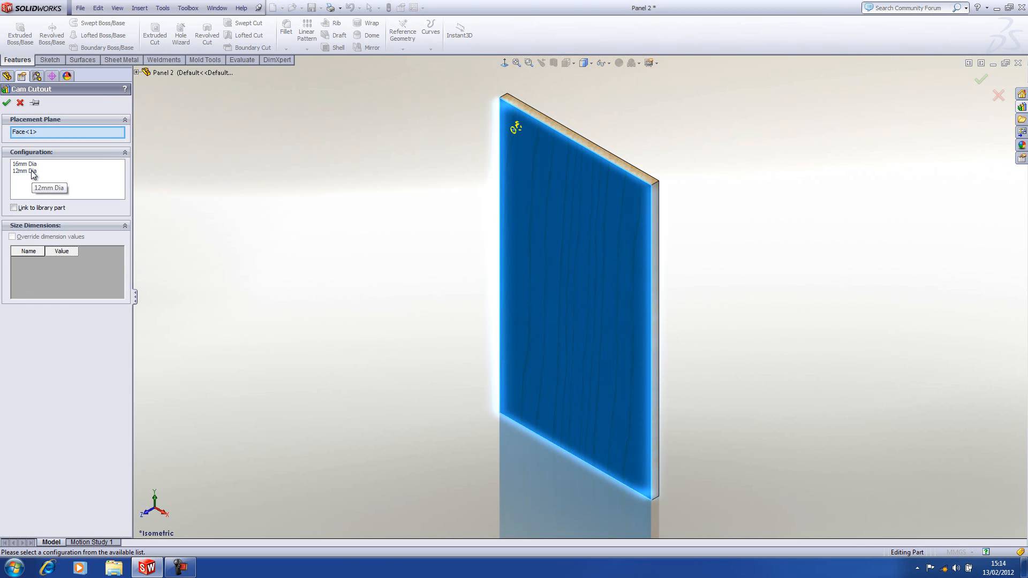
left_click(31, 171)
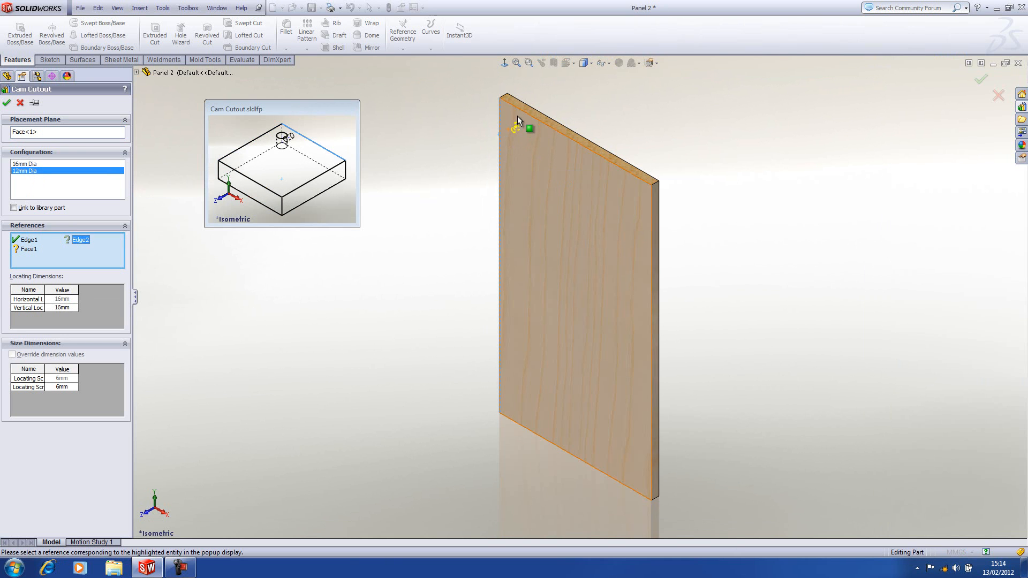
left_click(525, 109)
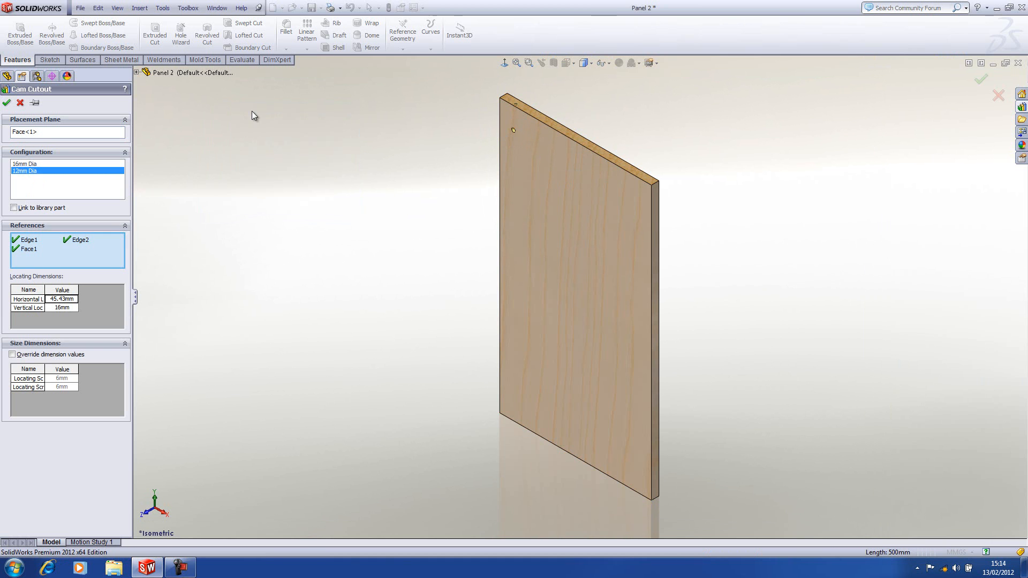
left_click(7, 103)
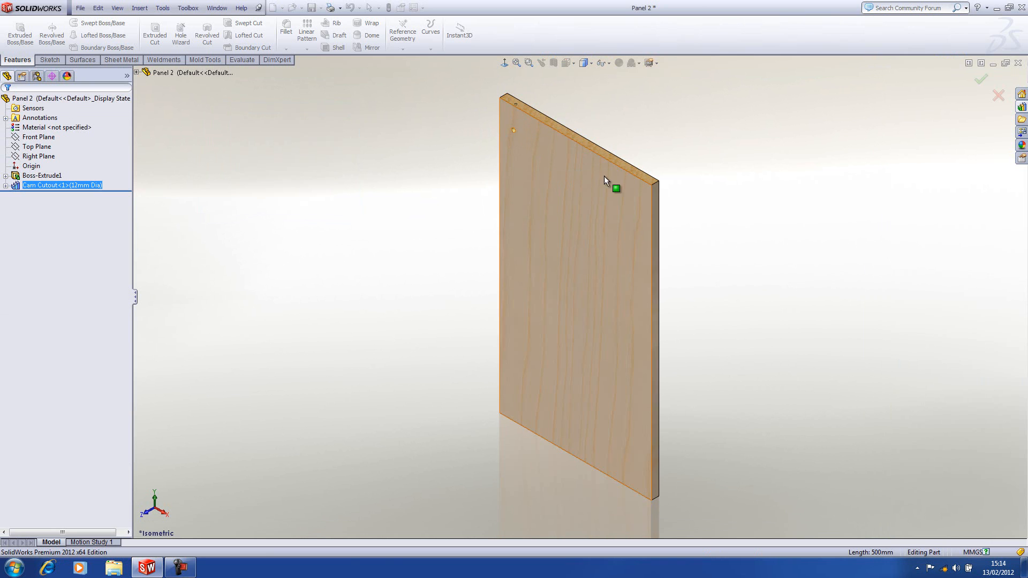
left_click(1021, 106)
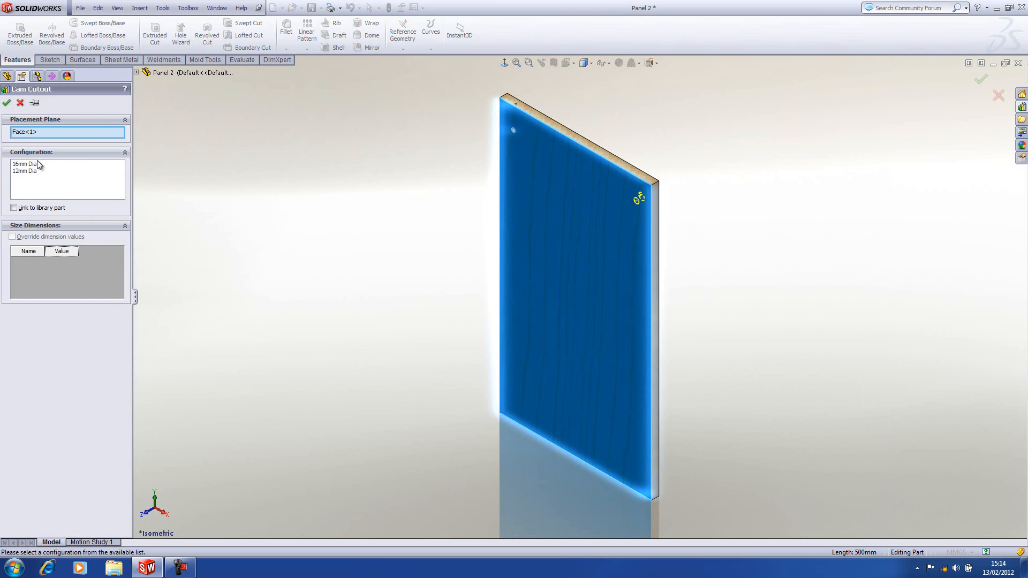
Choose the 16mm Dia configuration for the second cutout and confirm its placement.
left_click(25, 164)
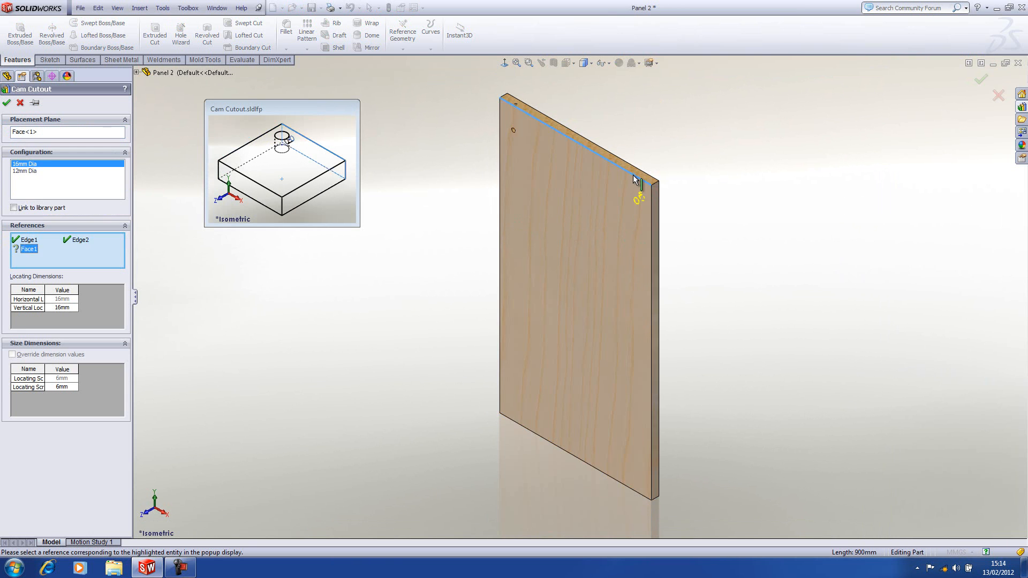
mouse_move(655, 204)
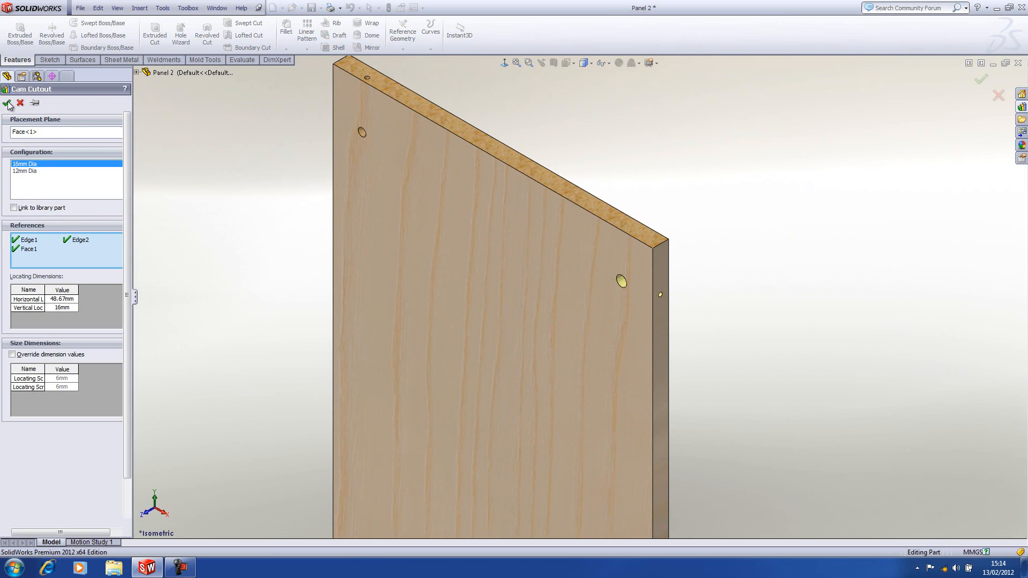
left_click(8, 103)
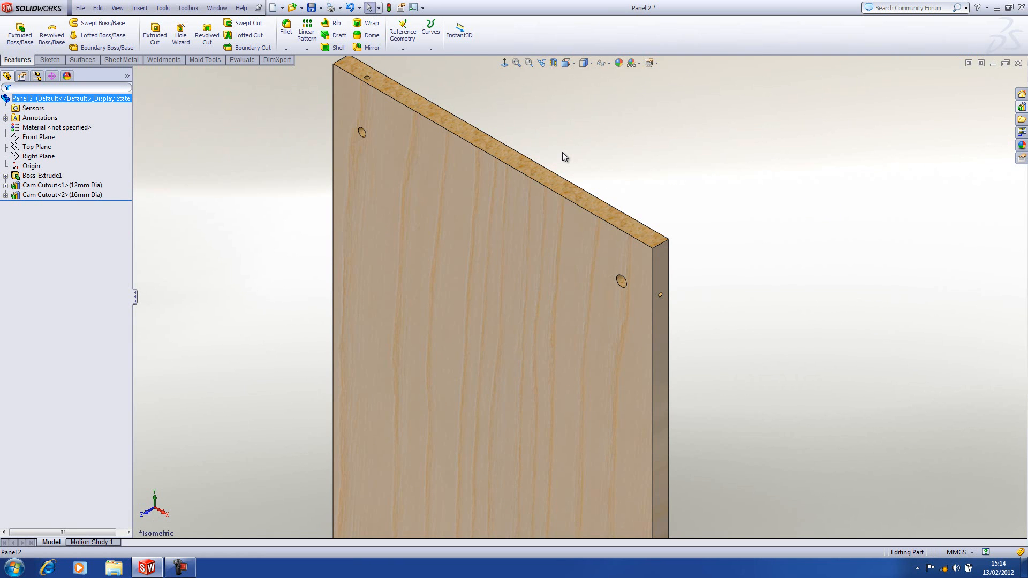